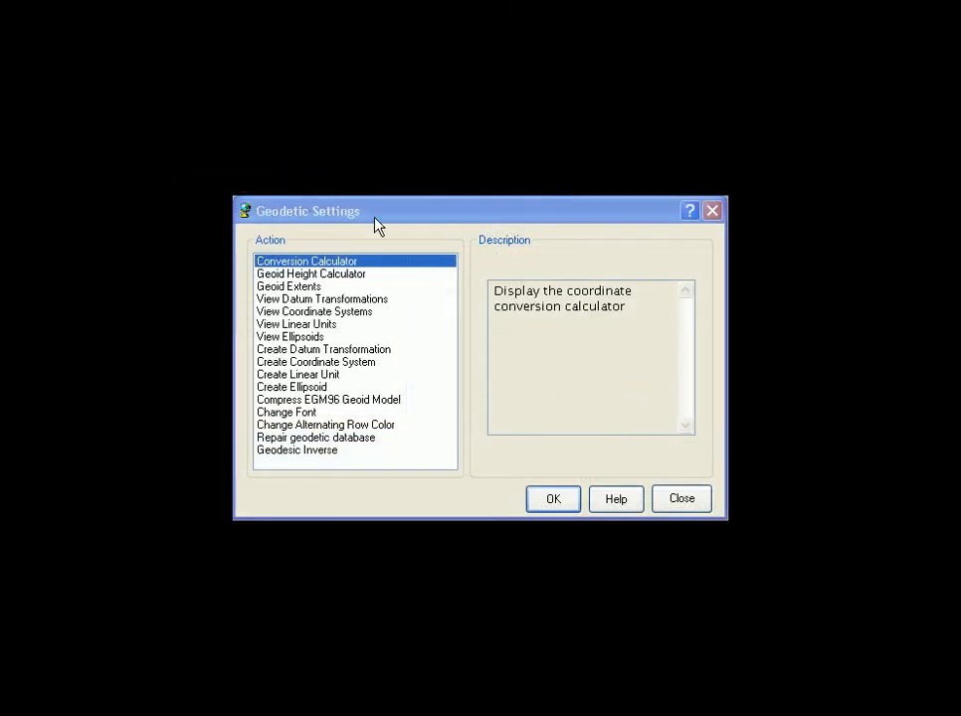
mouse_move(426, 310)
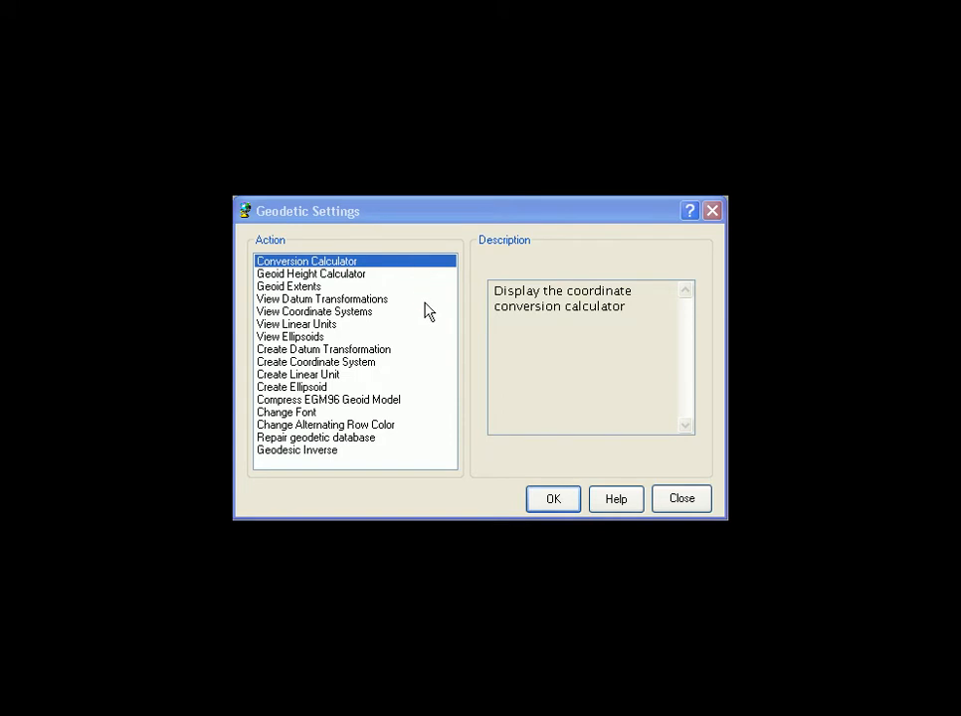
Review the descriptions of the geoid, datum transformation, coordinate system, linear unit and ellipsoid actions.
click(311, 275)
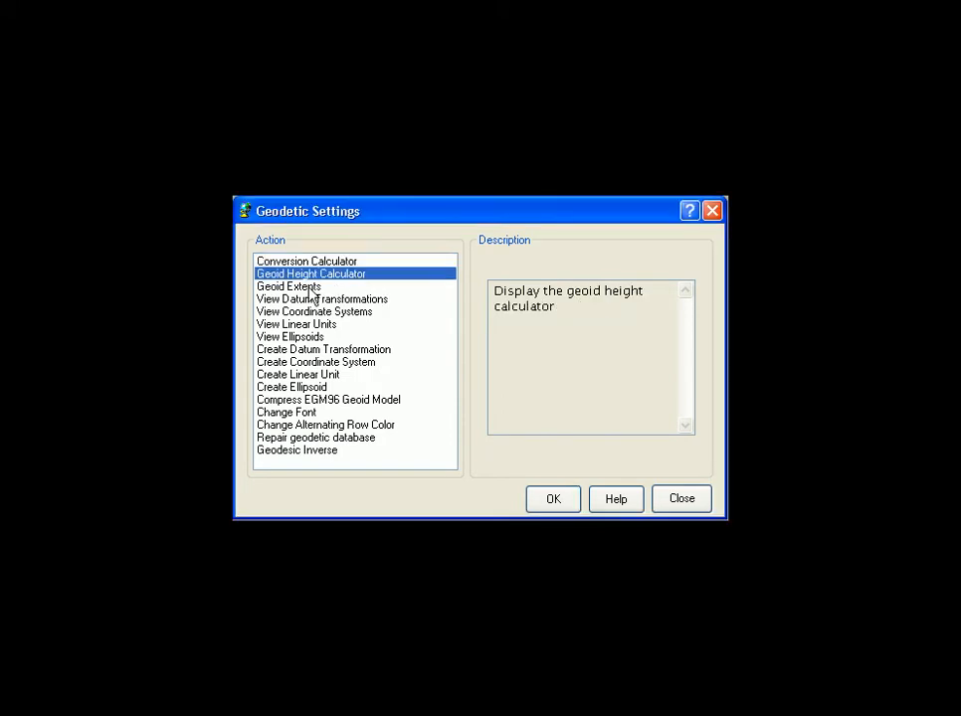
click(288, 287)
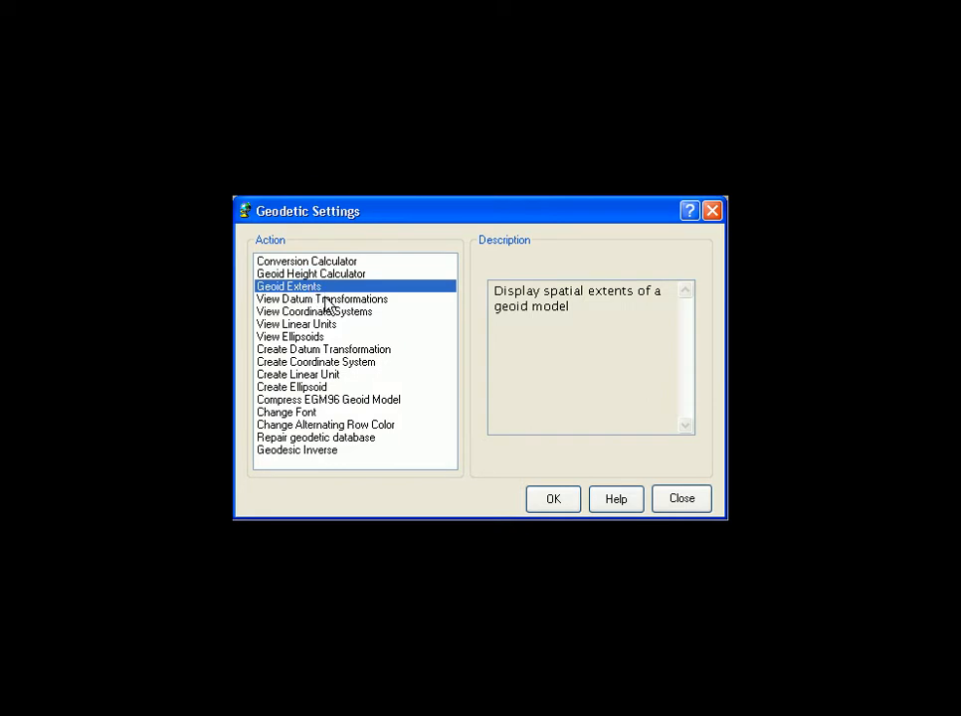
click(322, 299)
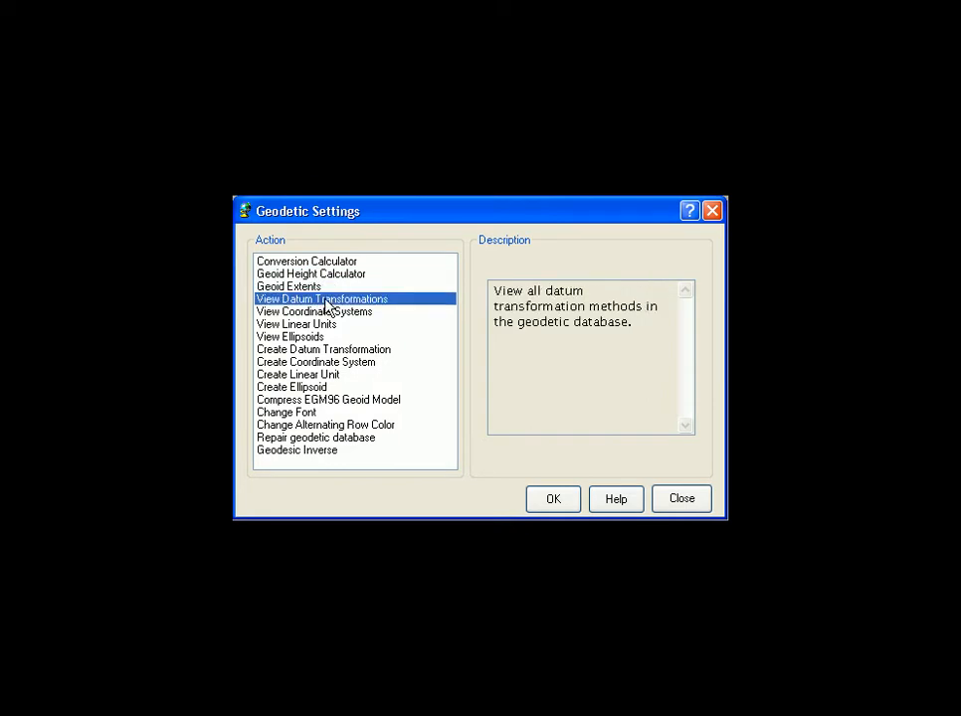
click(314, 310)
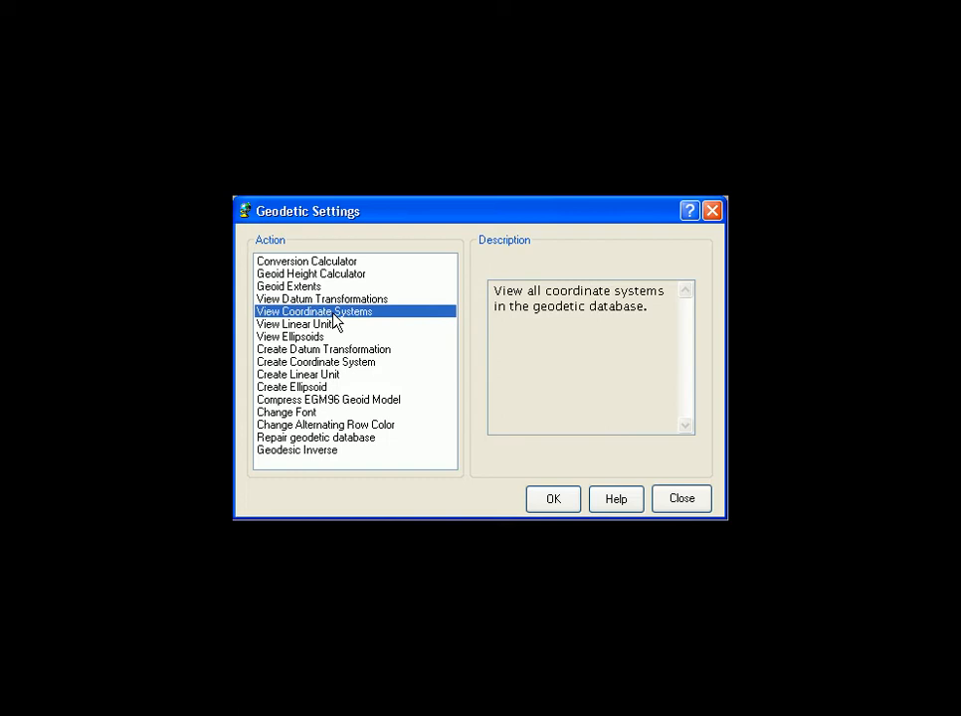
click(297, 322)
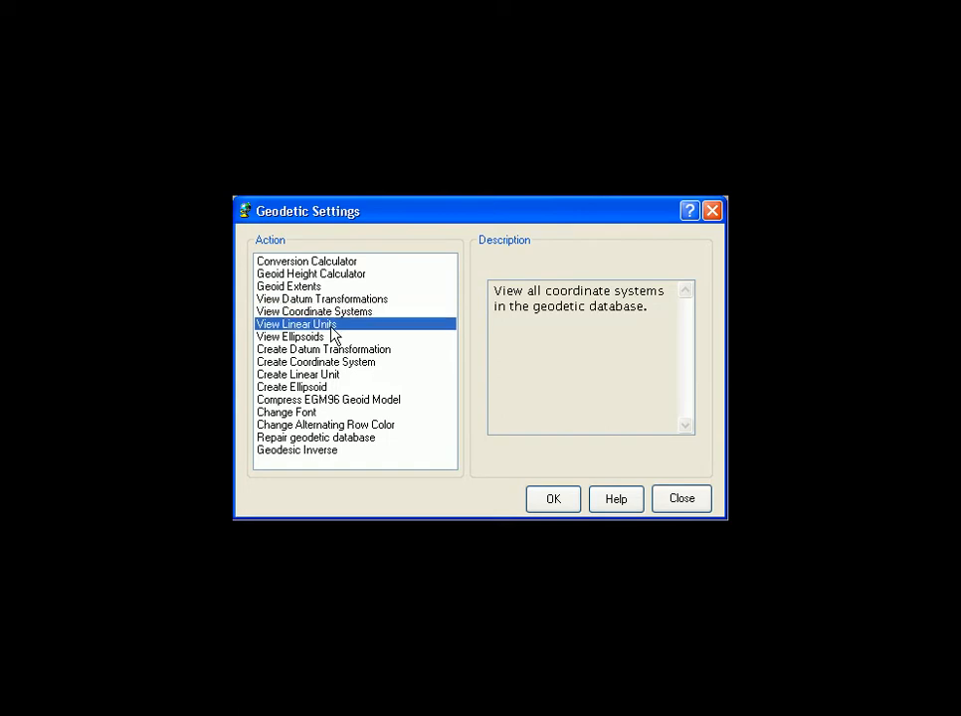
click(290, 336)
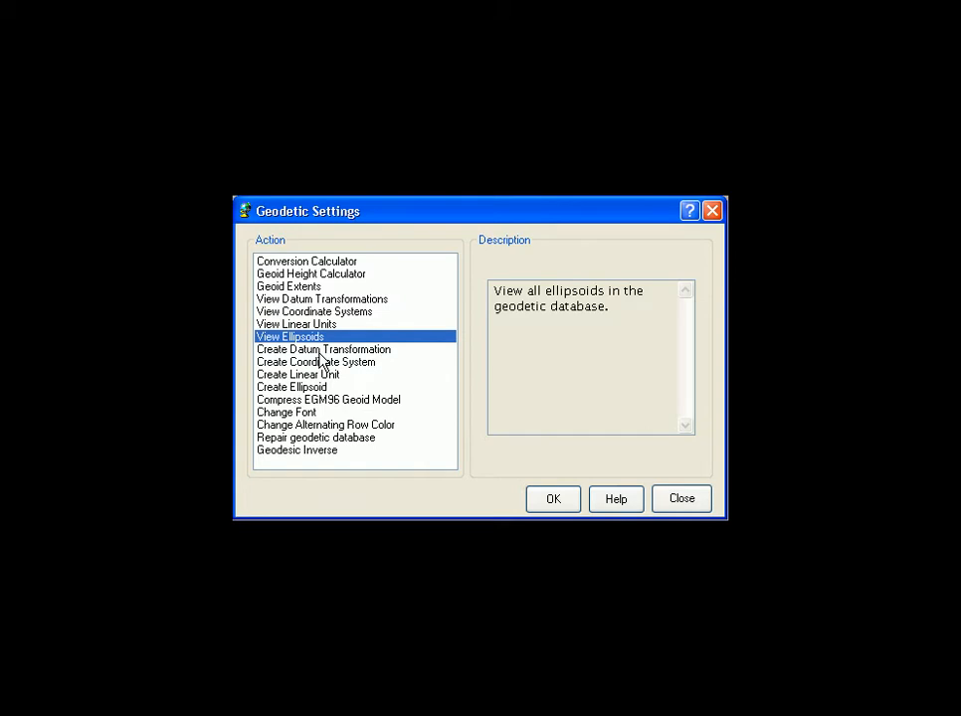
mouse_move(323, 409)
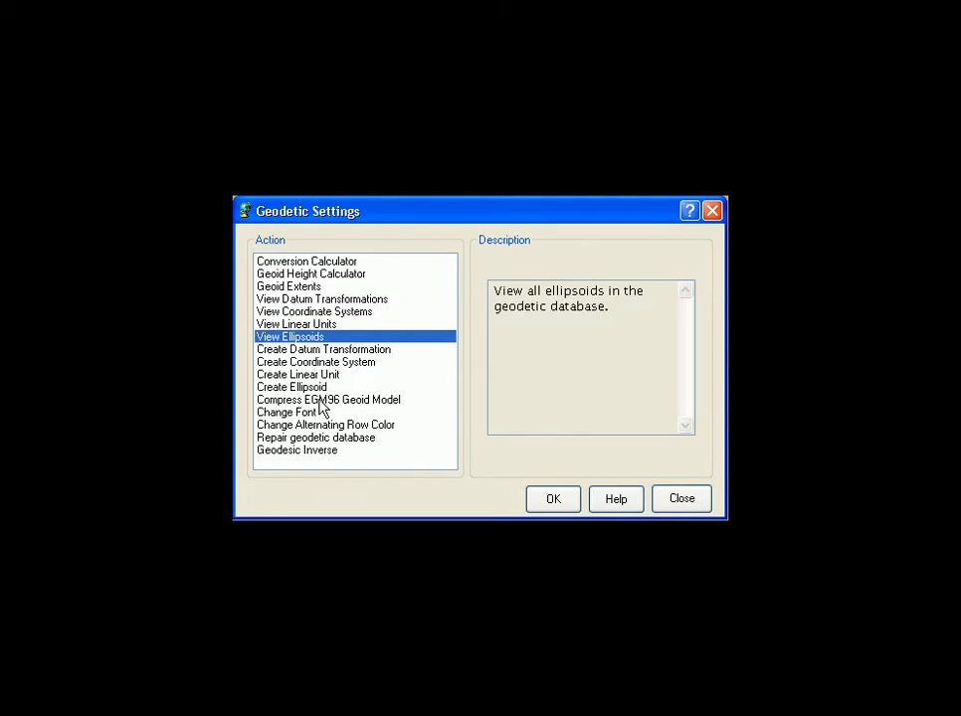
Review the EGM96 compression, spreadsheet font, row colour, database repair and geodesic inverse actions.
click(329, 398)
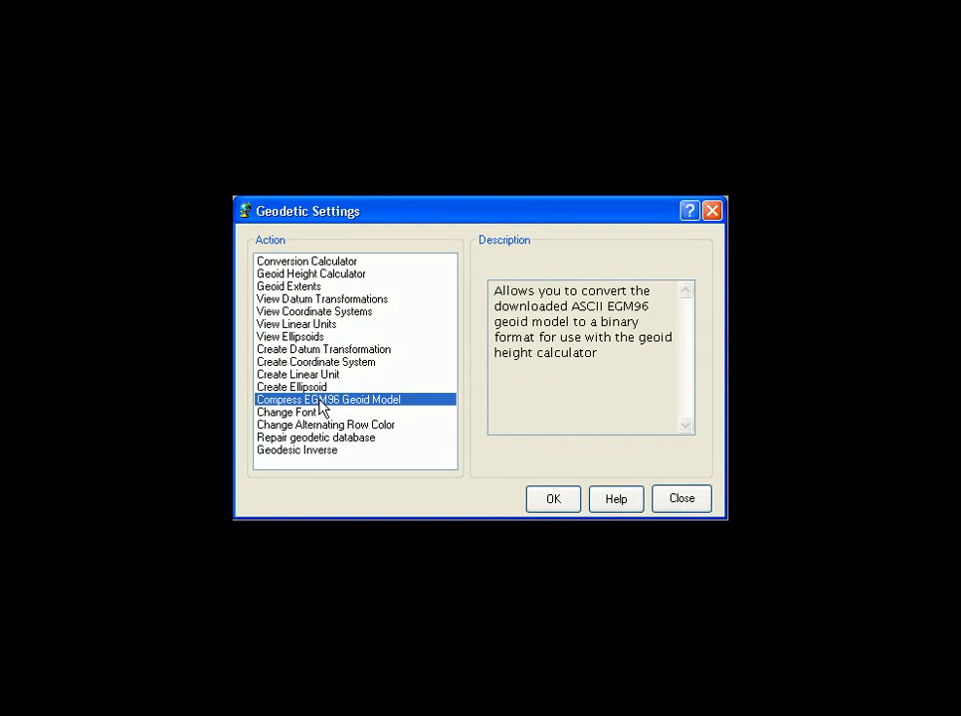
mouse_move(322, 404)
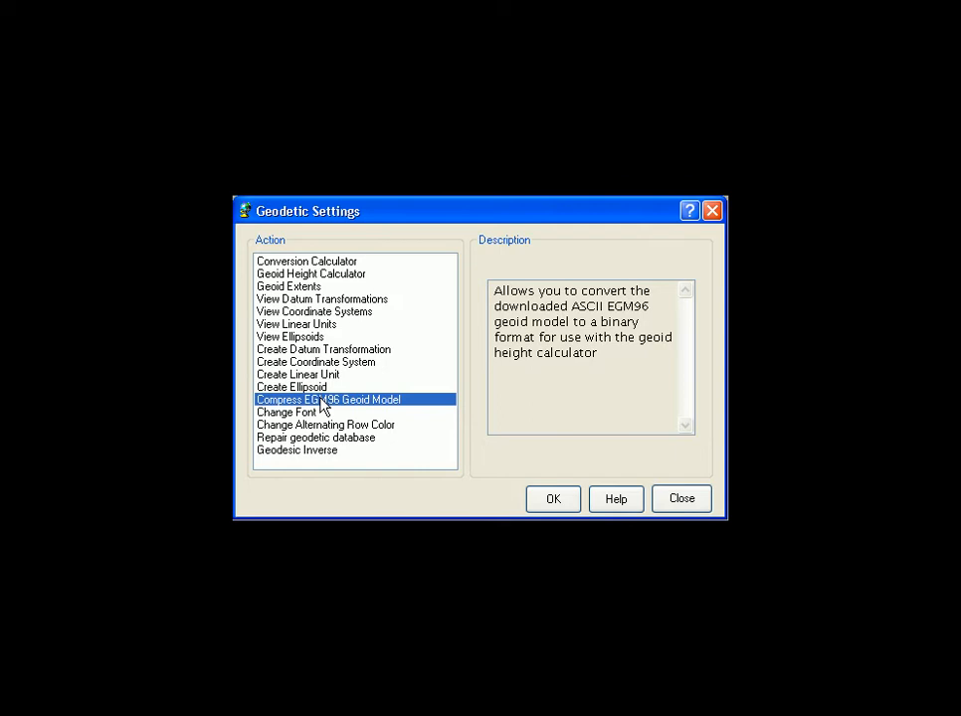
click(286, 412)
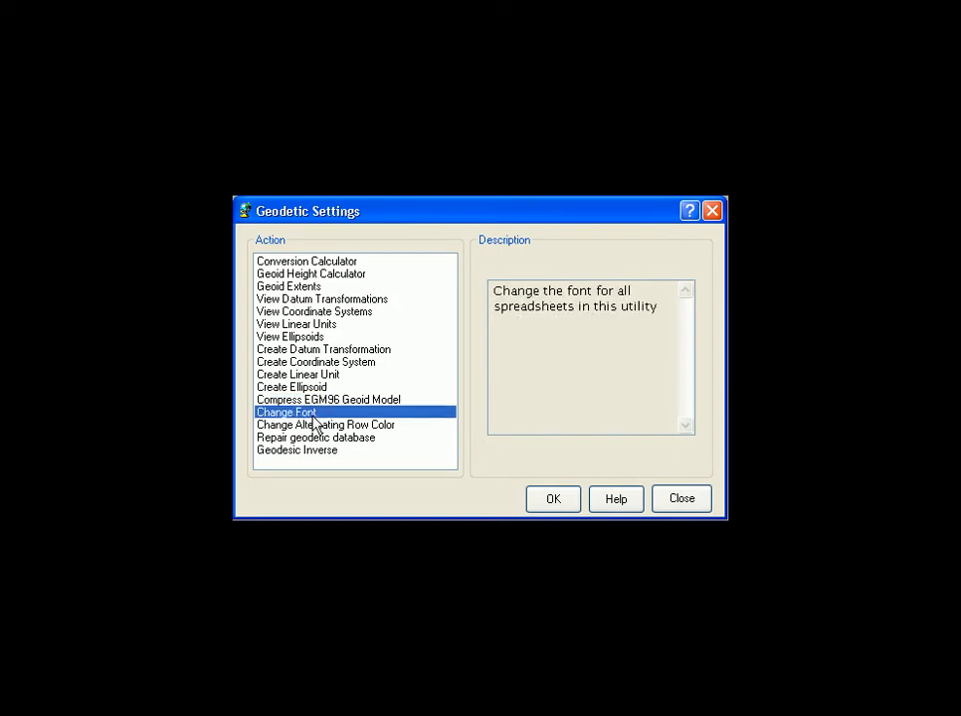
mouse_move(338, 426)
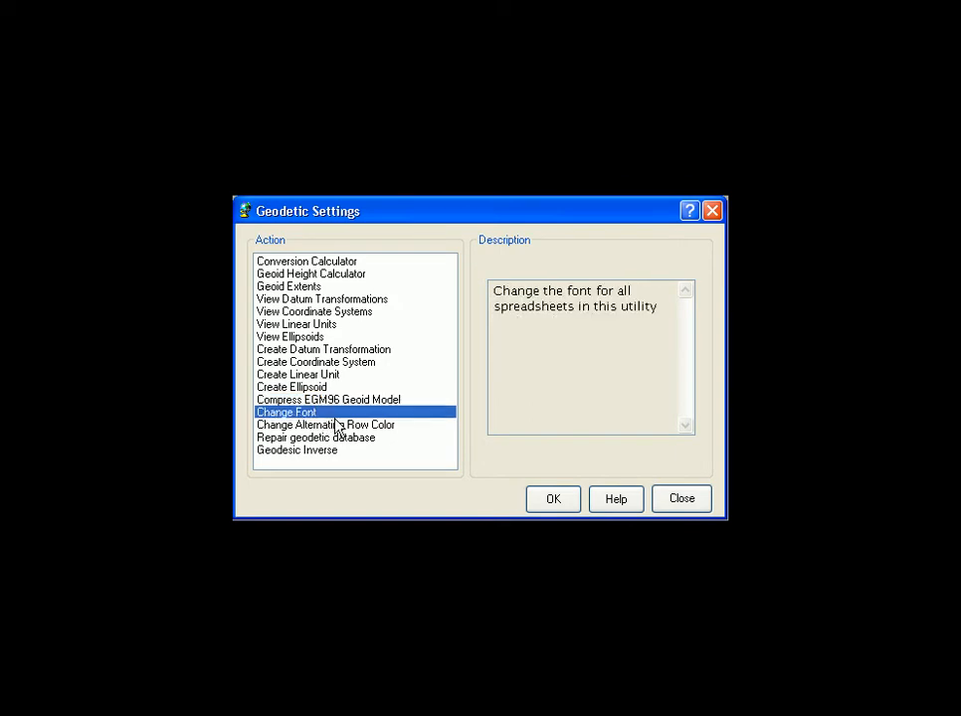
click(326, 425)
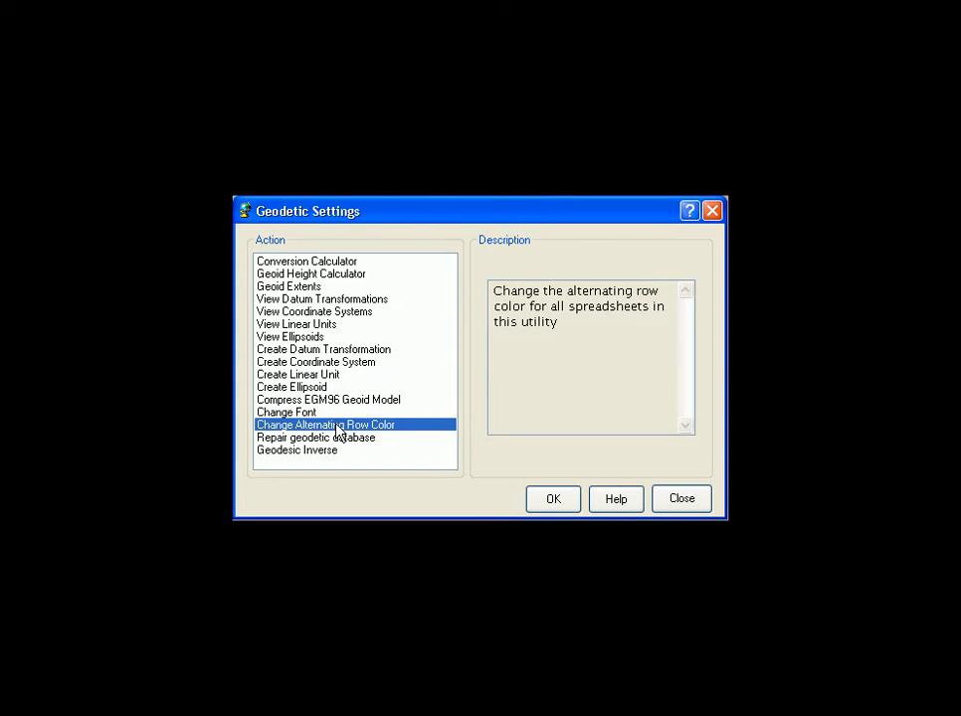
mouse_move(376, 449)
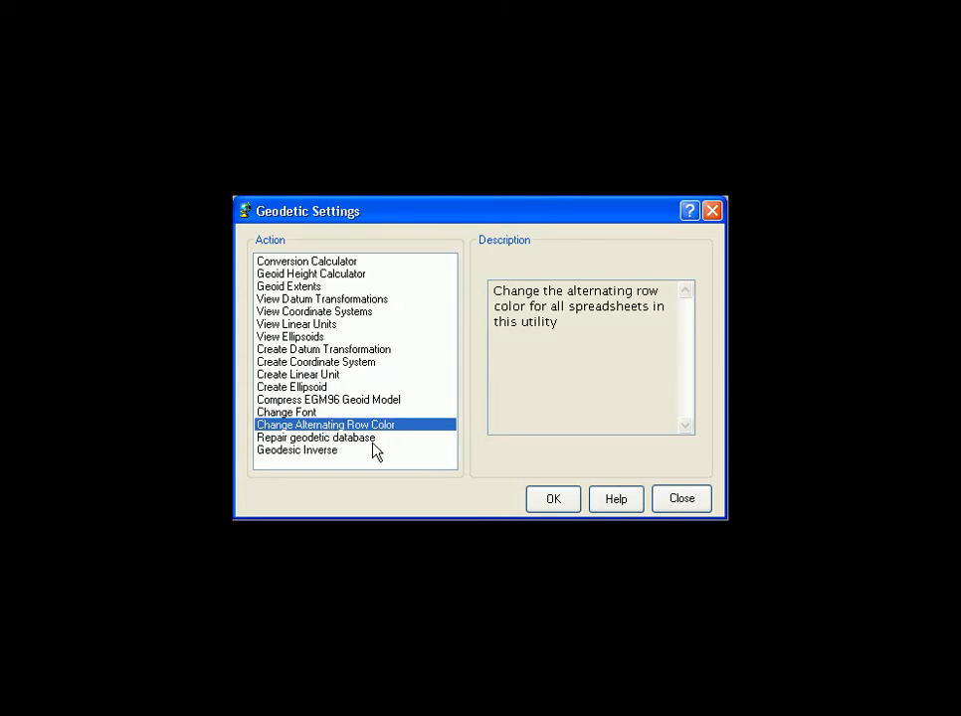
mouse_move(366, 446)
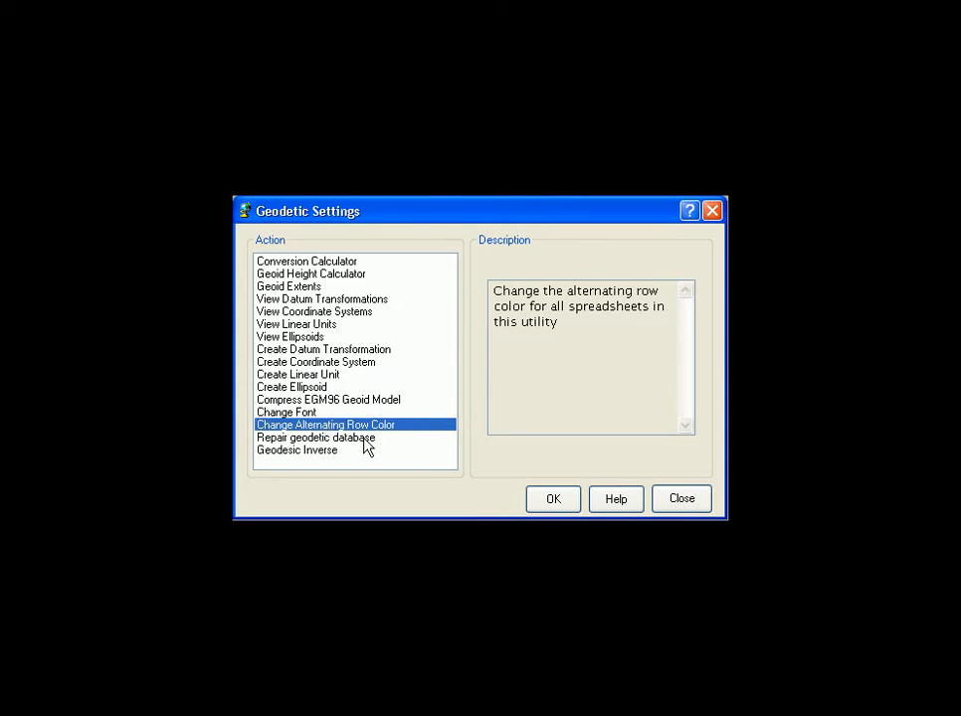
click(314, 438)
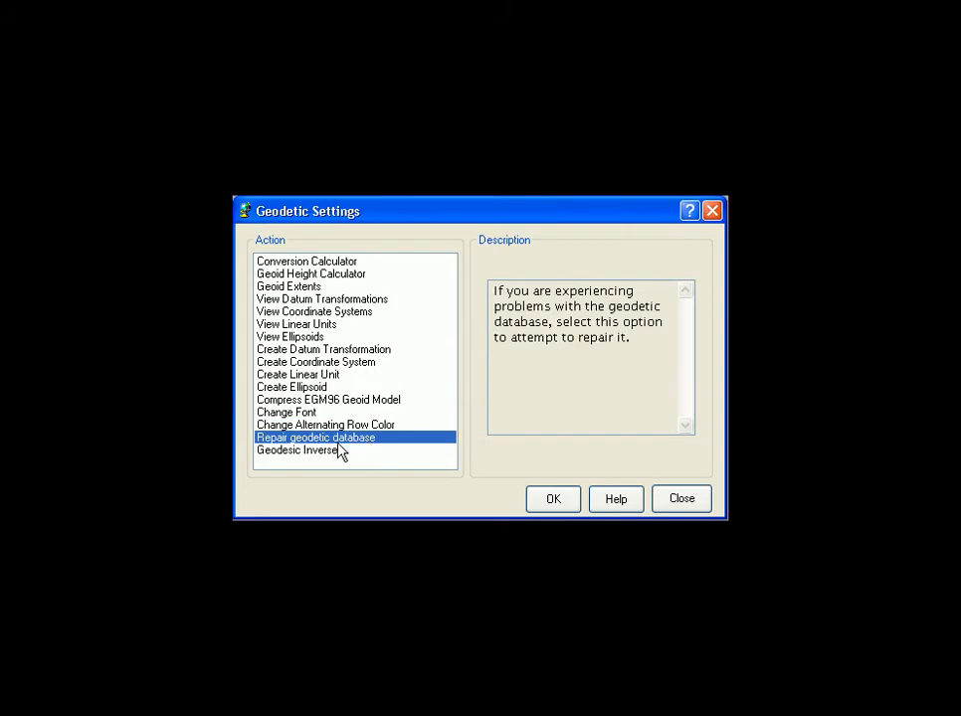
mouse_move(330, 457)
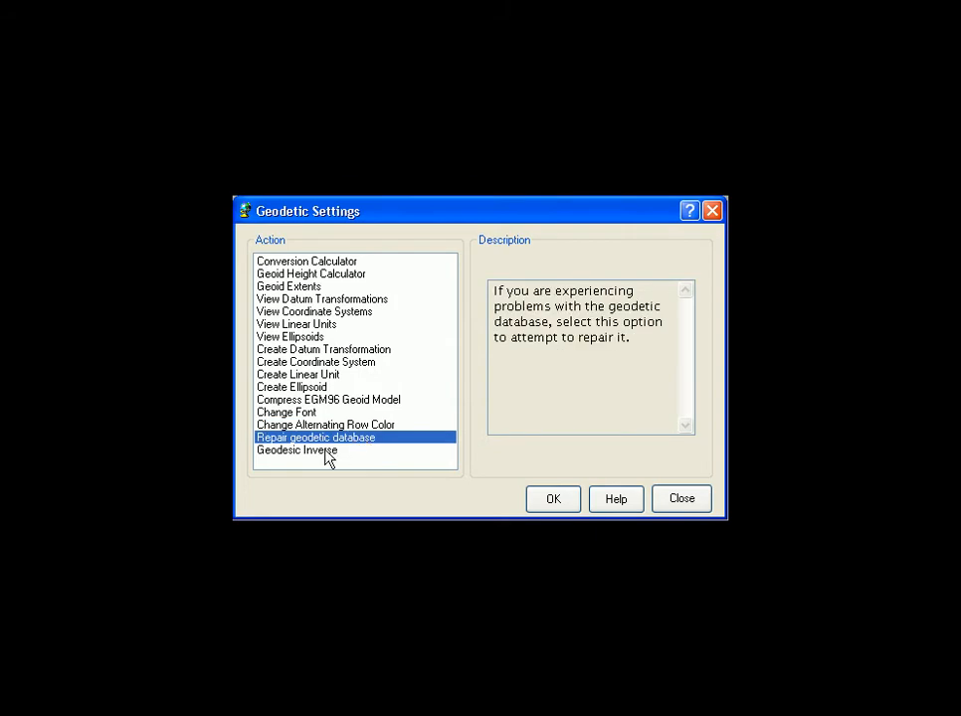
click(296, 449)
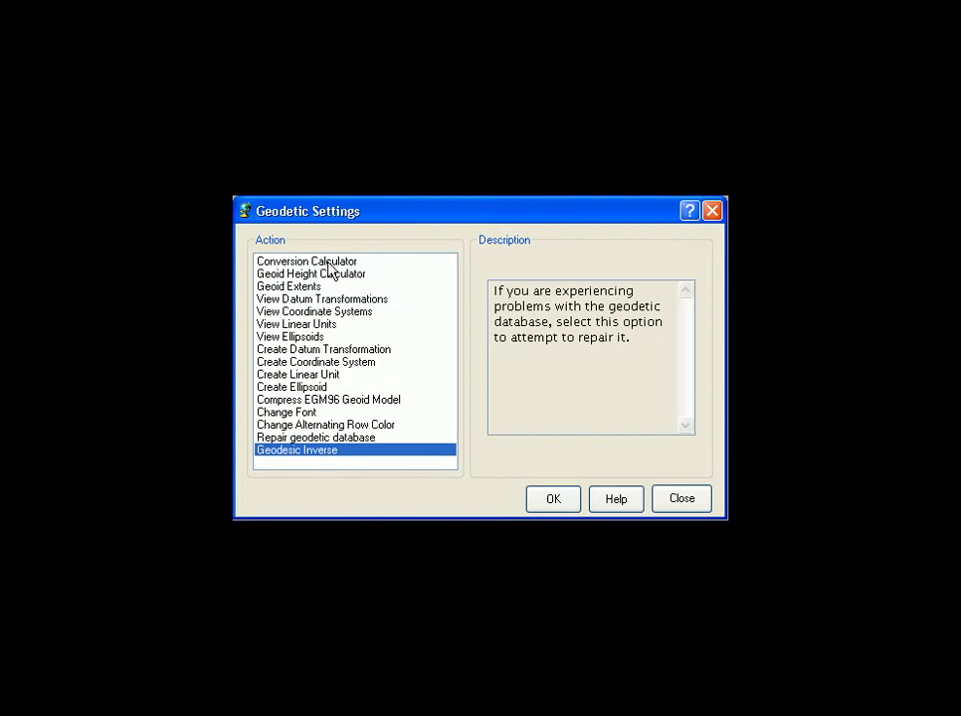
Select the Conversion Calculator action and launch it.
click(306, 261)
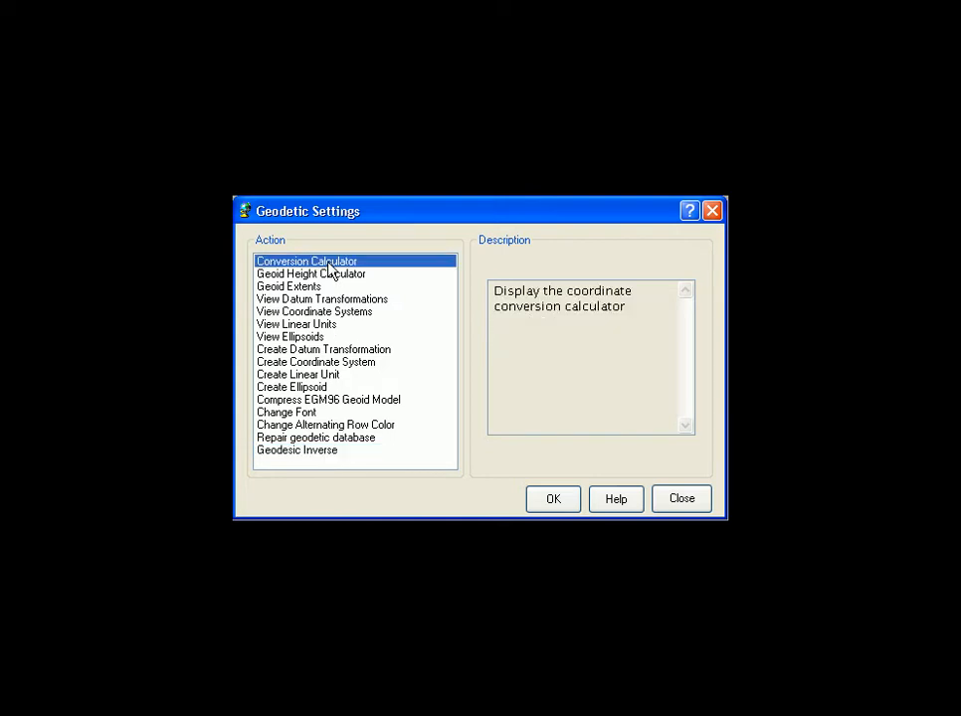
click(553, 497)
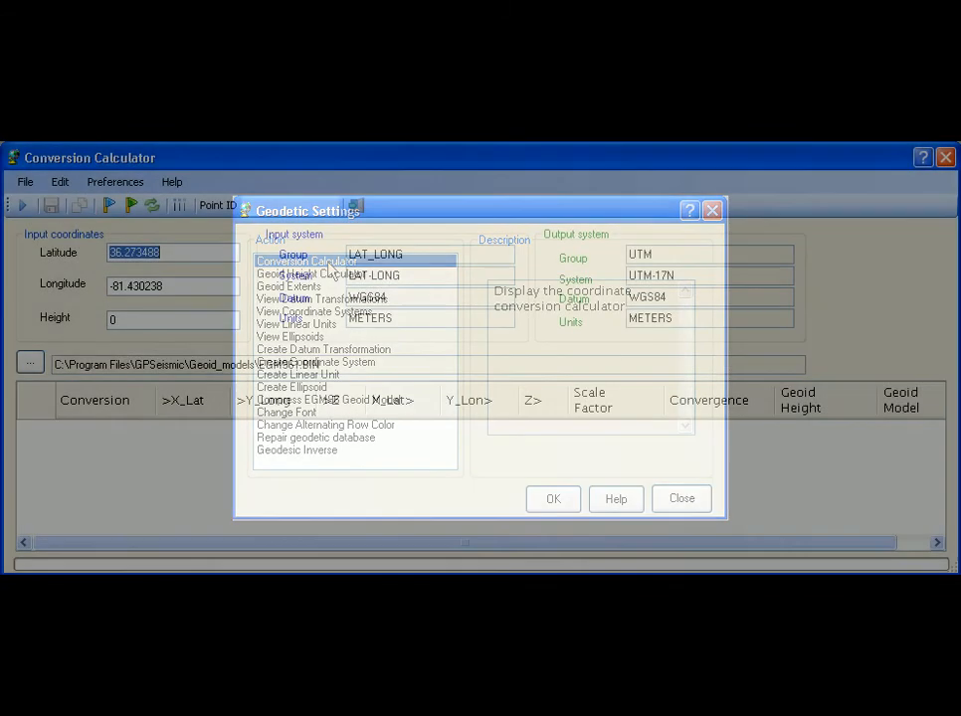
Bring up the input coordinate system selection from the Conversion Calculator toolbar.
click(681, 497)
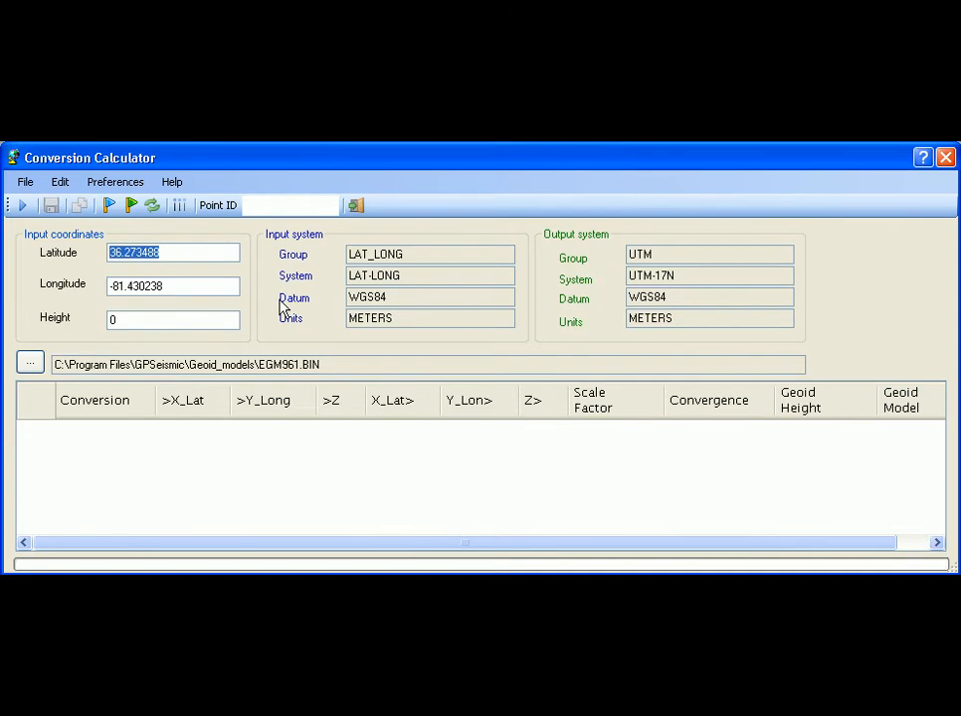
mouse_move(195, 306)
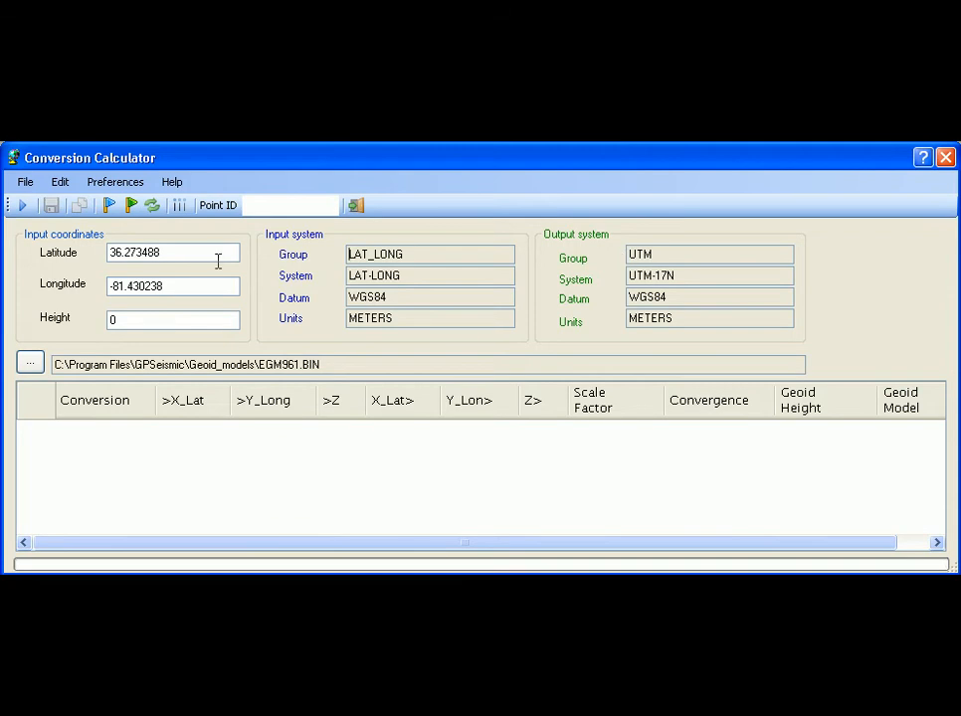
click(107, 205)
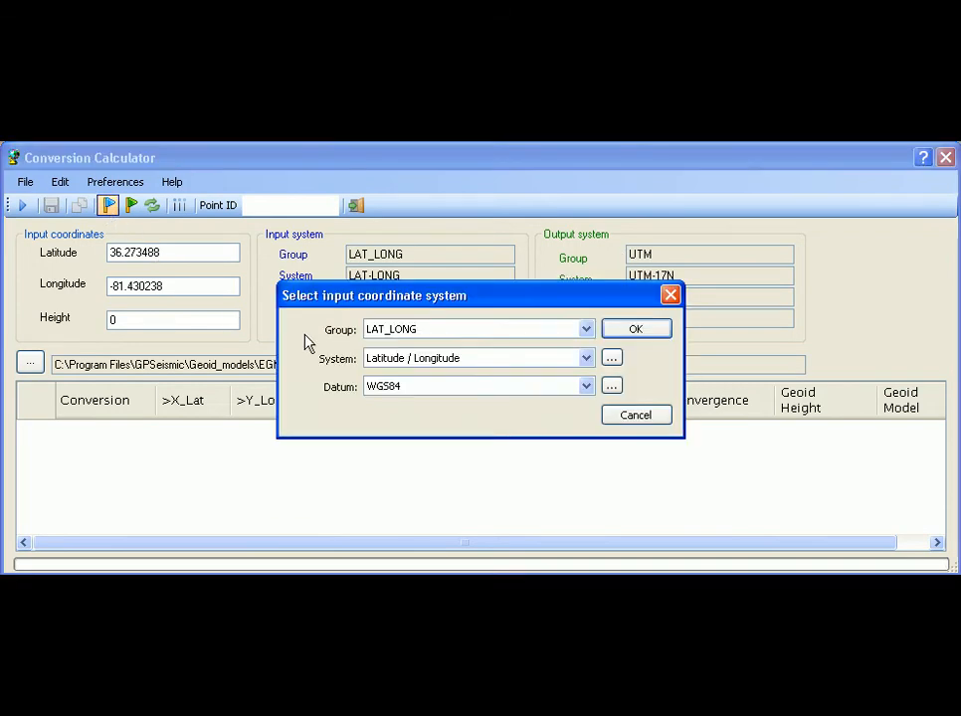
Keep group LAT_LONG, Latitude/Longitude on WGS84 as the input system and confirm it.
click(585, 328)
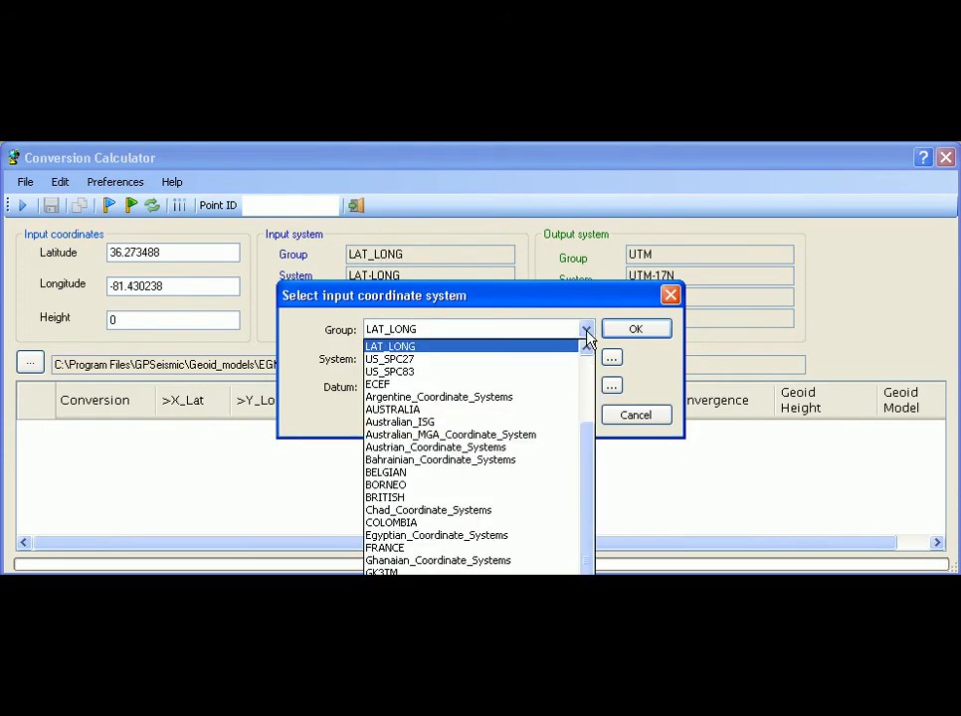
click(390, 346)
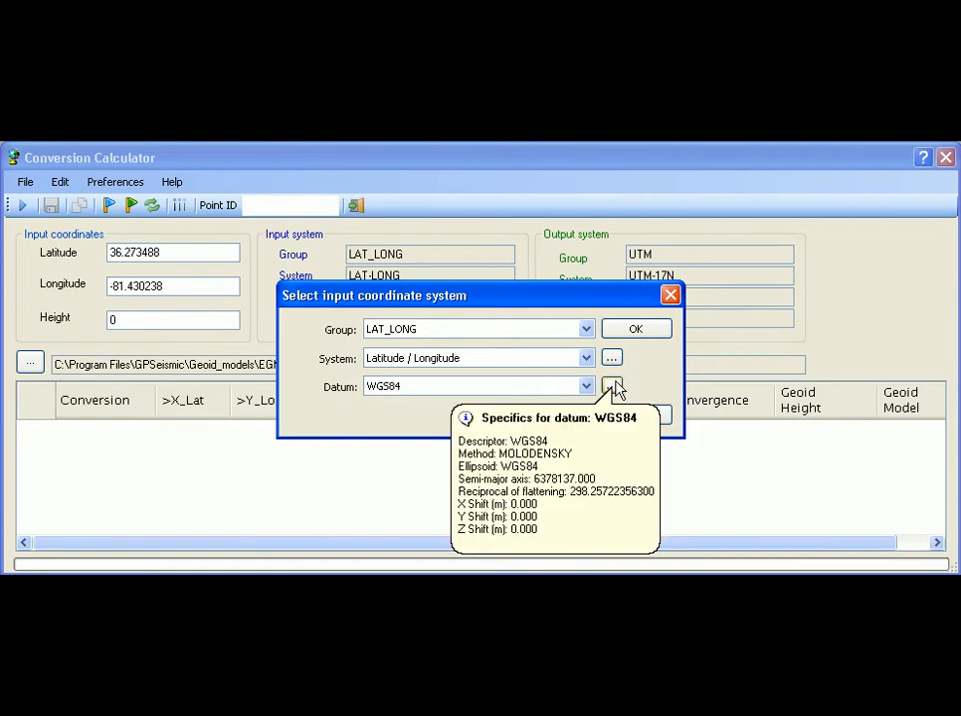
mouse_move(637, 388)
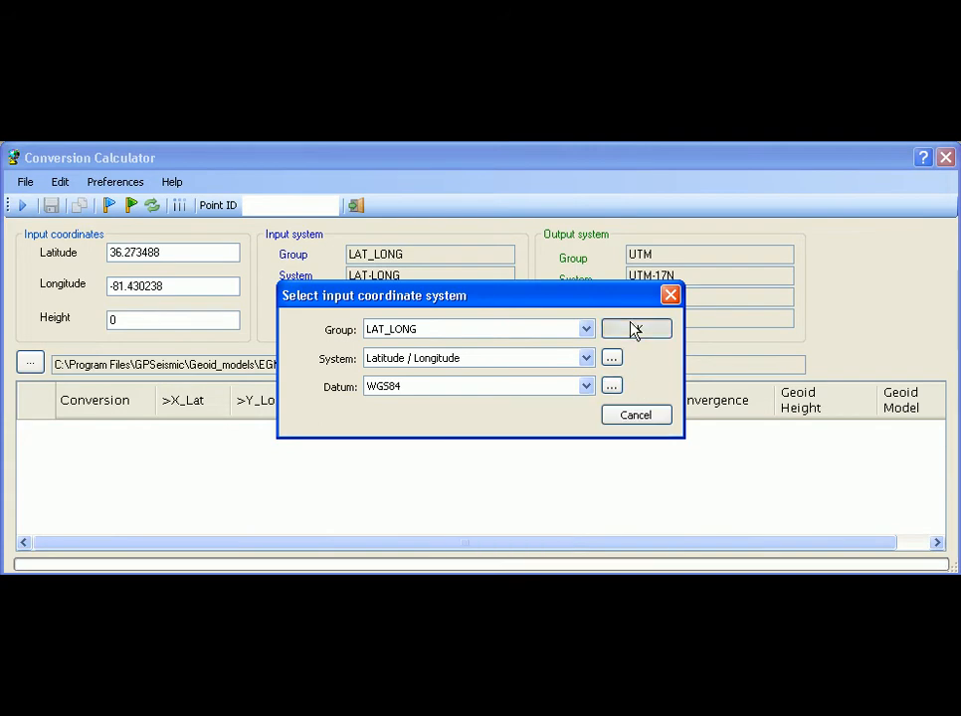
click(637, 328)
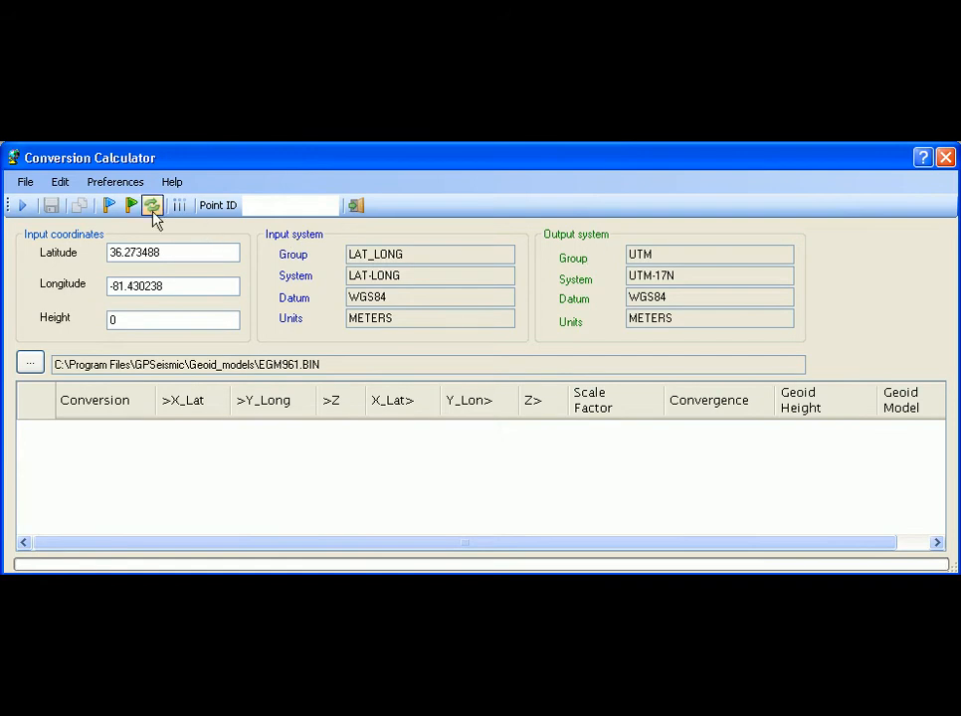
Choose UTM Zone 17N on WGS84 in meters as the output system and confirm it.
click(151, 204)
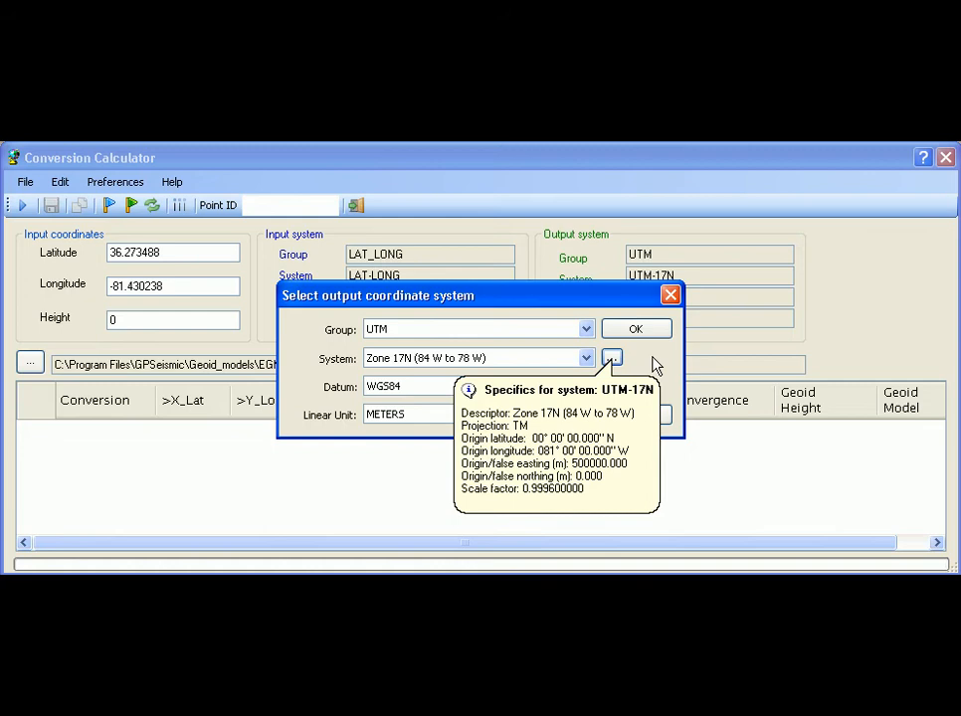
mouse_move(610, 386)
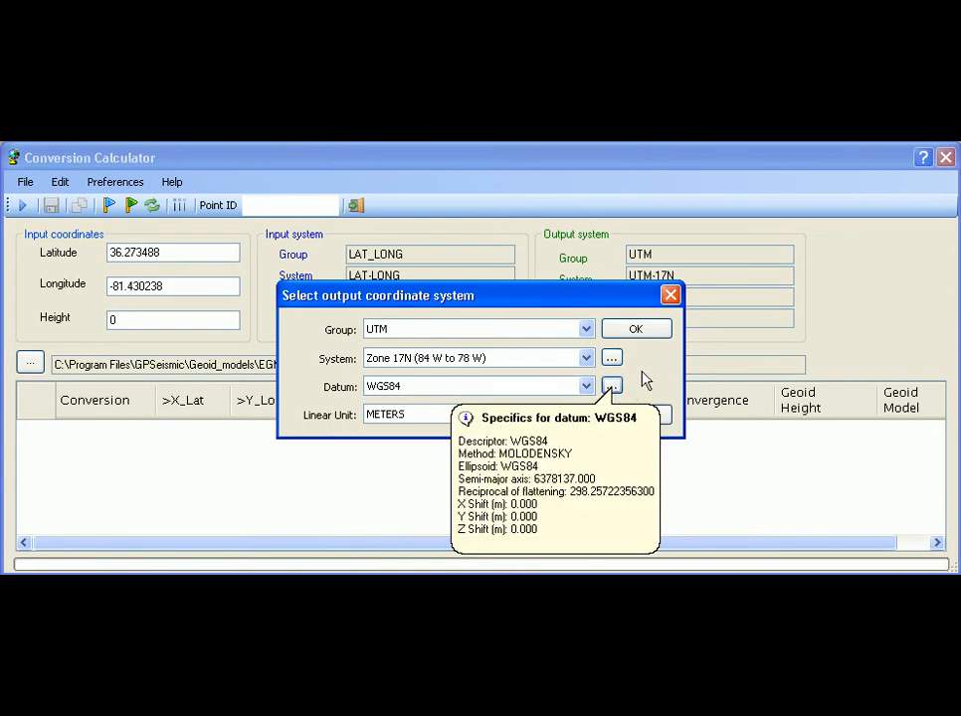
mouse_move(645, 376)
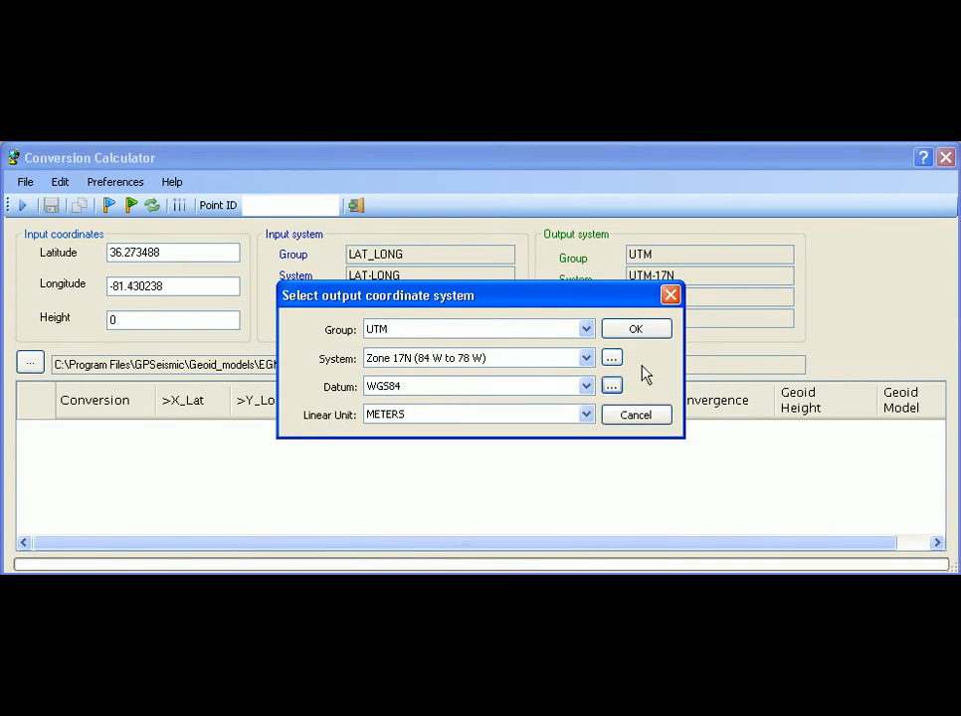
click(637, 329)
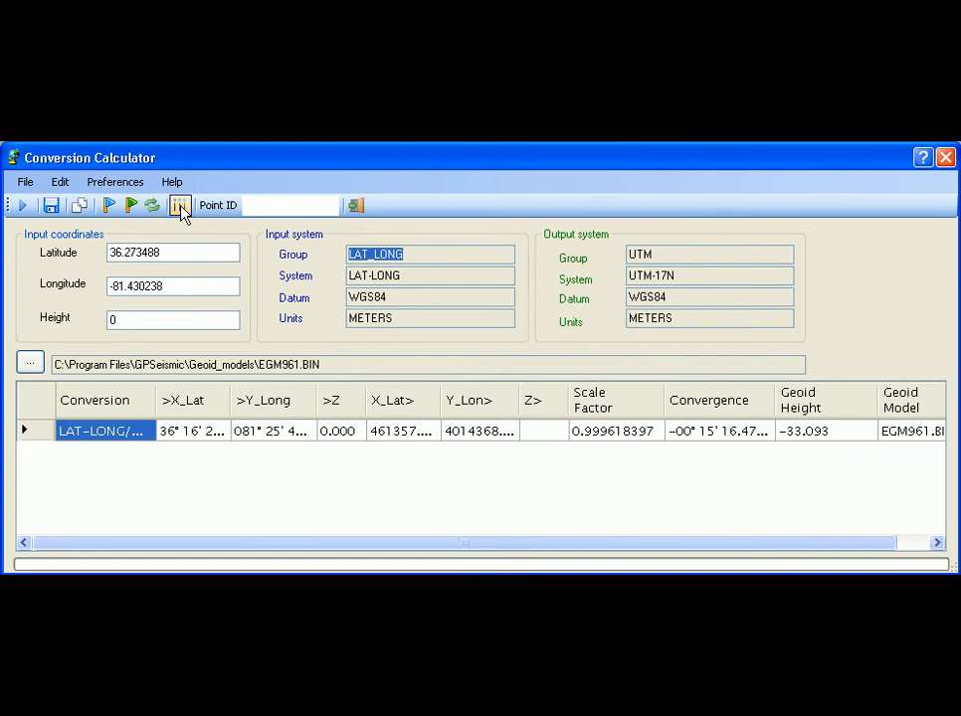
Autosize the result table columns and scroll to read the LAT-LONG to UTM-17N conversion.
click(179, 205)
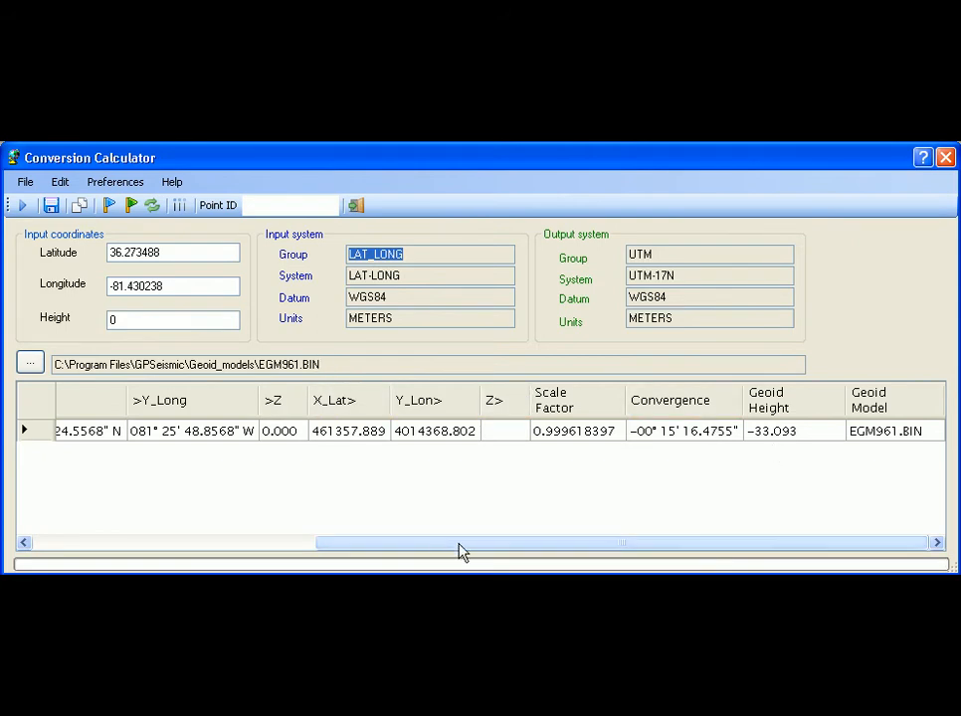
drag(461, 543, 155, 543)
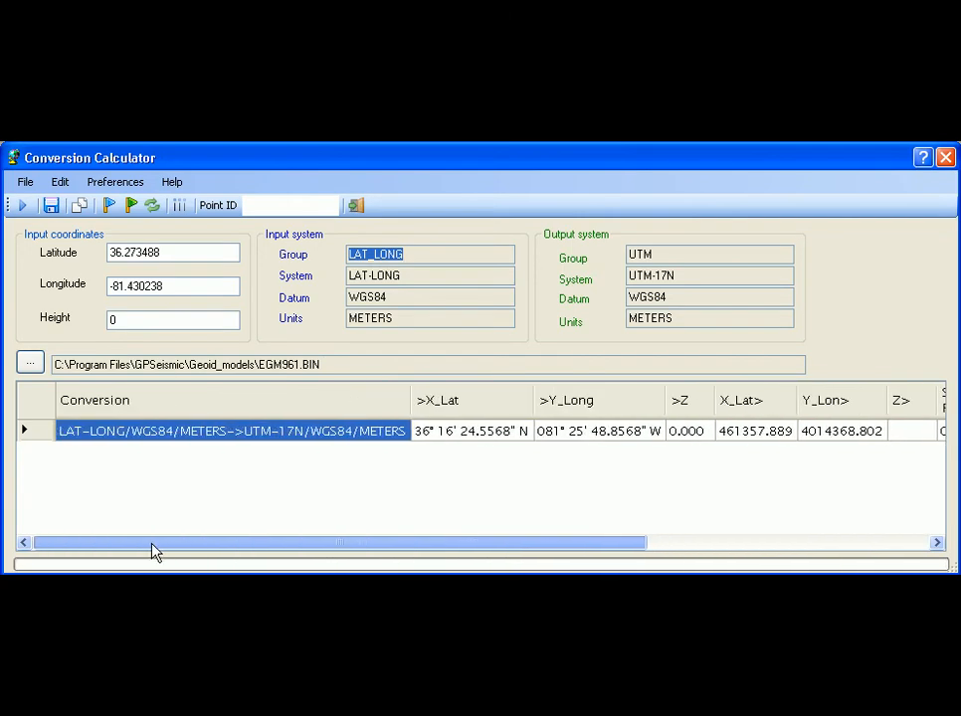
mouse_move(48, 243)
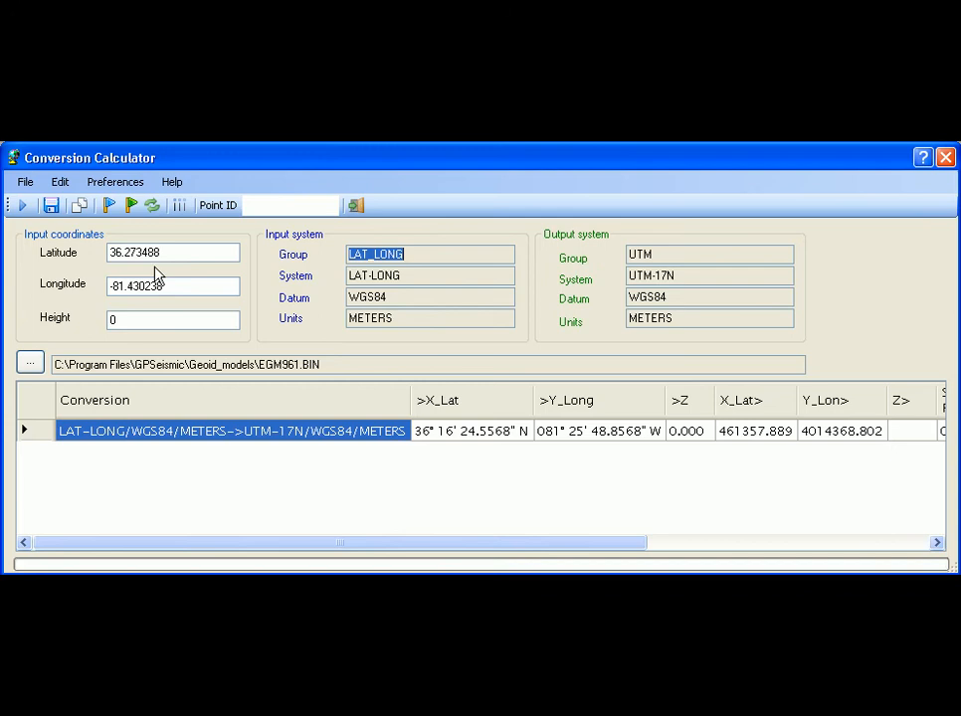
Change the latitude to 37.273488 and compute a second converted point.
click(172, 250)
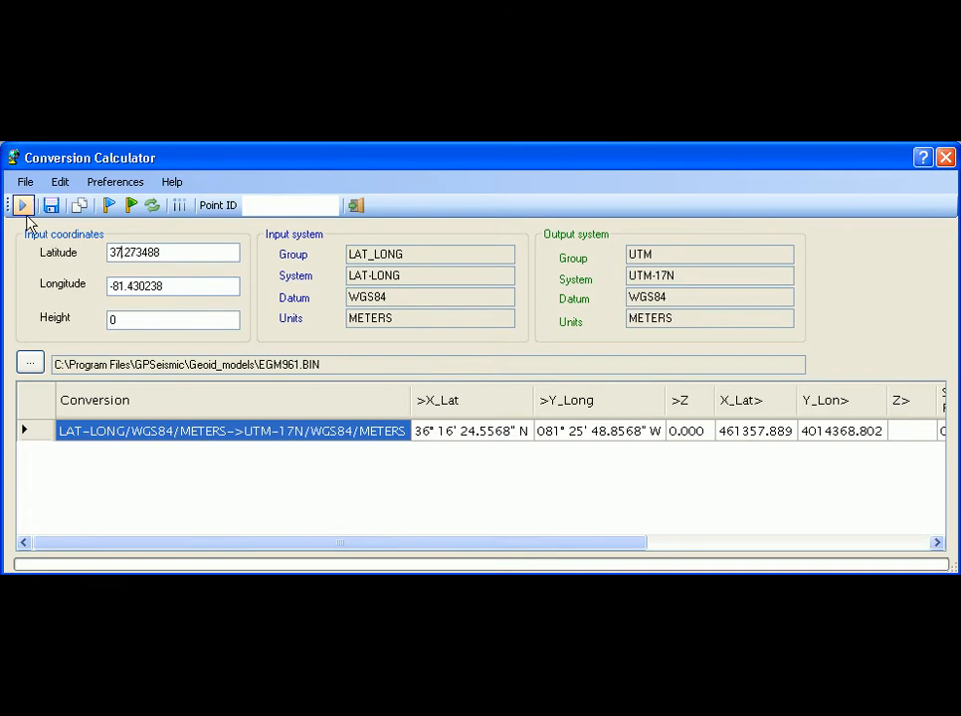
click(22, 205)
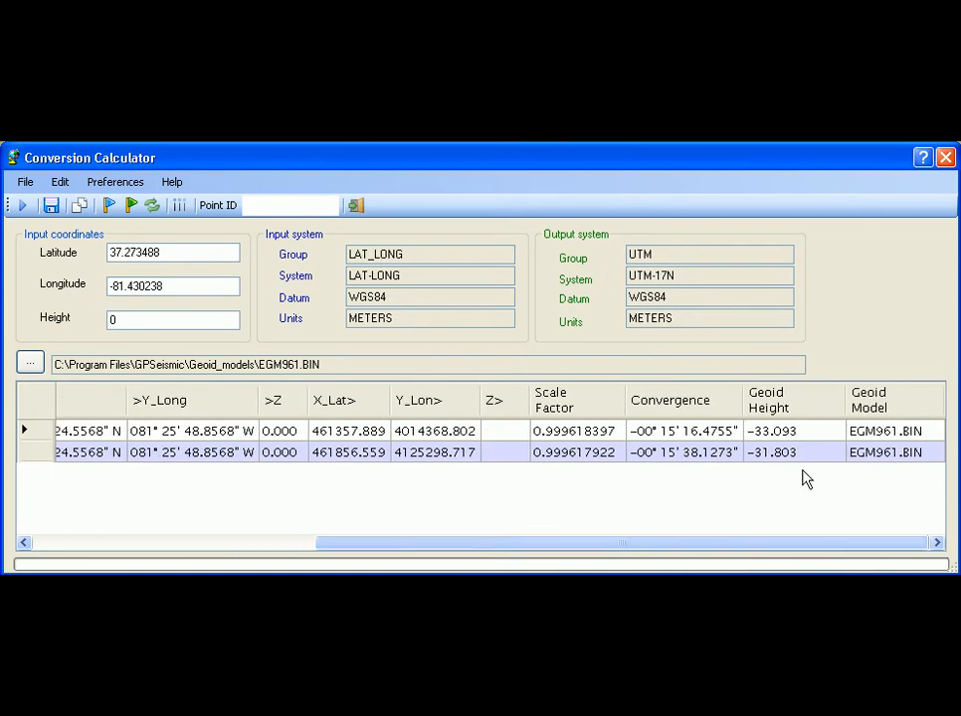
click(883, 430)
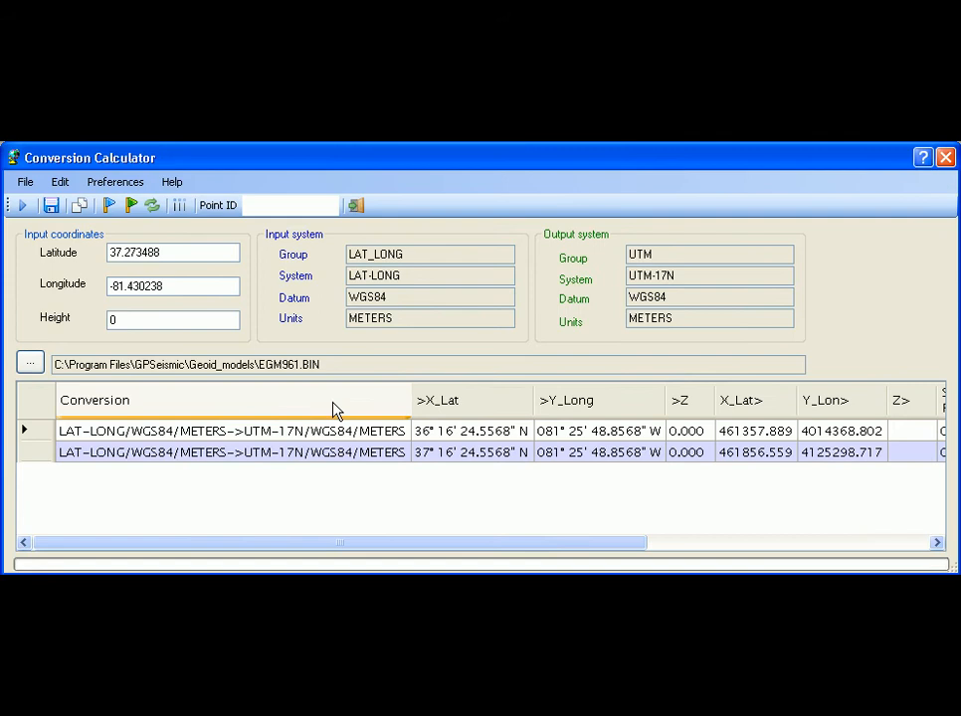
Enter point ID Sam and compute its UTM-17N conversion.
click(290, 204)
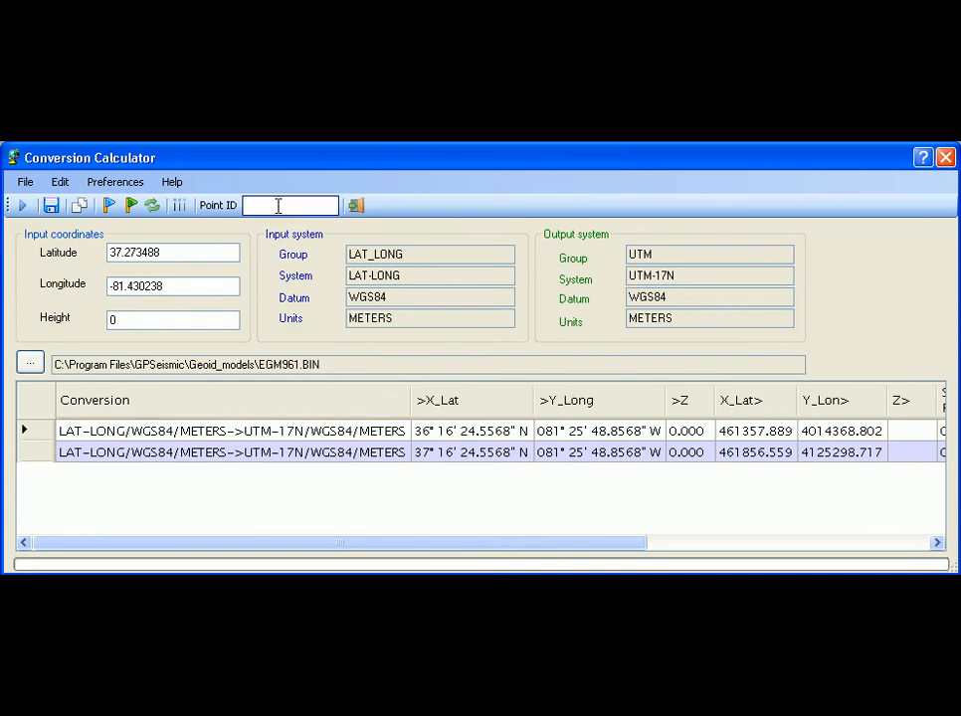
text(Sam)
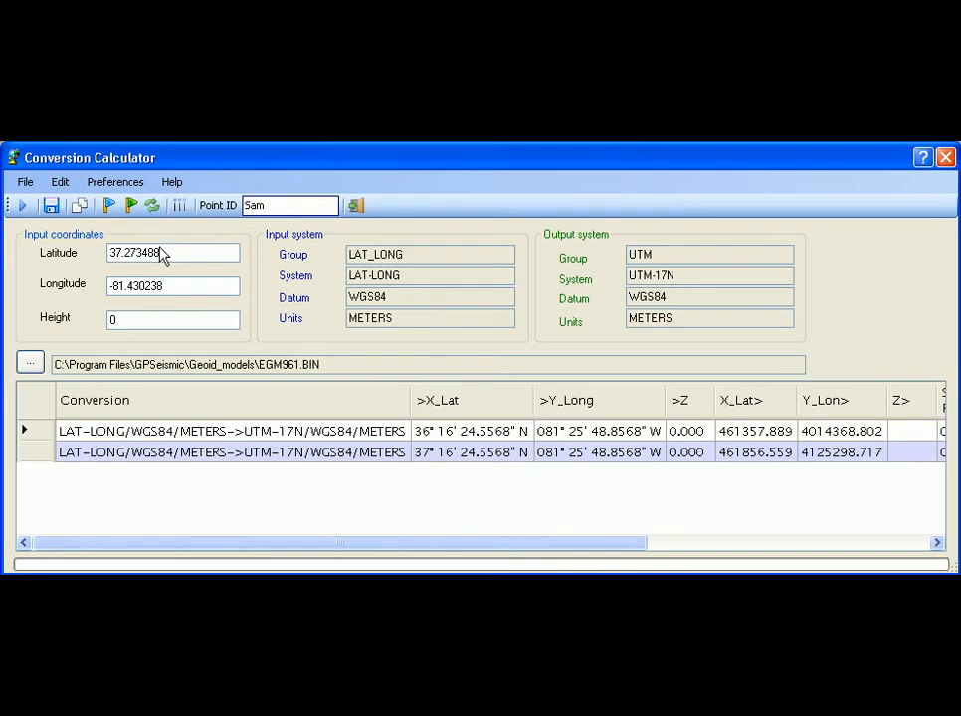
click(22, 205)
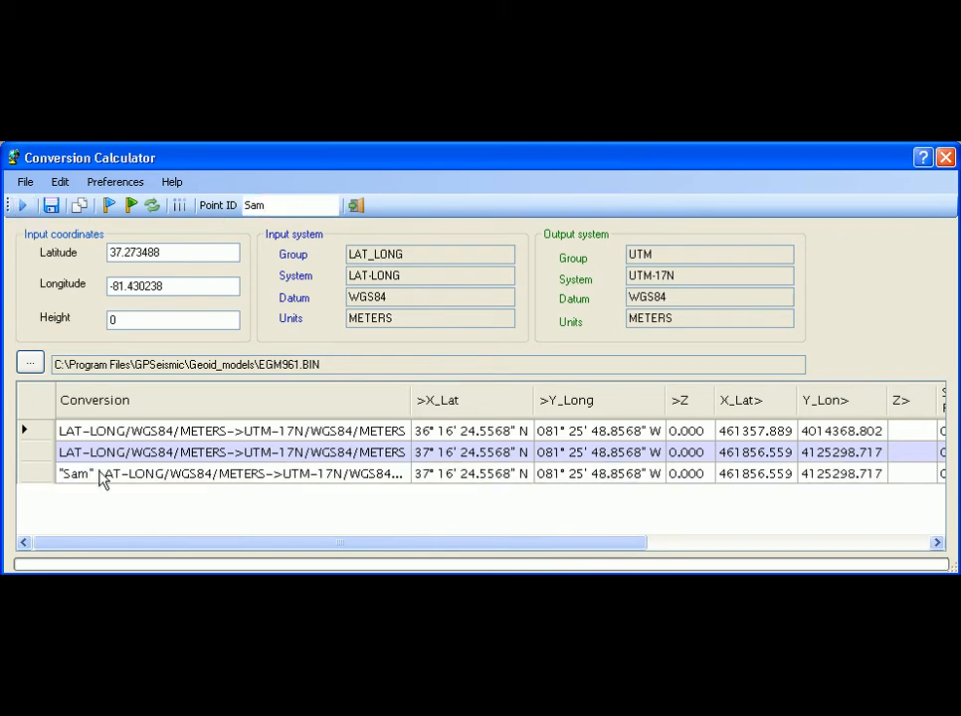
mouse_move(260, 431)
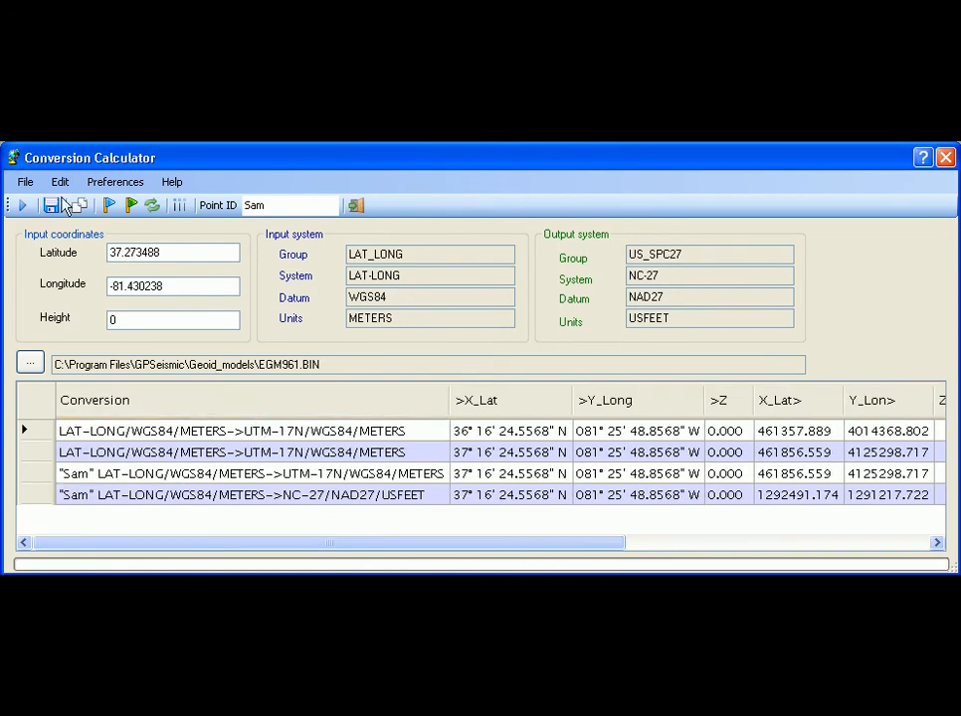
click(23, 181)
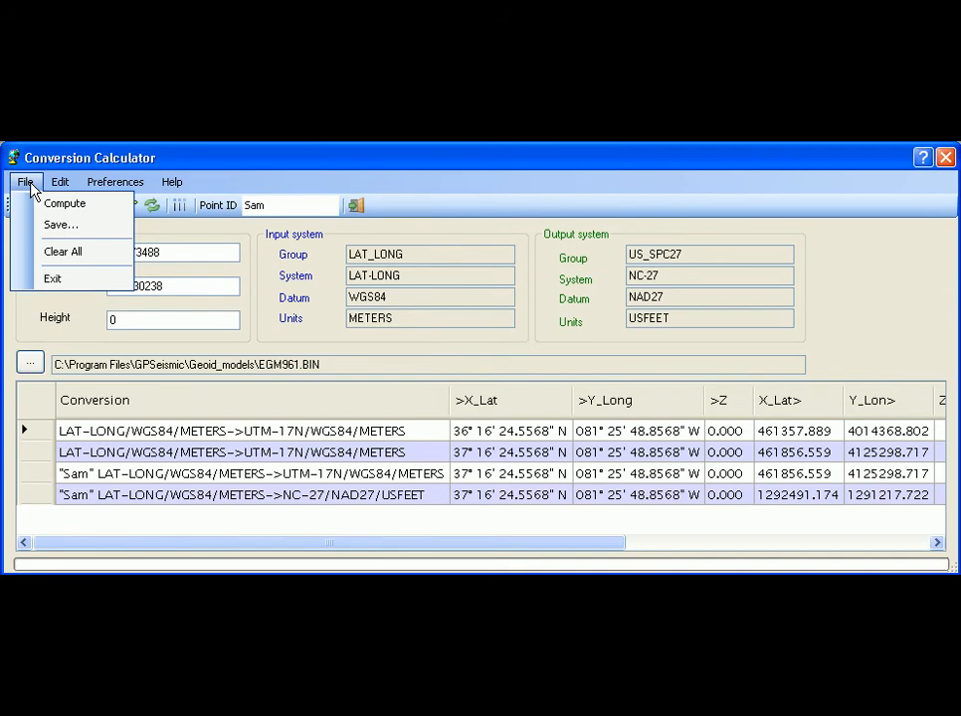
mouse_move(59, 223)
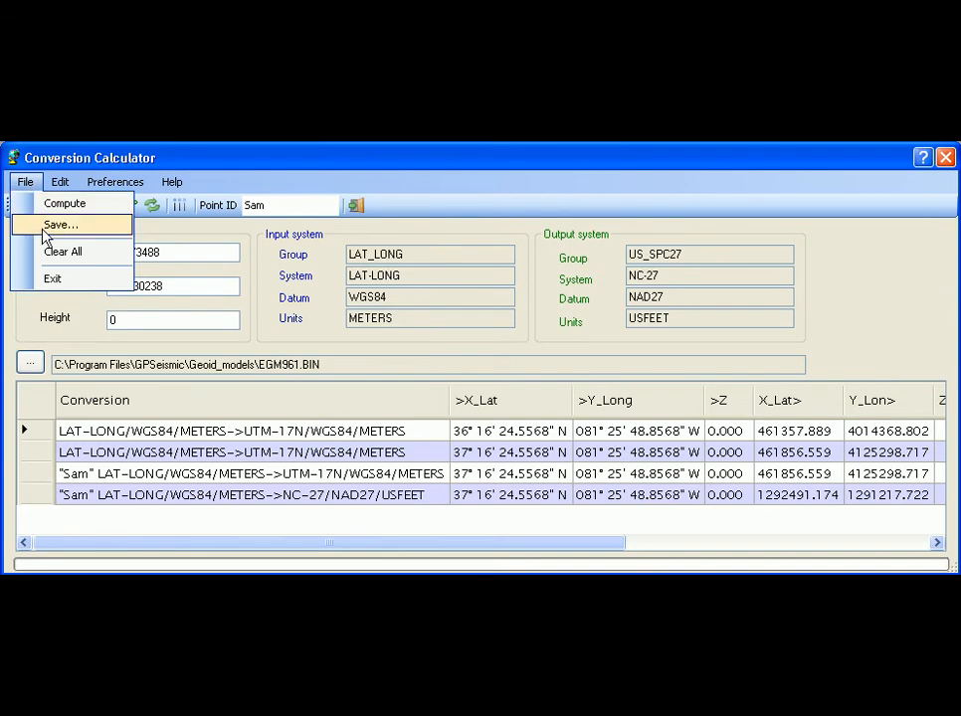
mouse_move(62, 251)
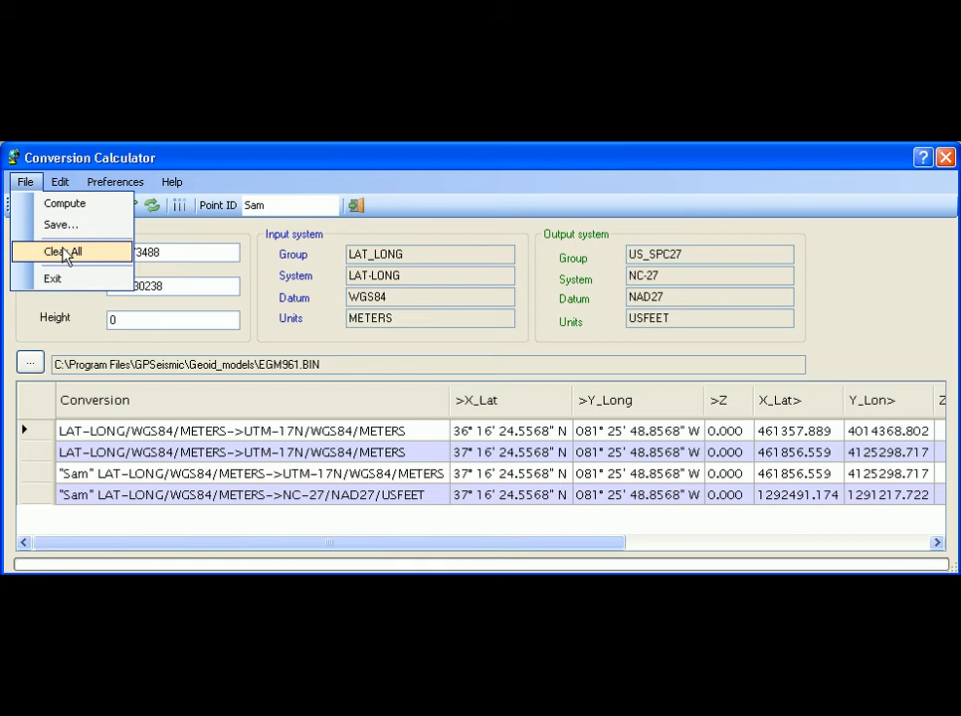
mouse_move(63, 243)
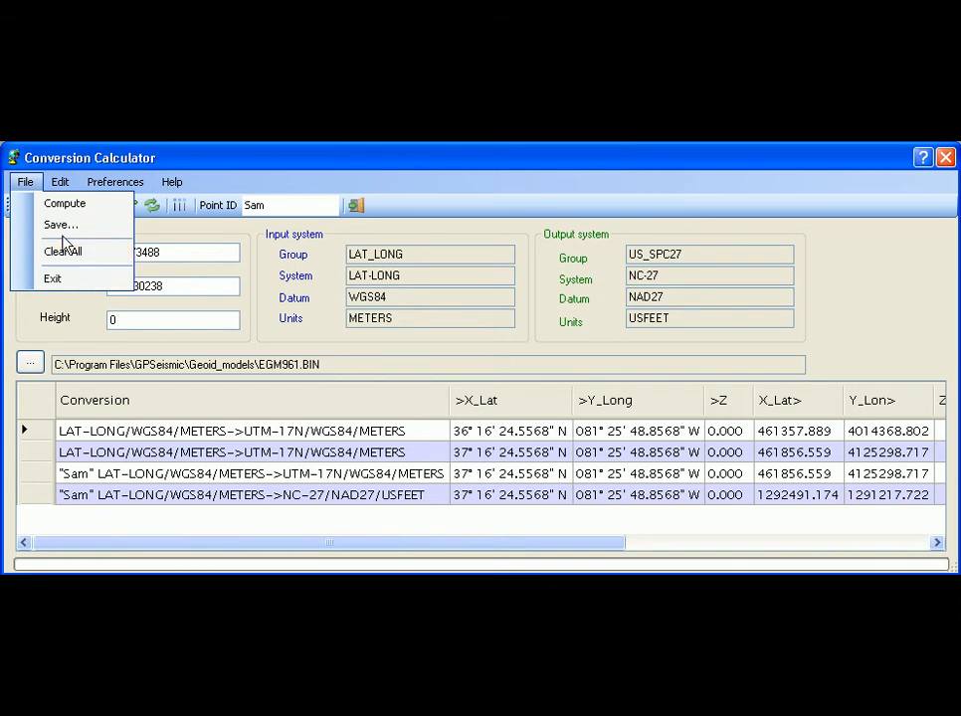
click(60, 181)
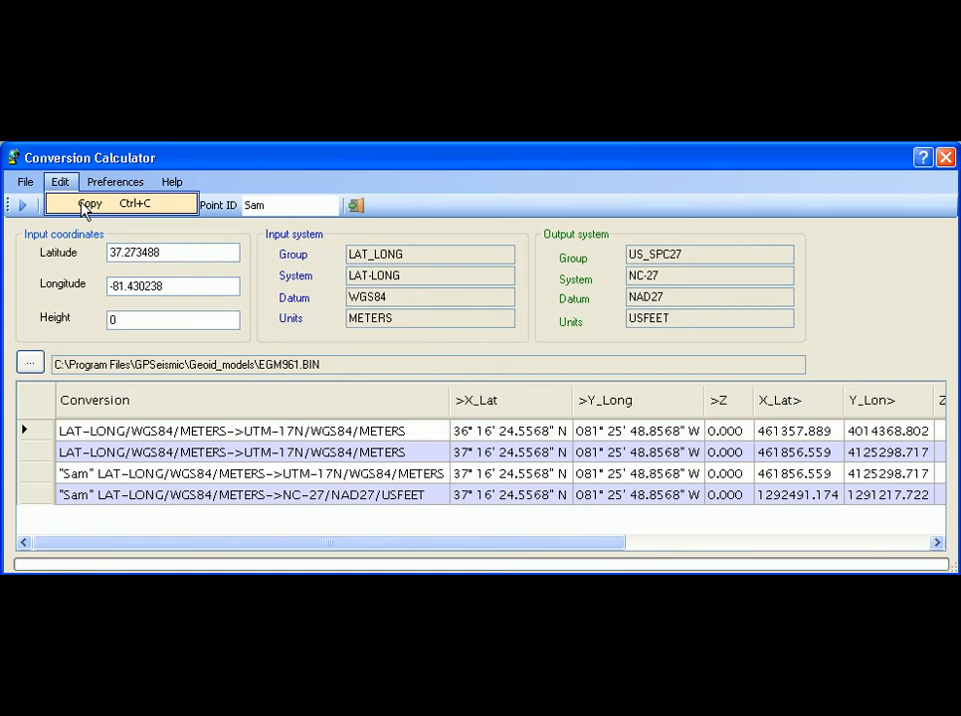
click(115, 181)
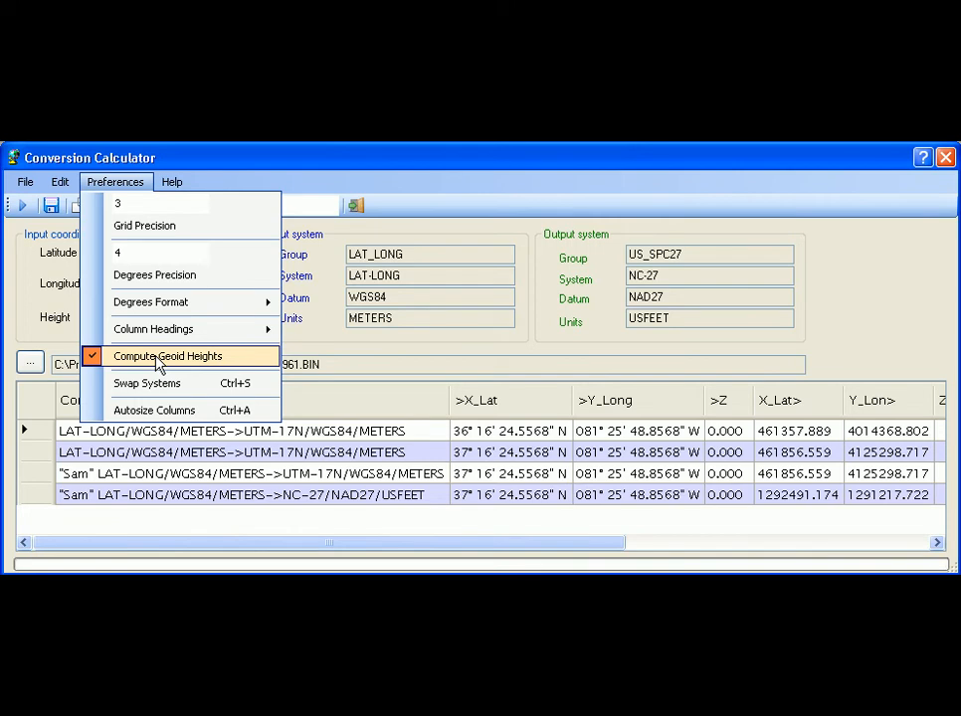
mouse_move(159, 388)
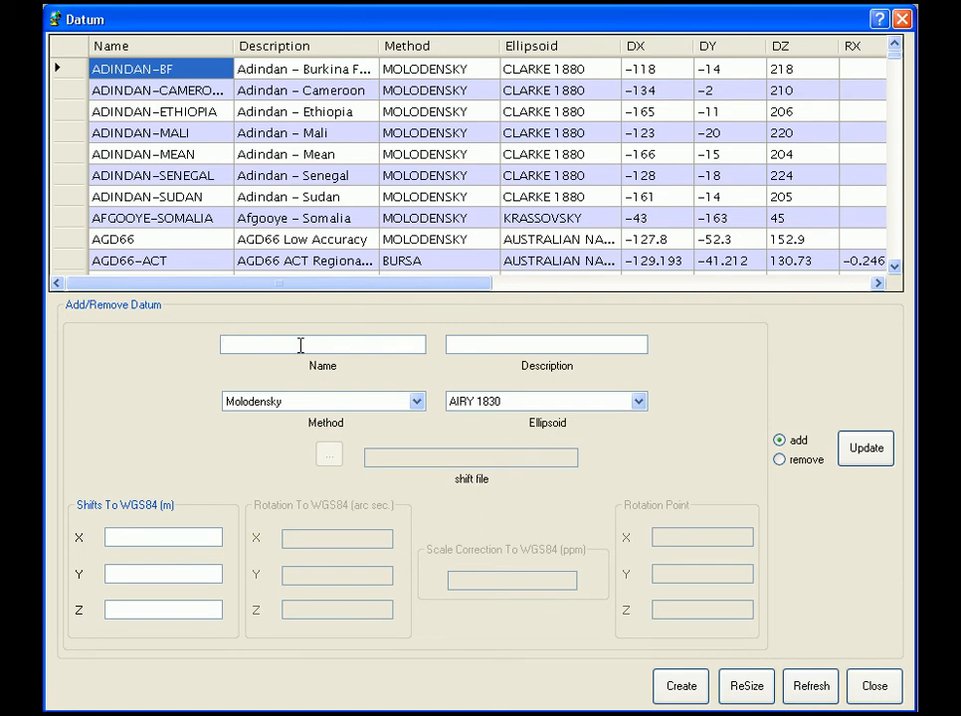
Name the new datum MyDatum with the description For training.
text(MyD)
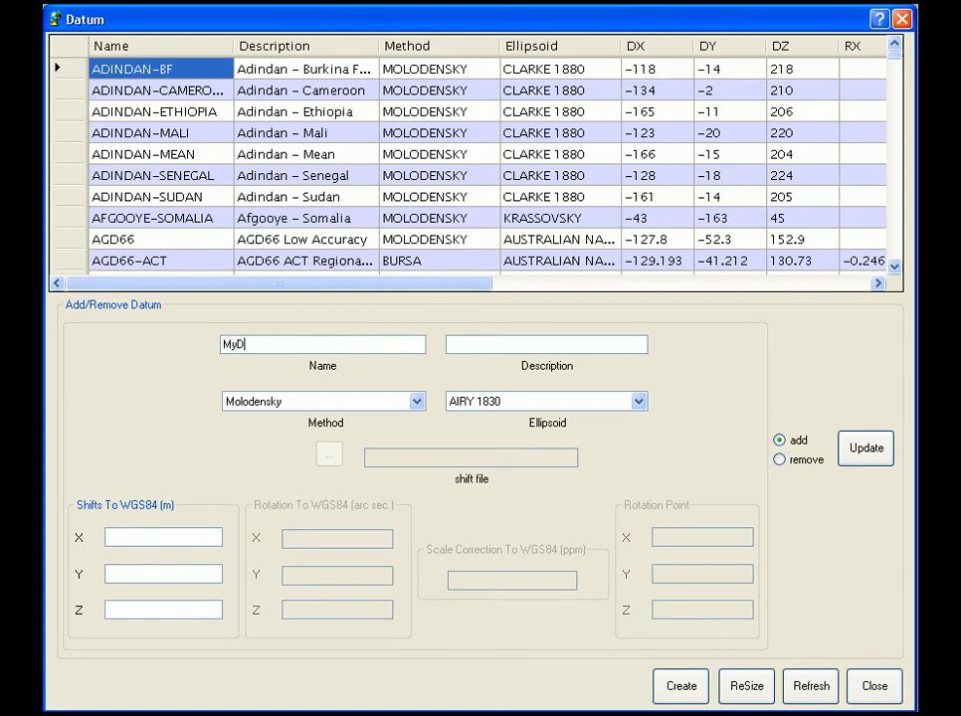
text(atum)
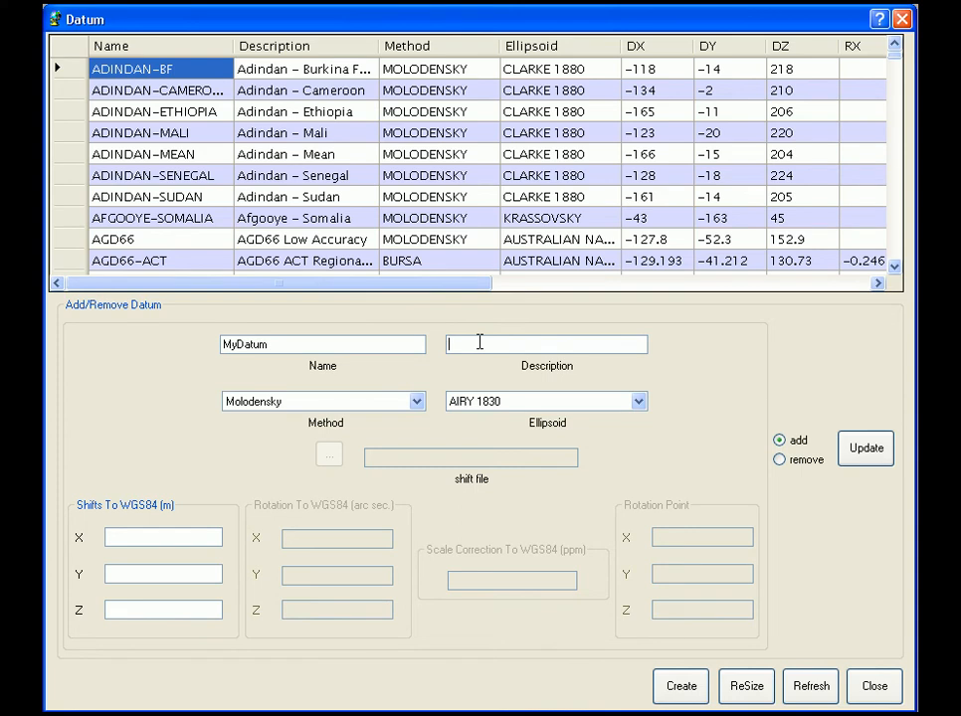
text(F)
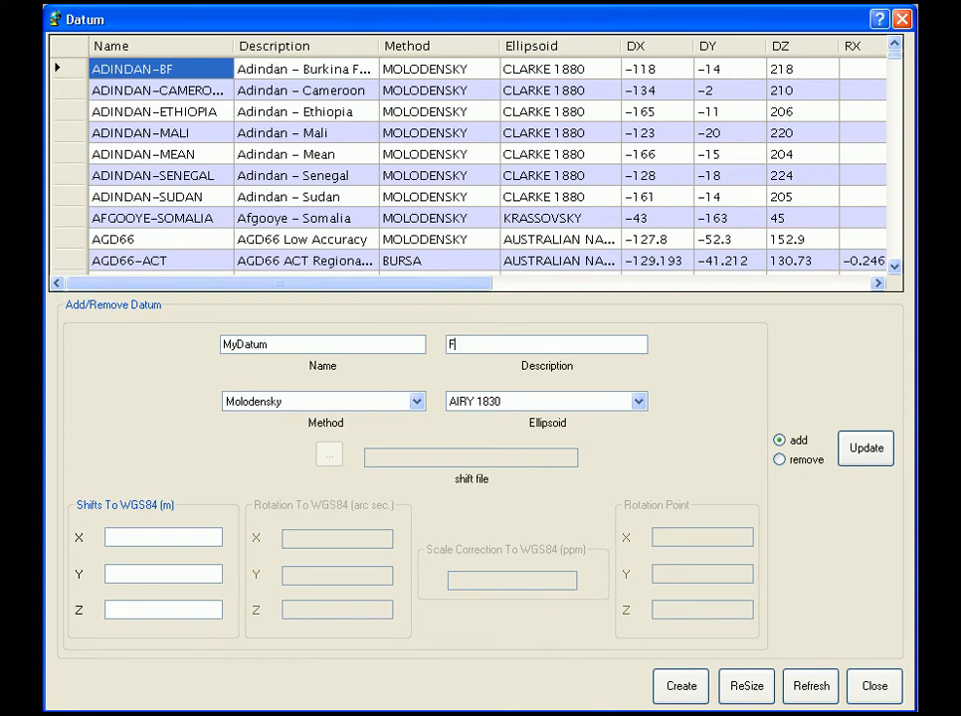
text(or trainin)
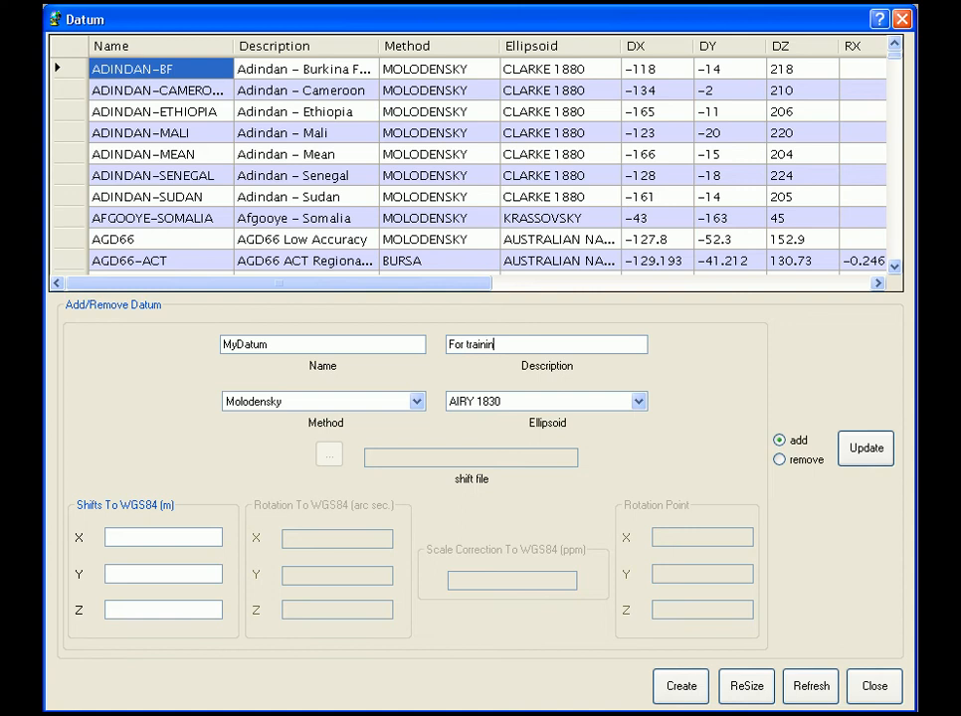
text(g)
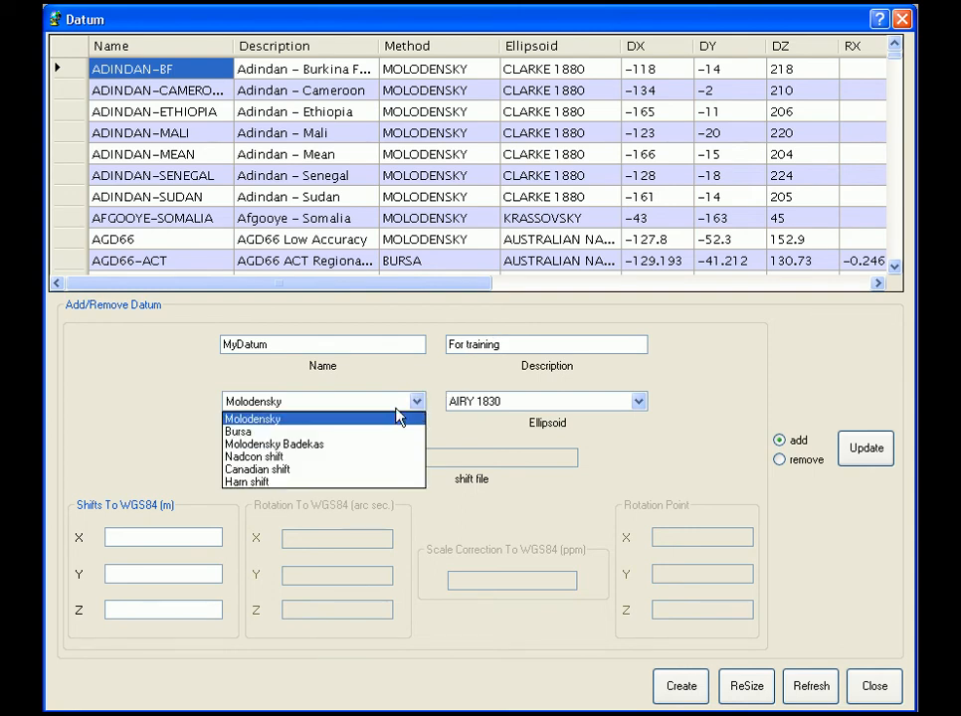
Set the datum method to Nadcon shift instead of Molodensky Badekas and start choosing its shift file.
click(239, 430)
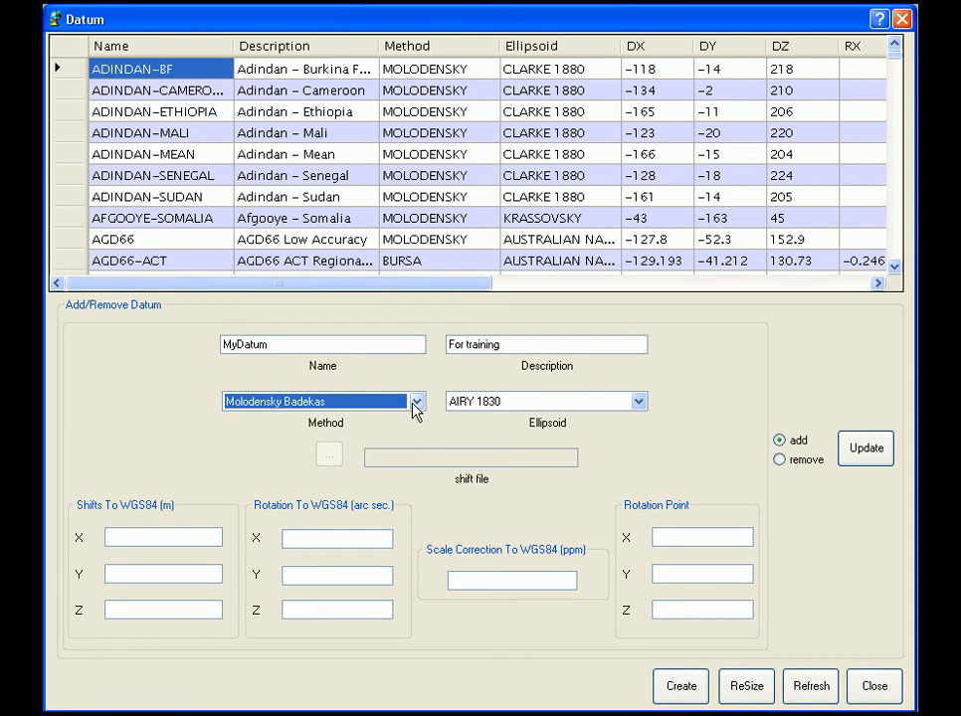
click(416, 402)
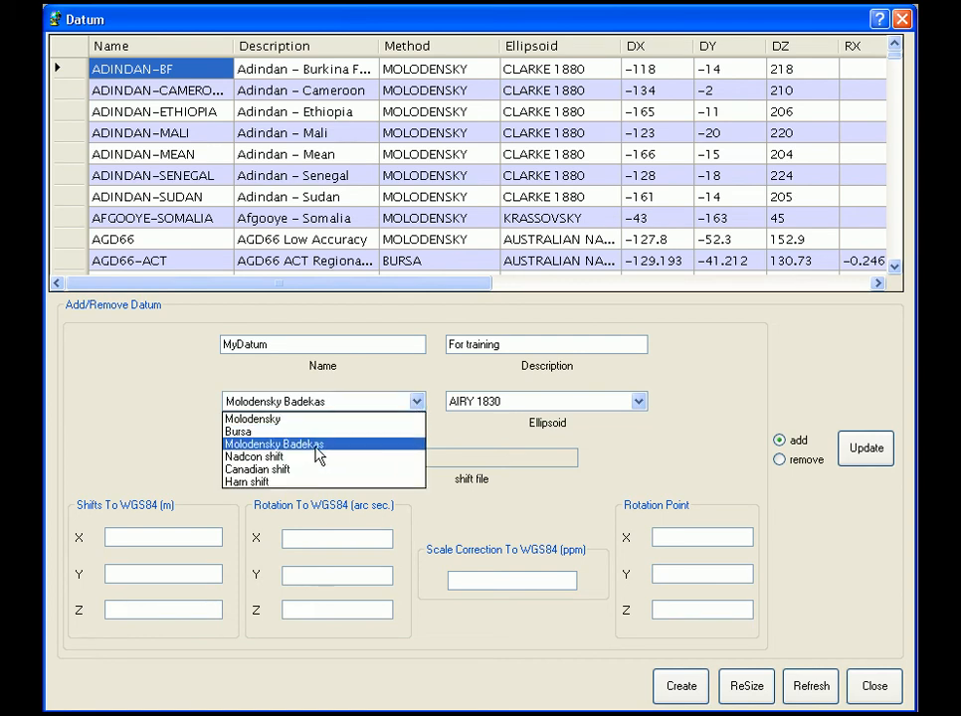
click(255, 456)
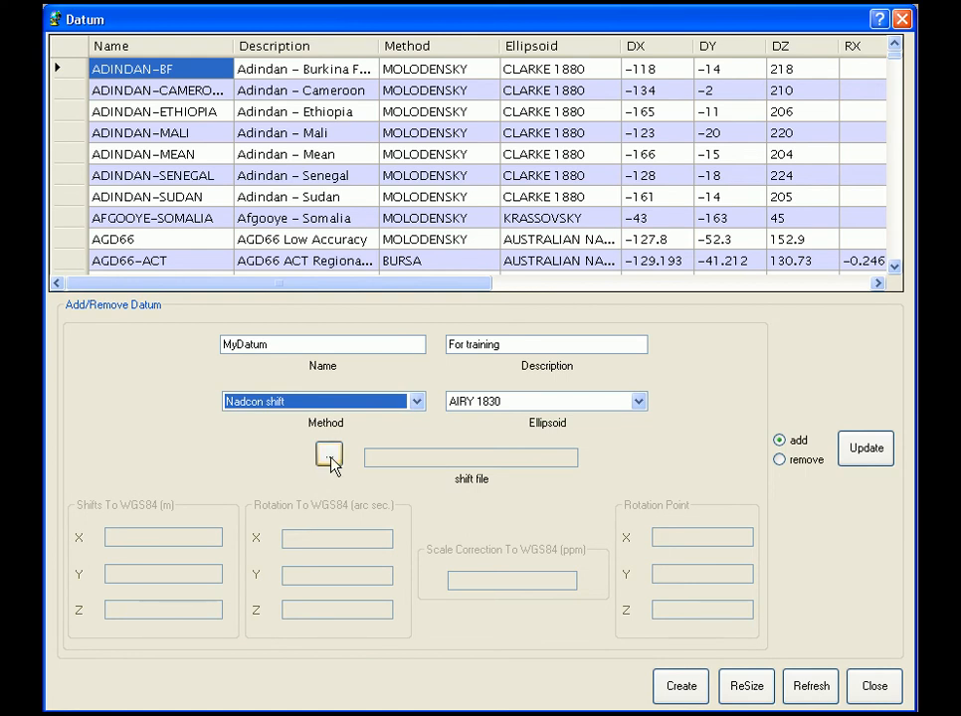
click(330, 456)
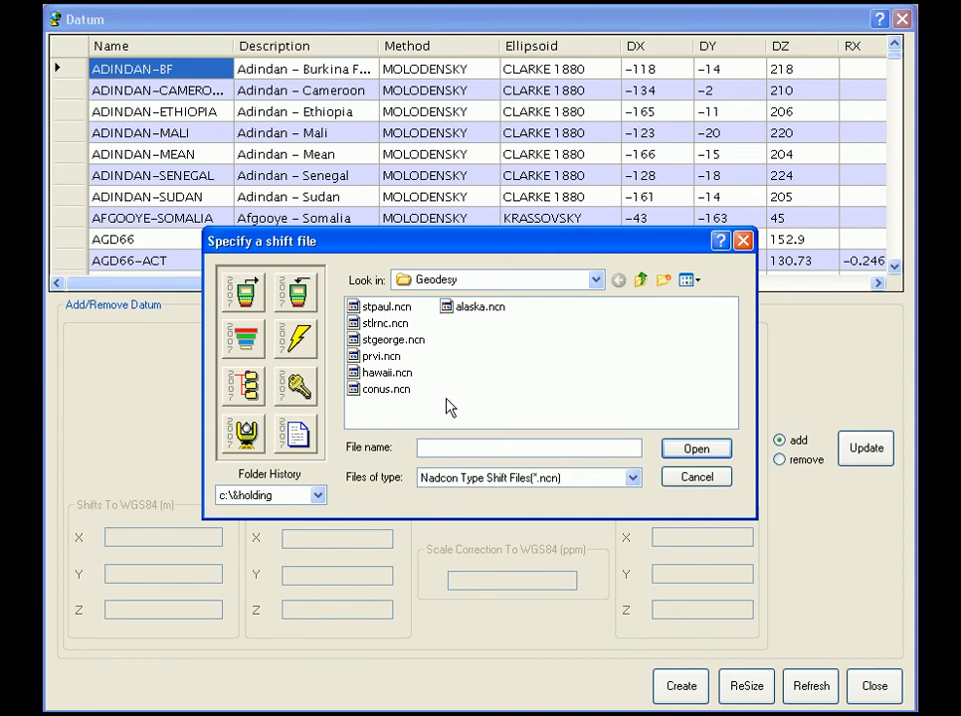
mouse_move(505, 419)
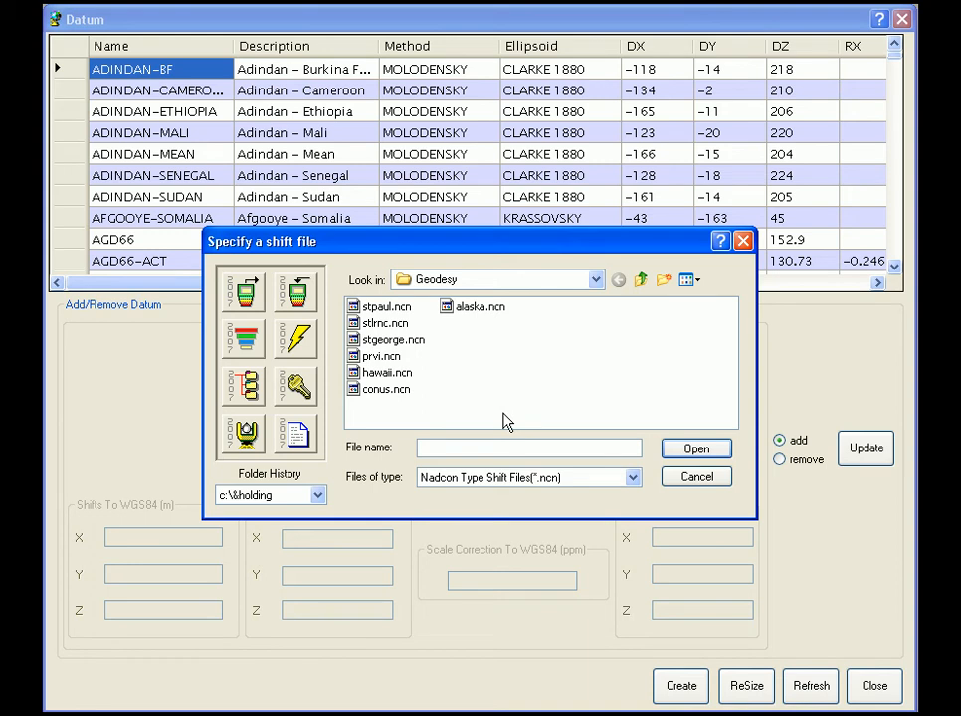
Select conus.ncn as the datum's Nadcon shift file.
click(386, 388)
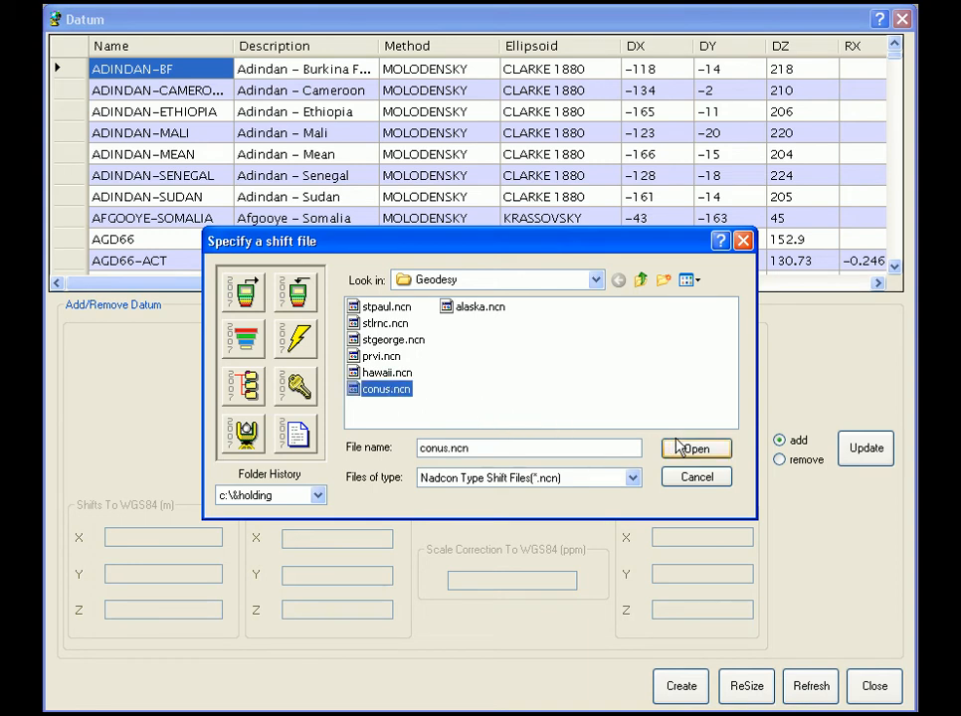
click(697, 448)
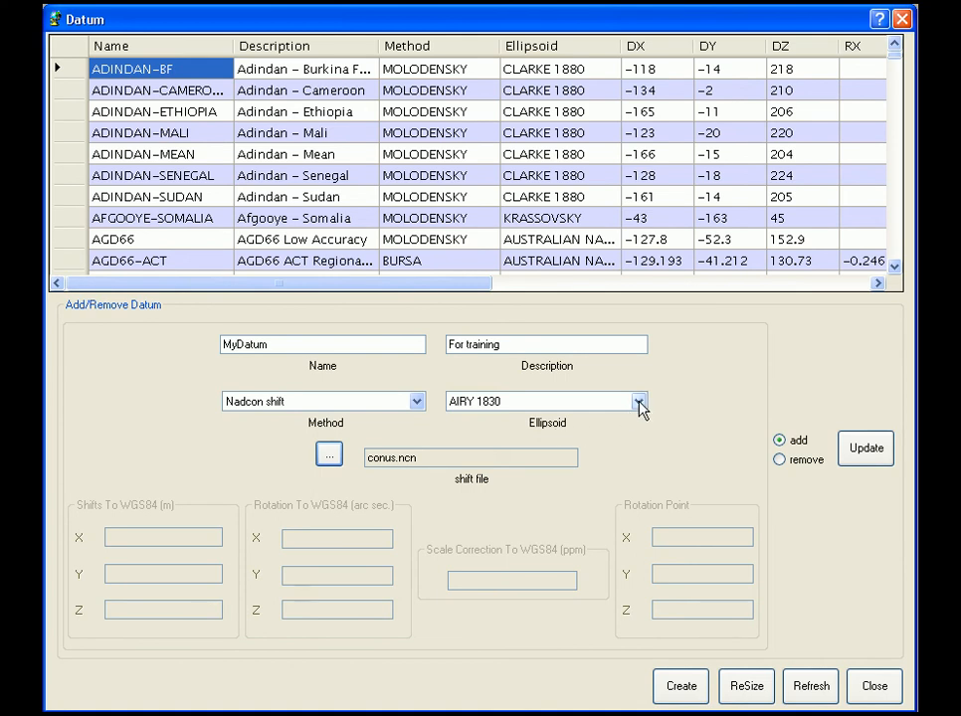
Assign the CLARKE 1866 ellipsoid and add MyDatum as a new datum record.
click(641, 402)
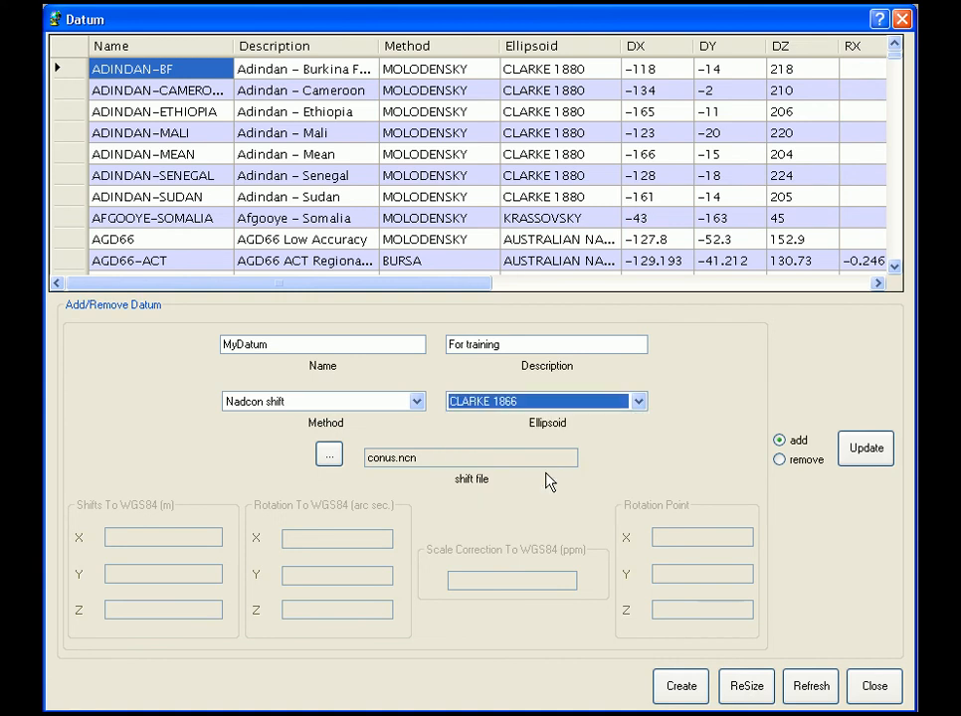
mouse_move(585, 437)
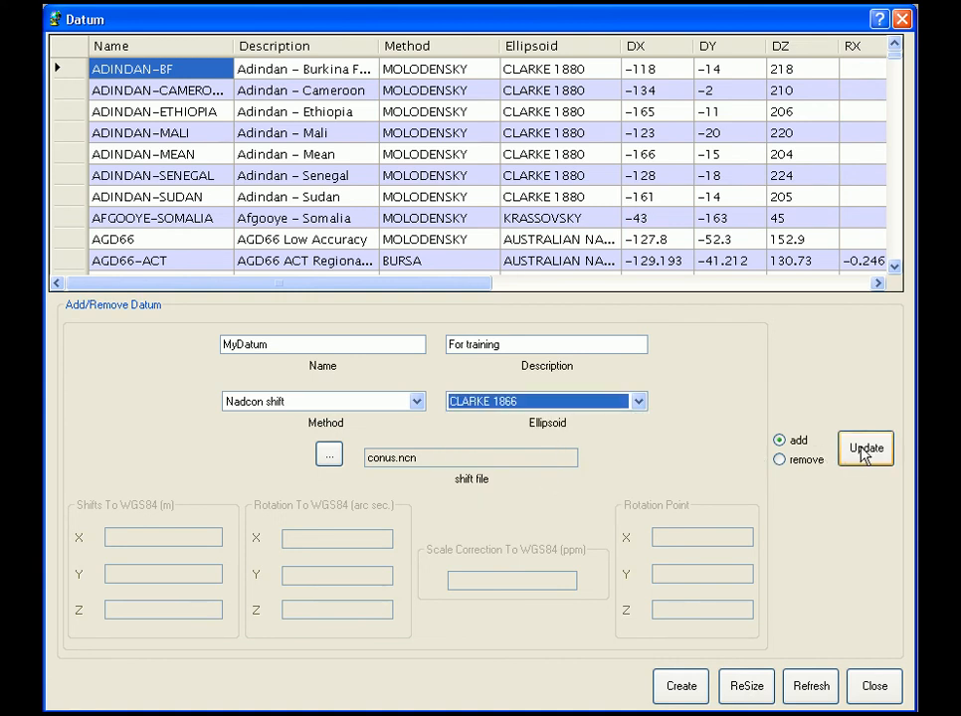
click(863, 448)
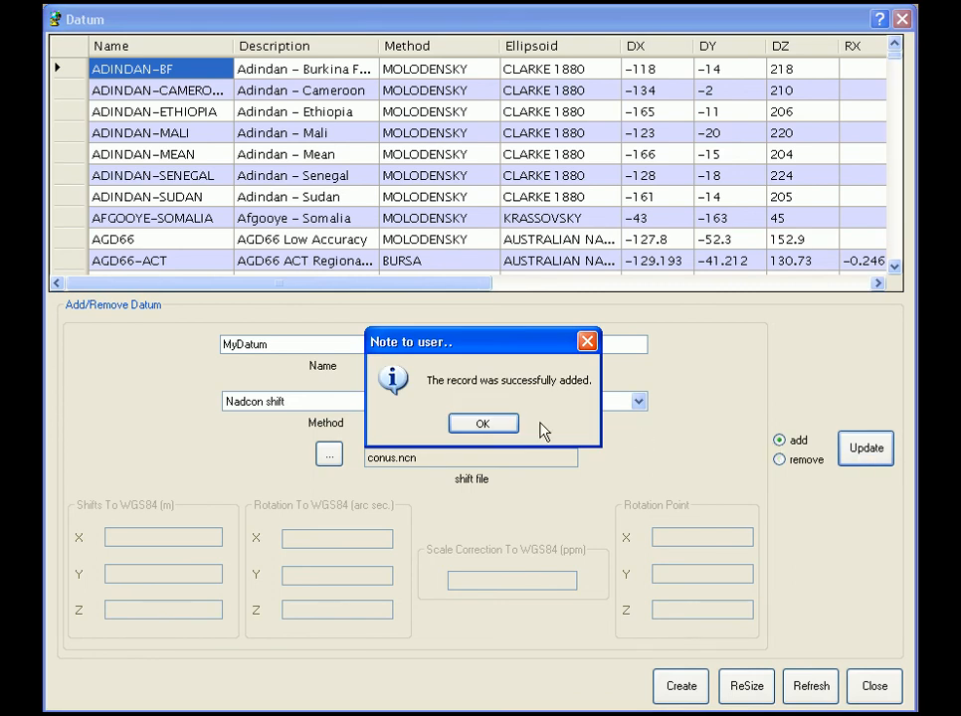
click(483, 422)
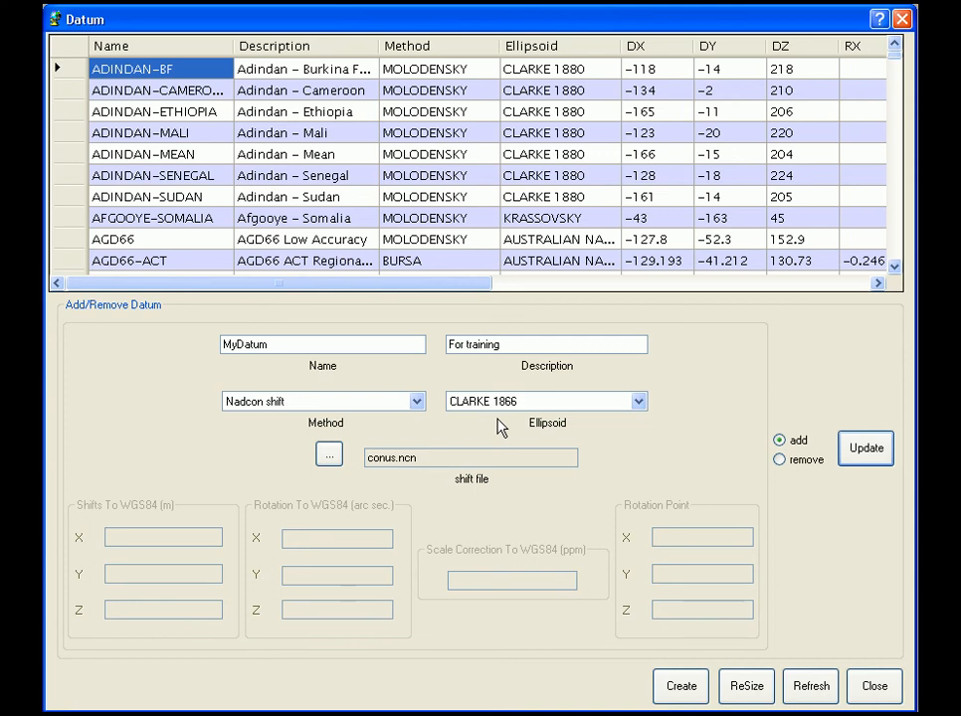
mouse_move(505, 430)
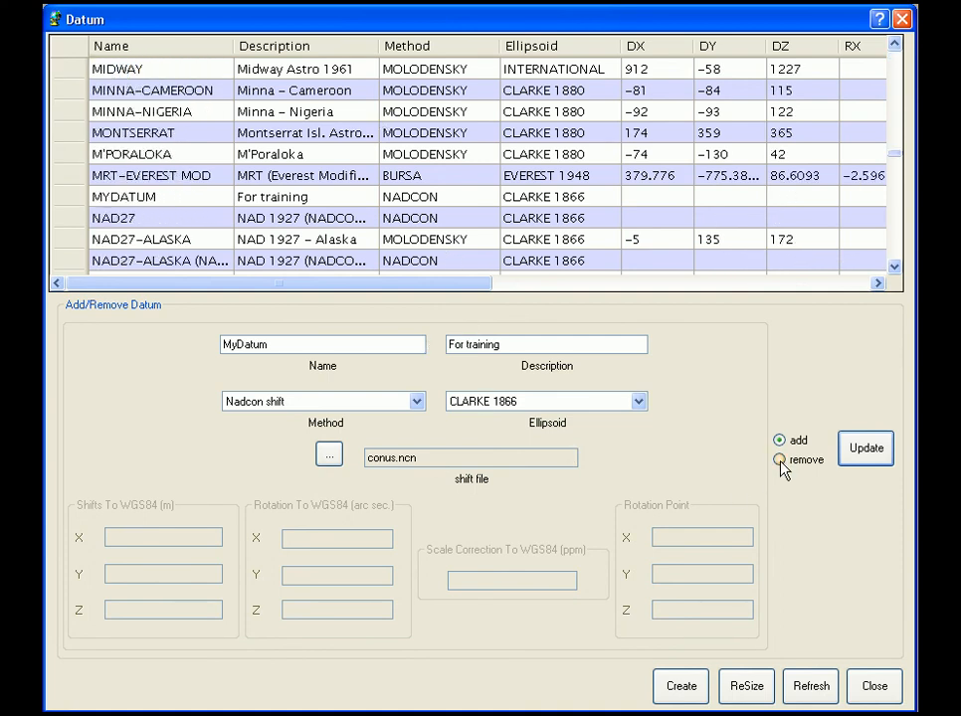
Remove the MYDATUM record from the datum list, confirming the deletion without undo.
click(779, 459)
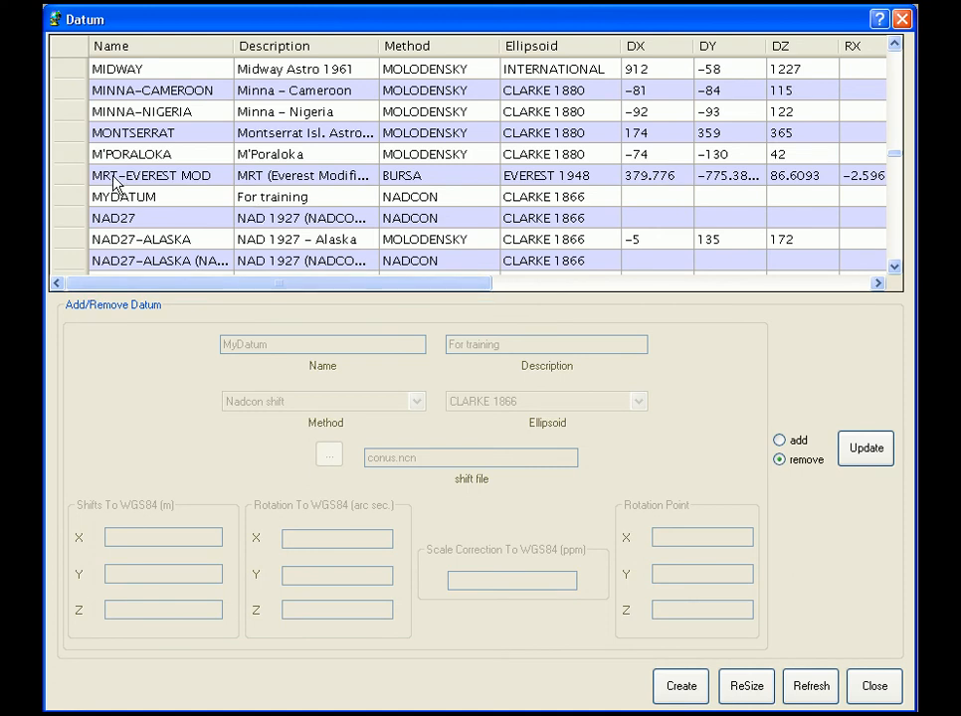
click(123, 197)
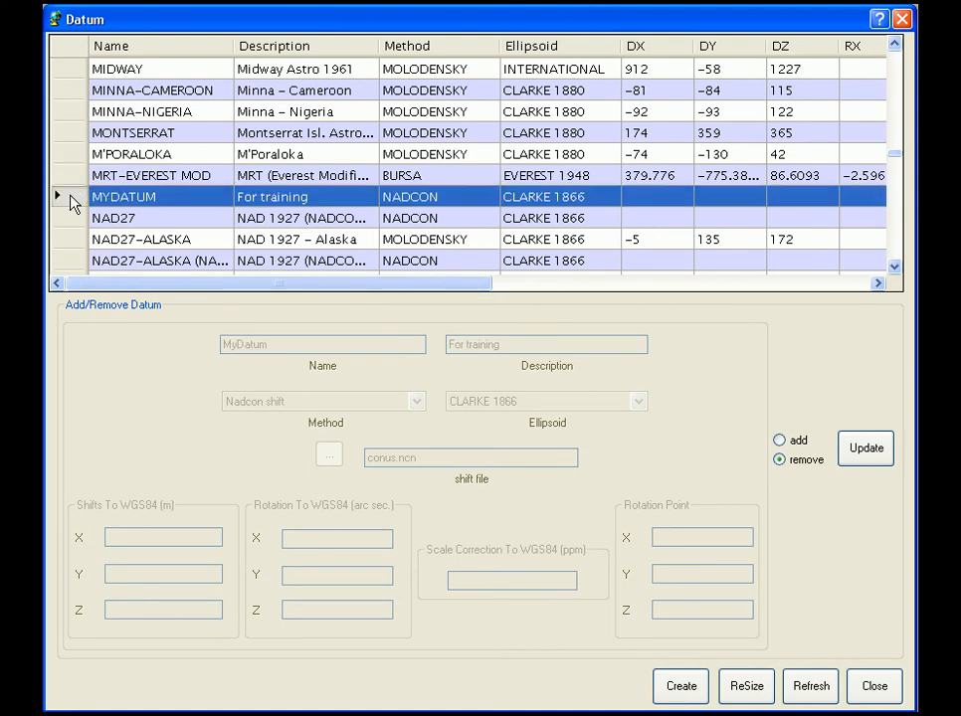
mouse_move(720, 453)
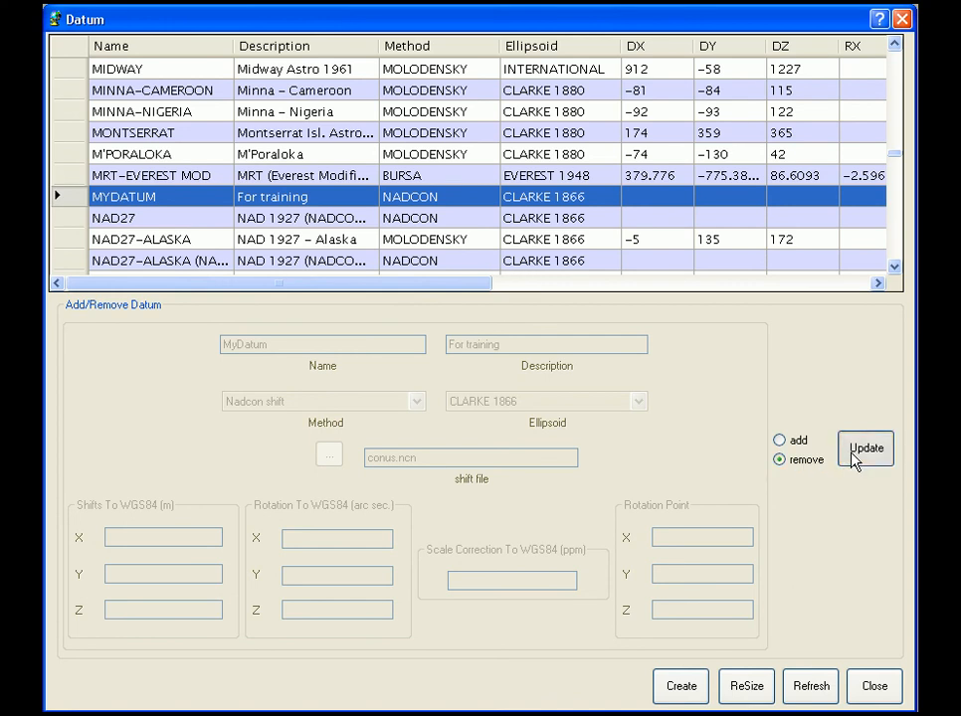
click(863, 447)
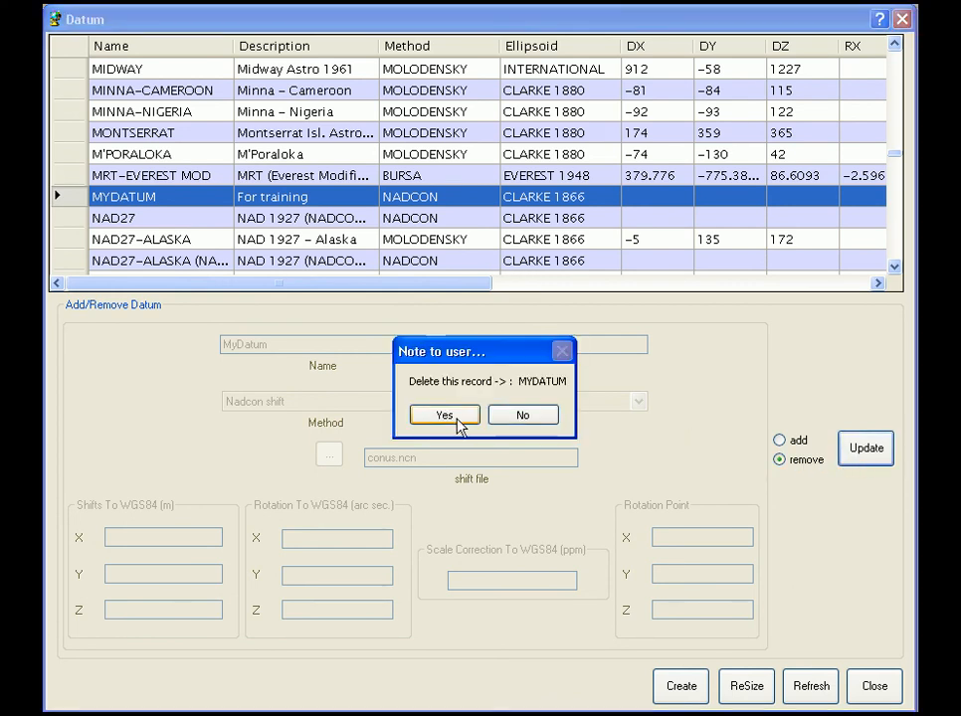
click(444, 416)
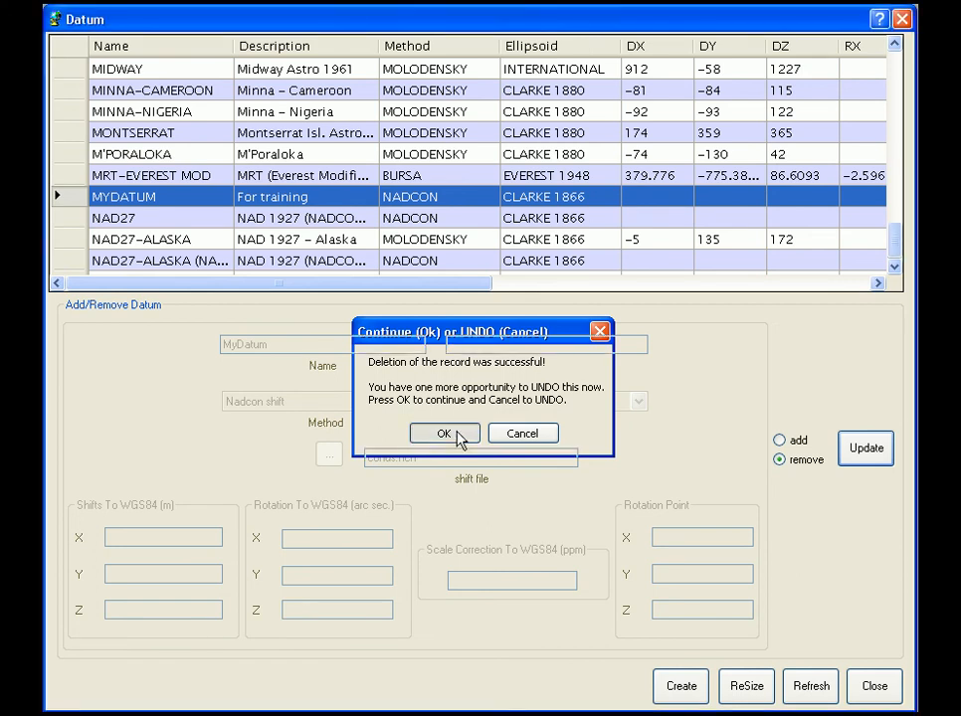
click(443, 434)
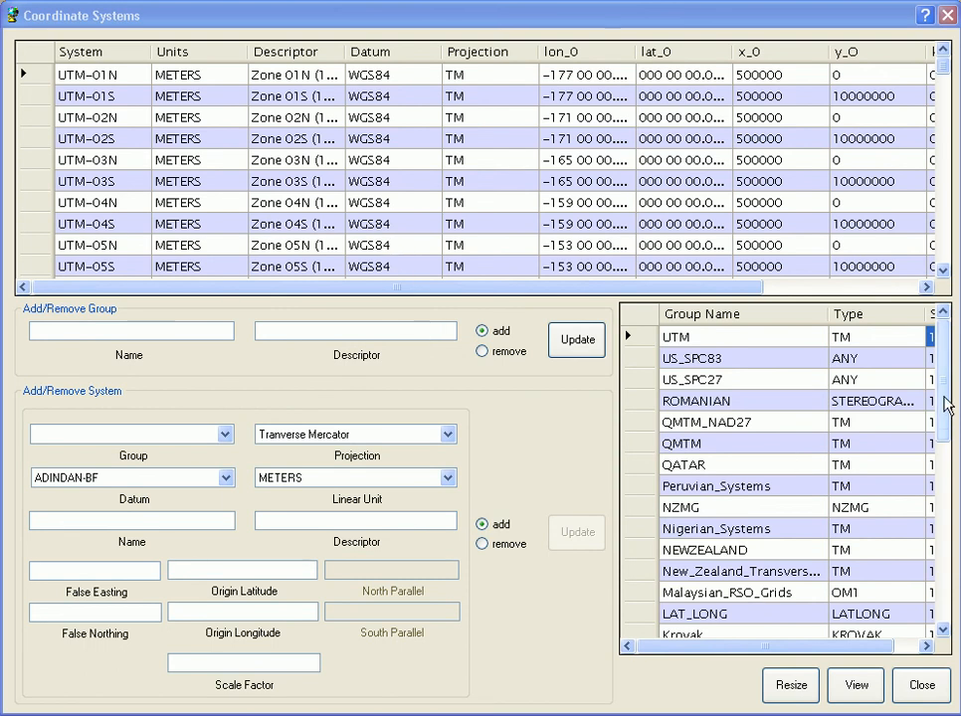
Add group MyGroup with descriptor 'My system for training' to the group list.
scroll(down, 3)
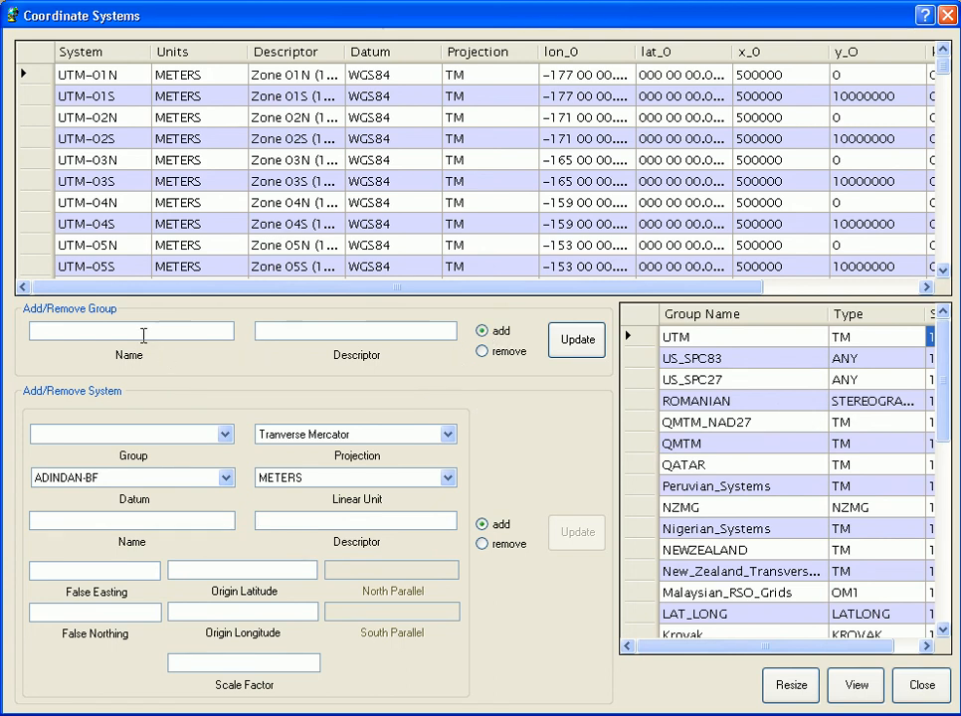
text(My)
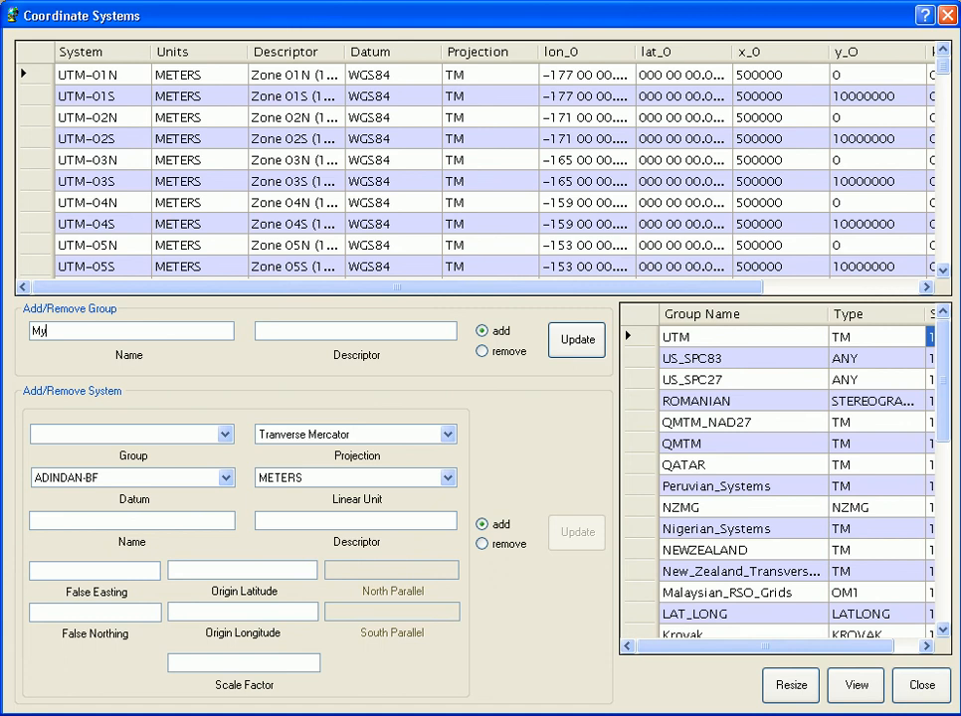
text(Group)
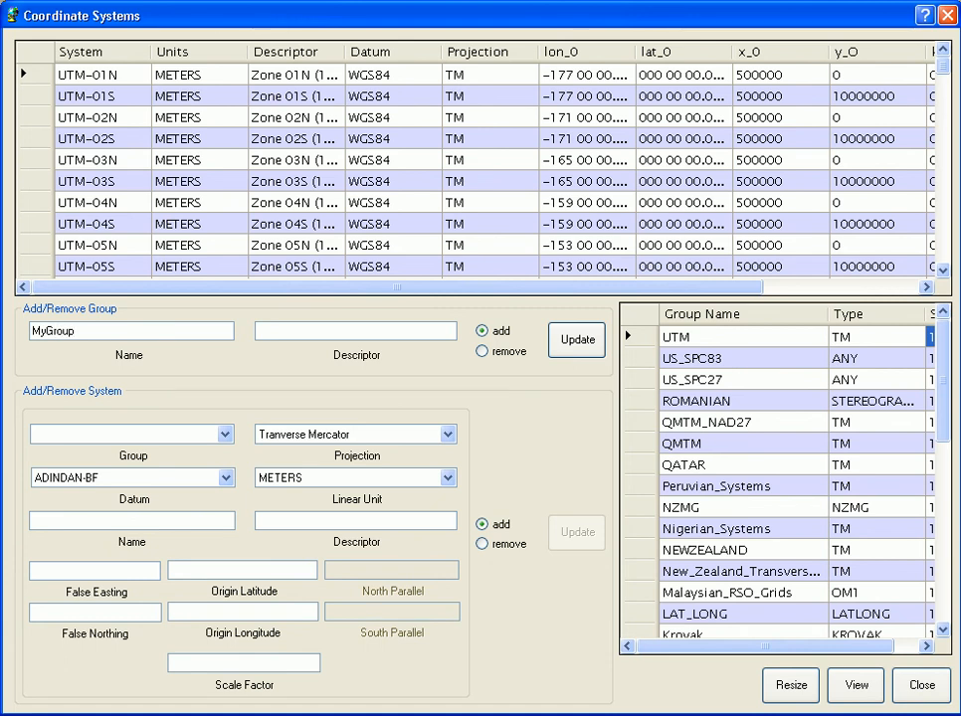
click(354, 330)
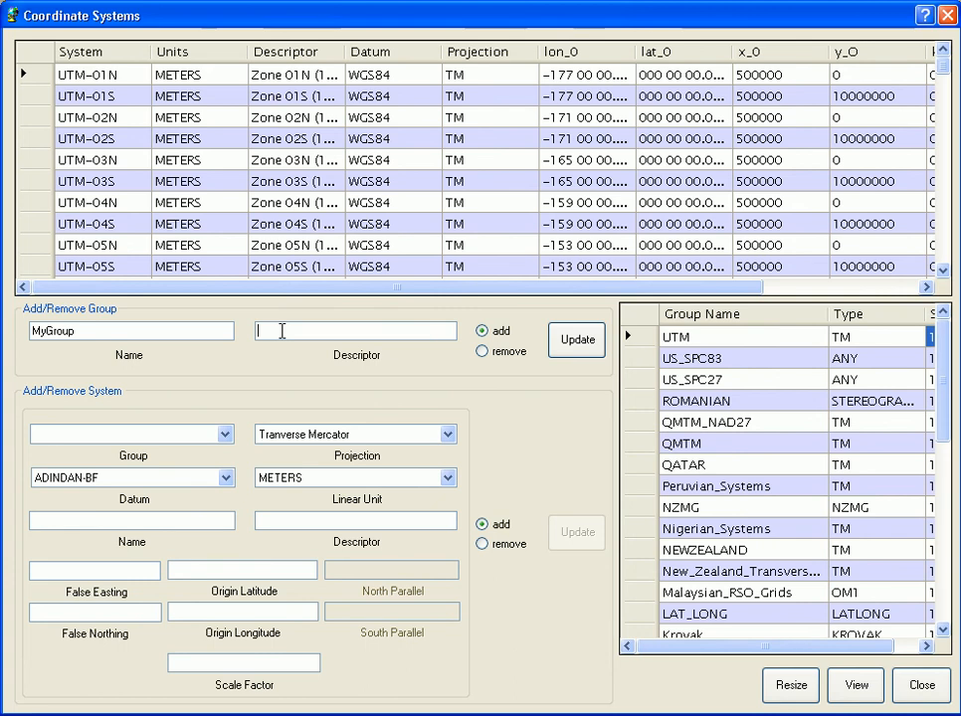
text(My system for training)
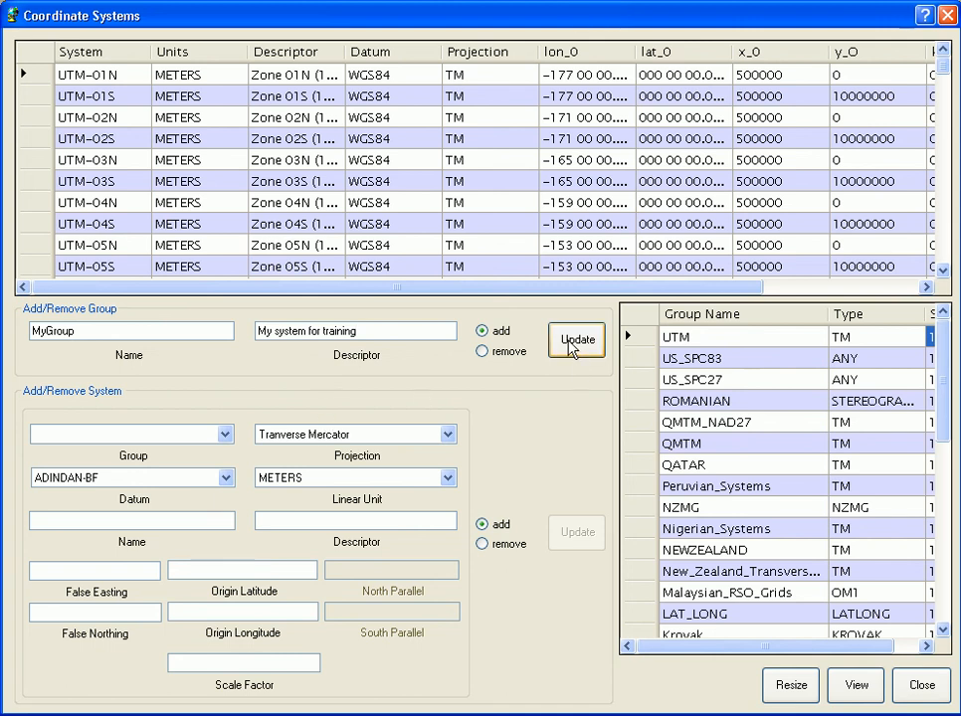
click(577, 339)
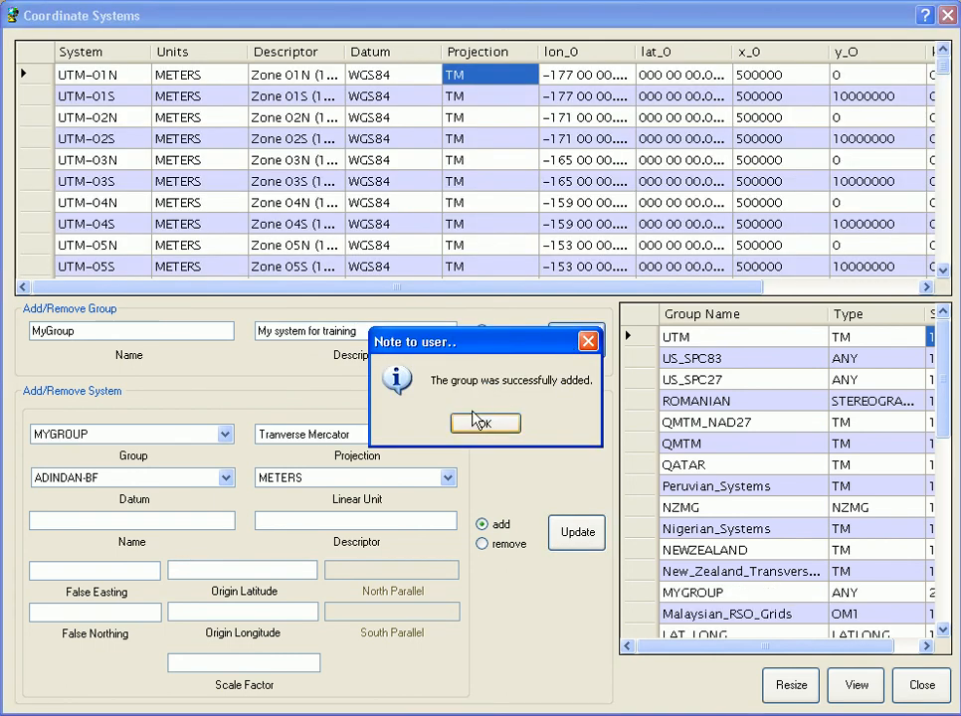
Choose MYGROUP as the group for the new coordinate system.
click(485, 422)
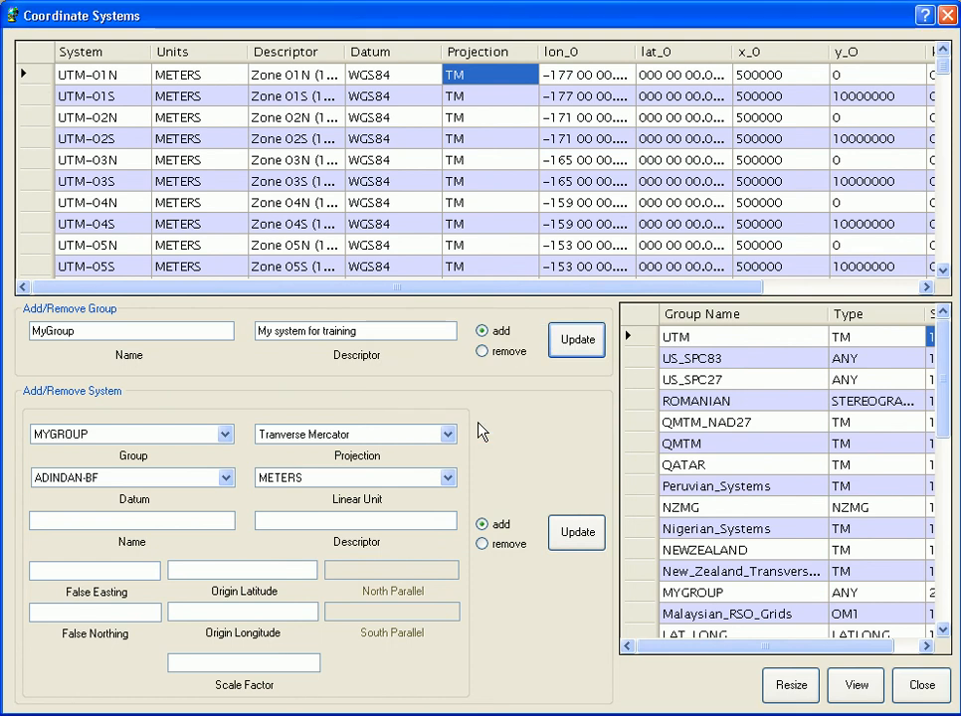
click(226, 434)
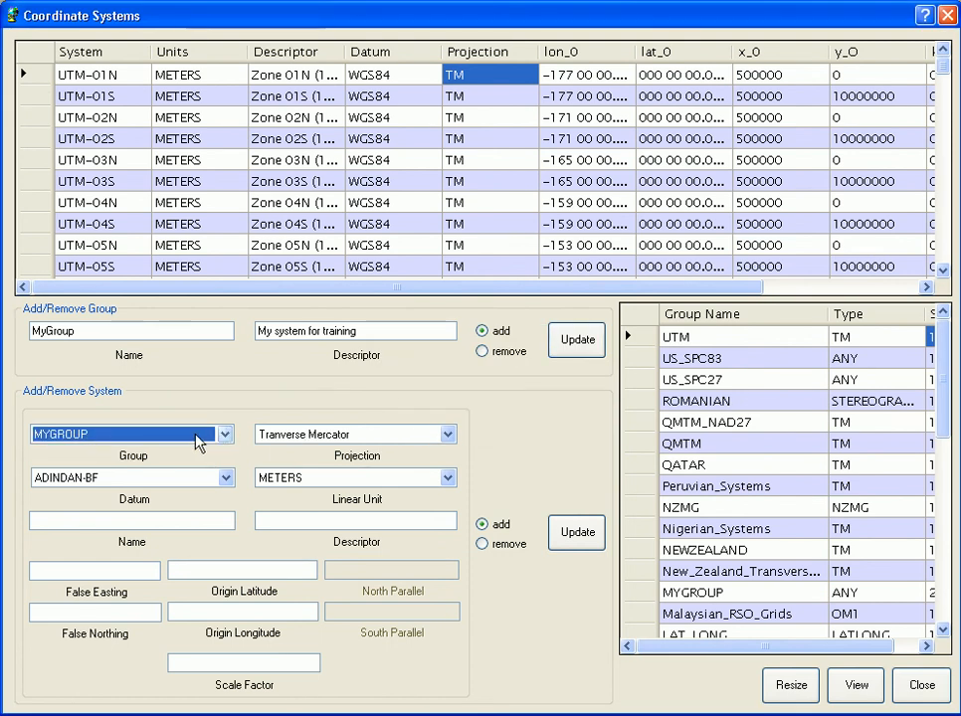
Keep Tranverse Mercator as the projection and choose NAD27 as the new system's datum.
click(446, 434)
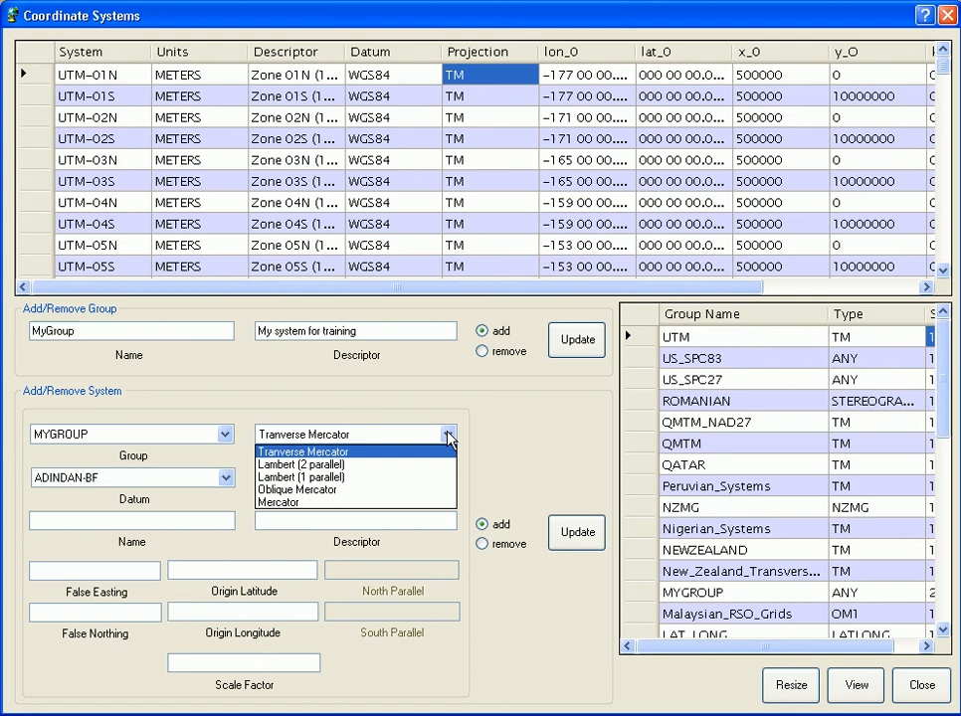
click(303, 451)
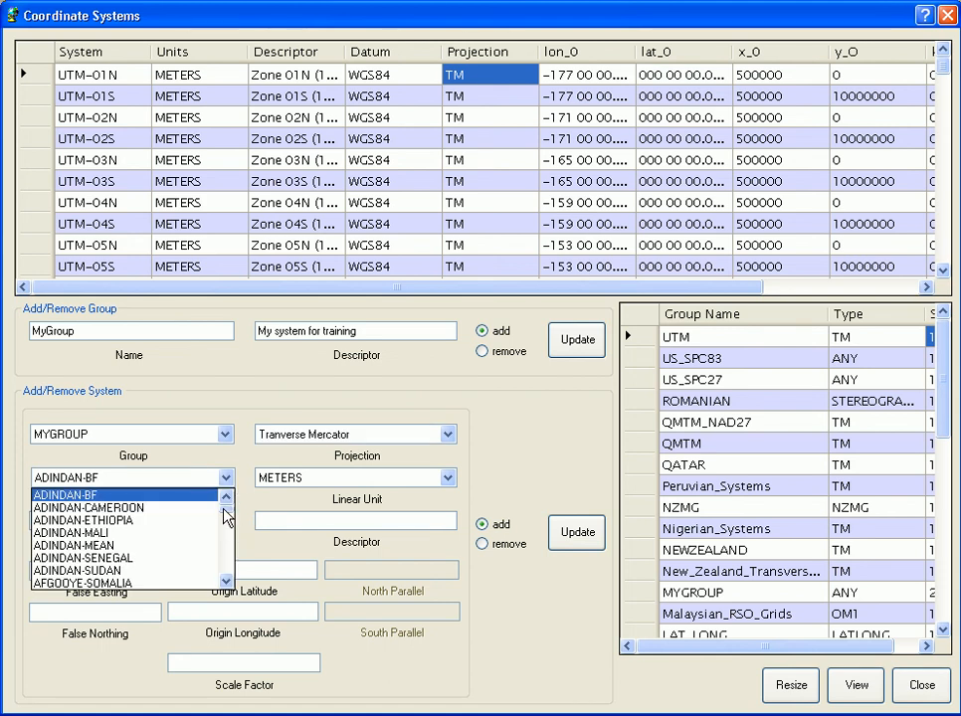
scroll(down, 3)
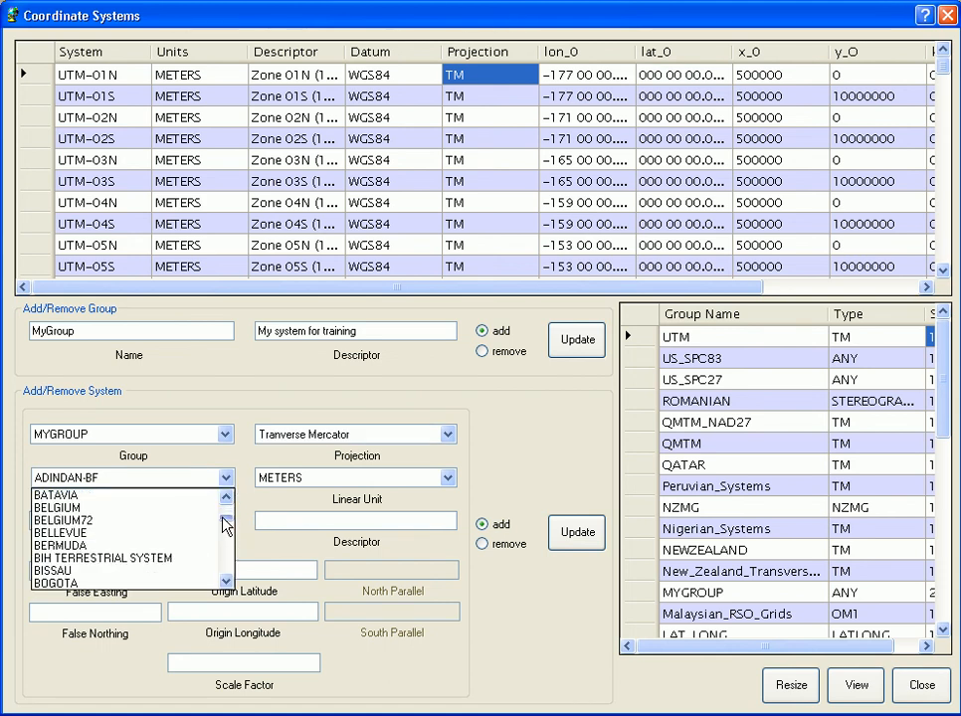
scroll(down, 3)
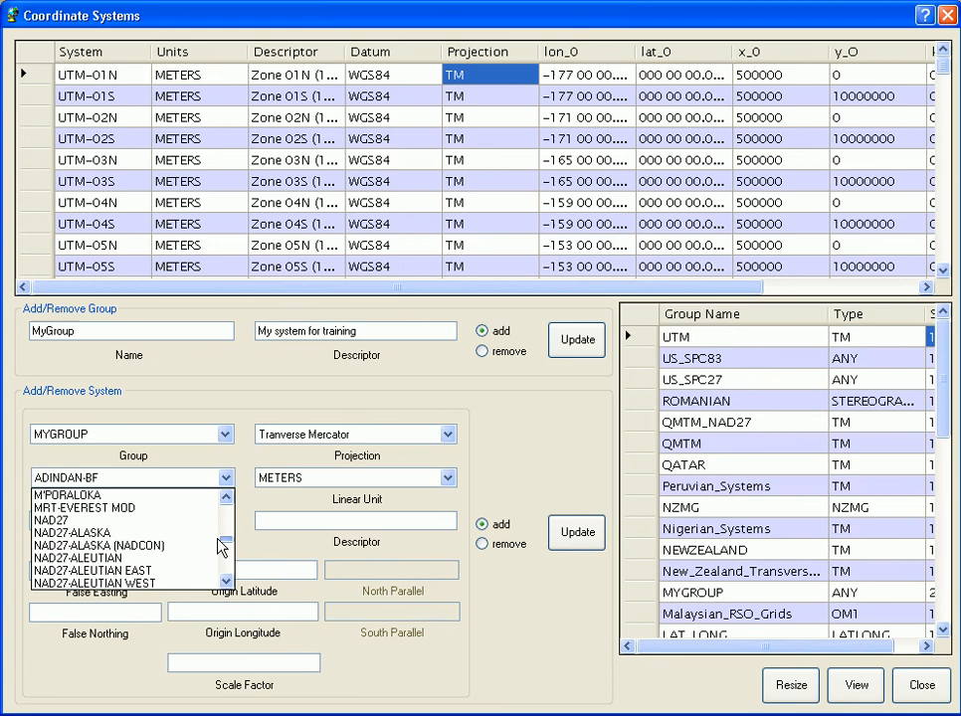
click(76, 521)
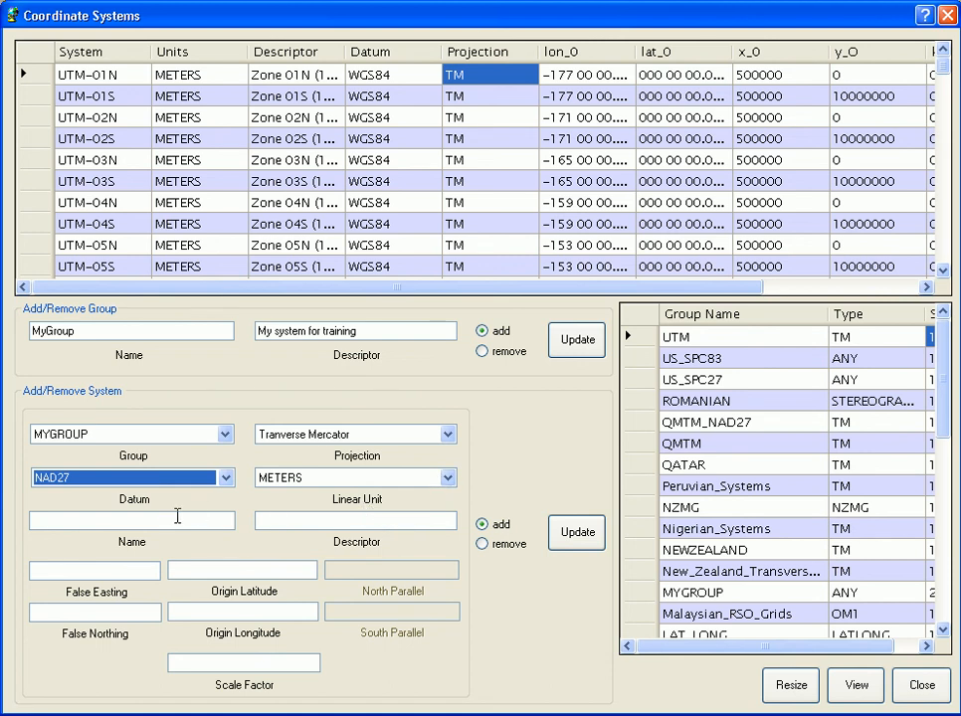
click(131, 521)
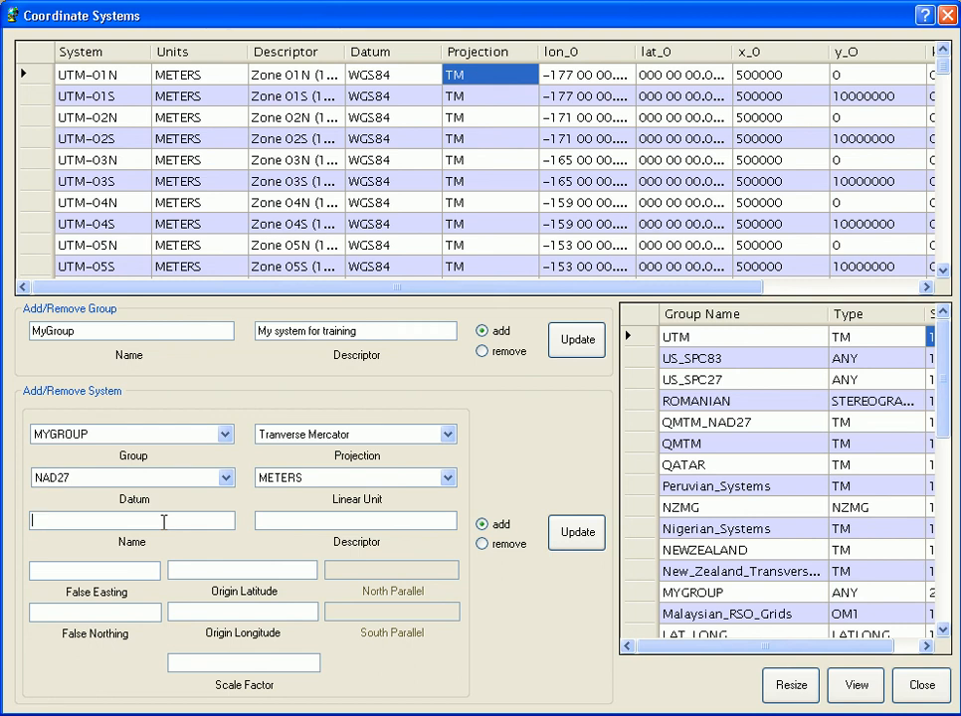
Name the system MyCoordinateSystem, describe it for training, and set false easting 2000000.
text(MyCoordinateSystem)
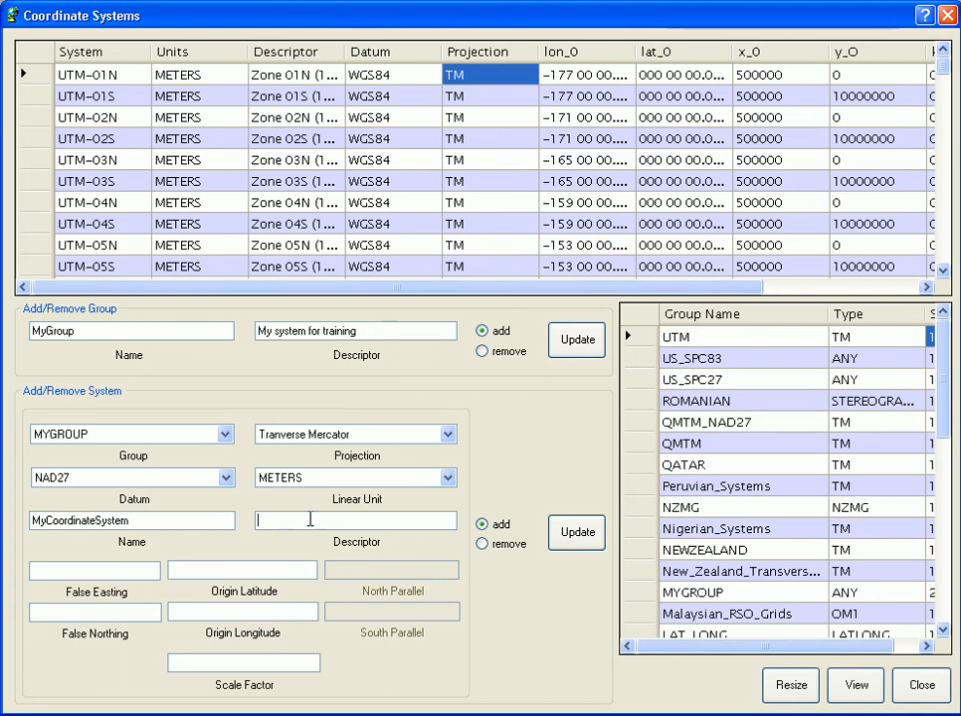
text(f)
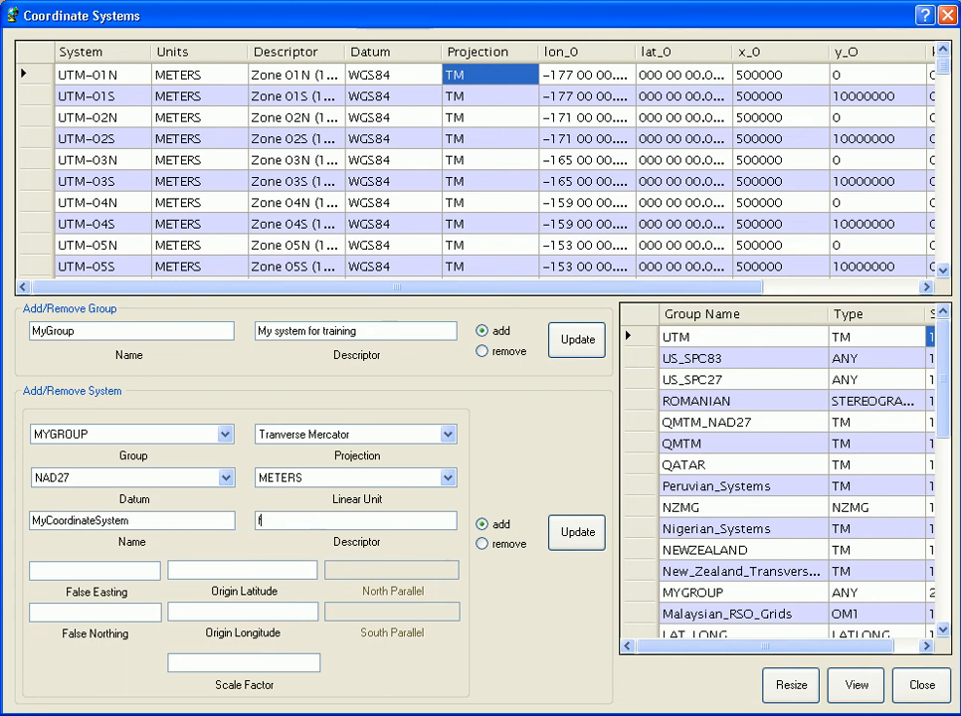
text(or training)
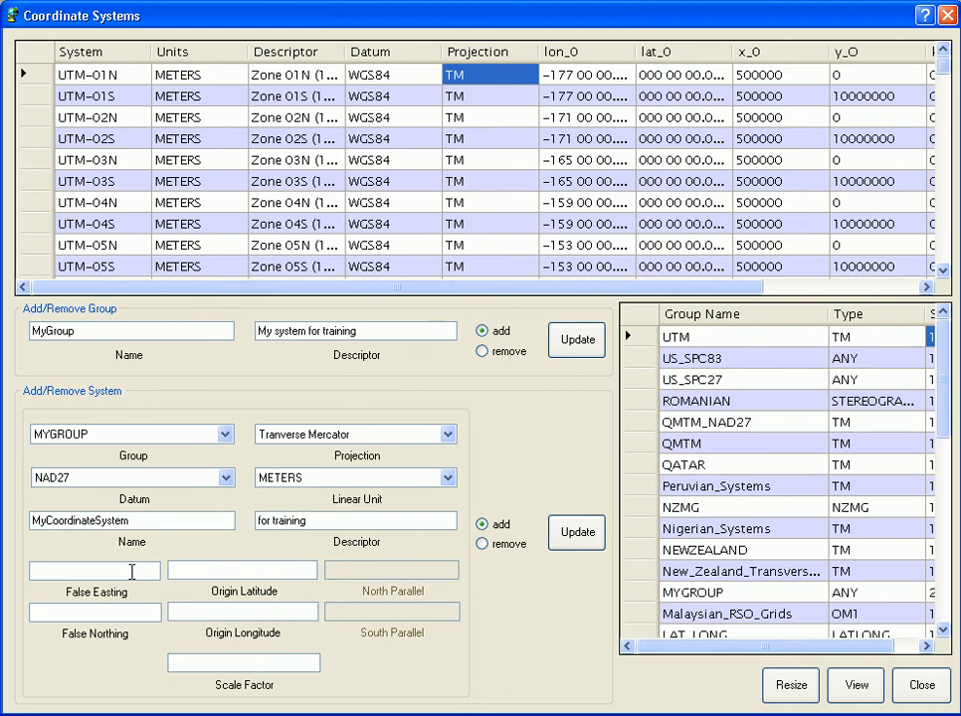
text(2)
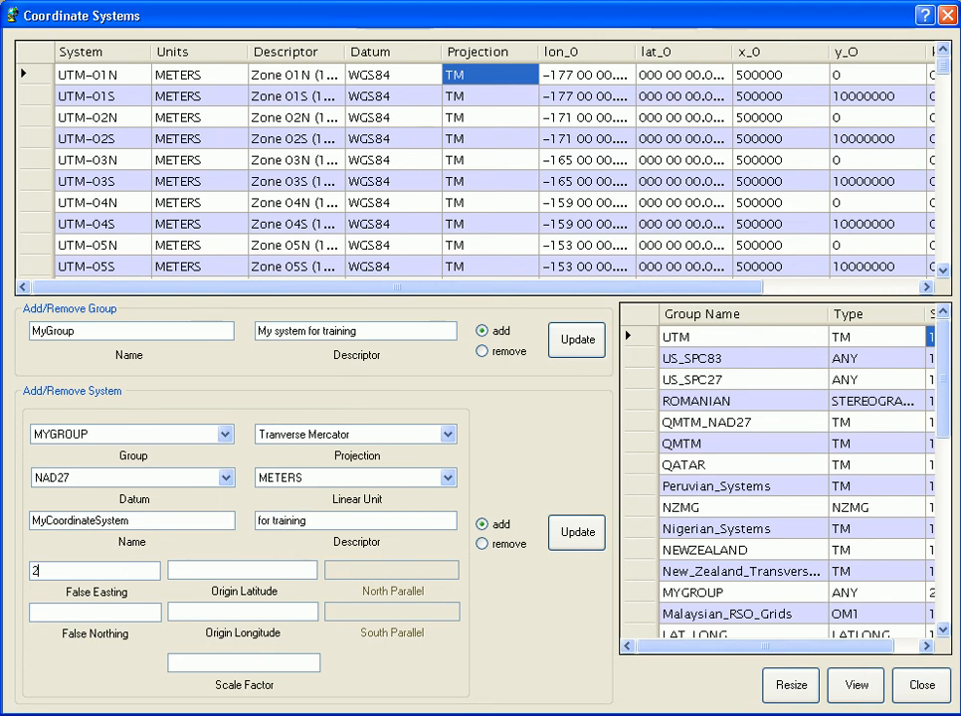
text(000000)
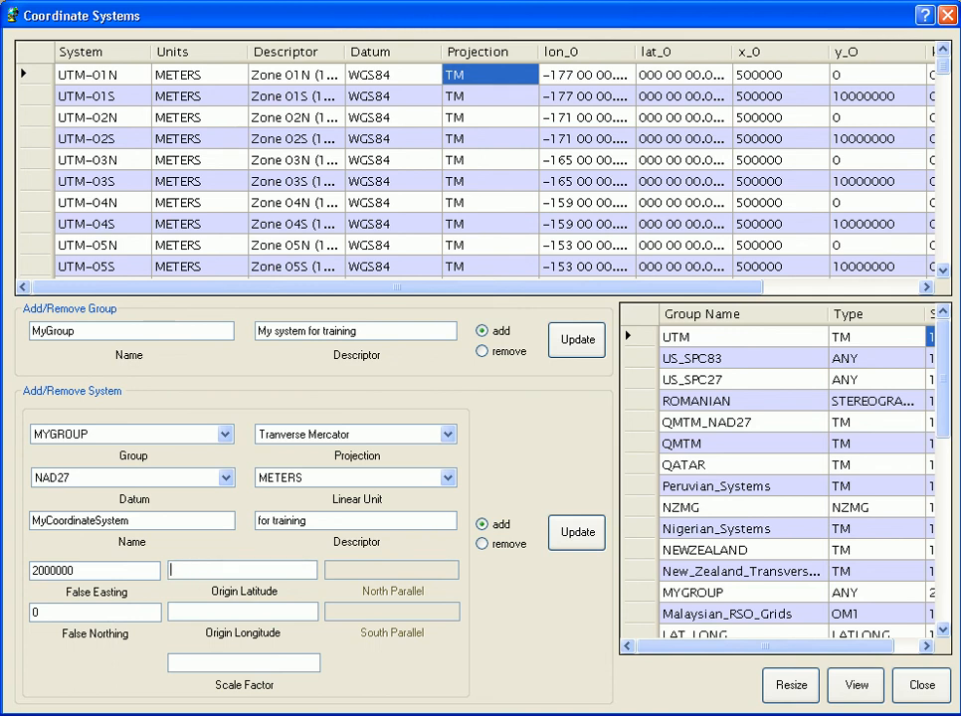
Enter origin latitude 28 40 12.345, origin longitude -90 12 34.567 and scale factor 1.
text(28 40 12.345)
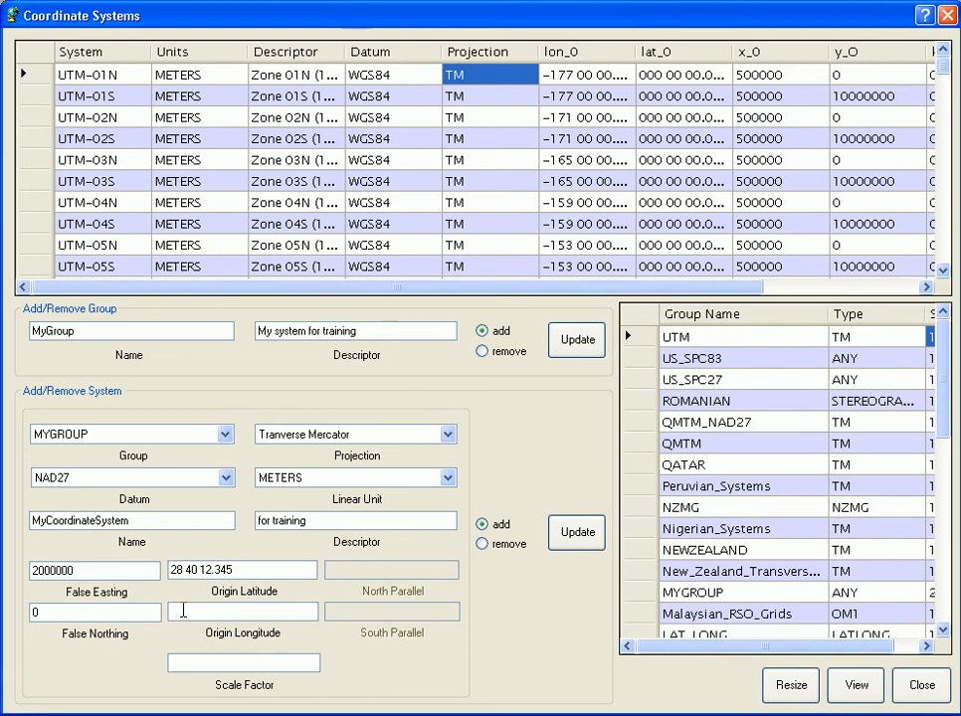
text(-90 12 34.567)
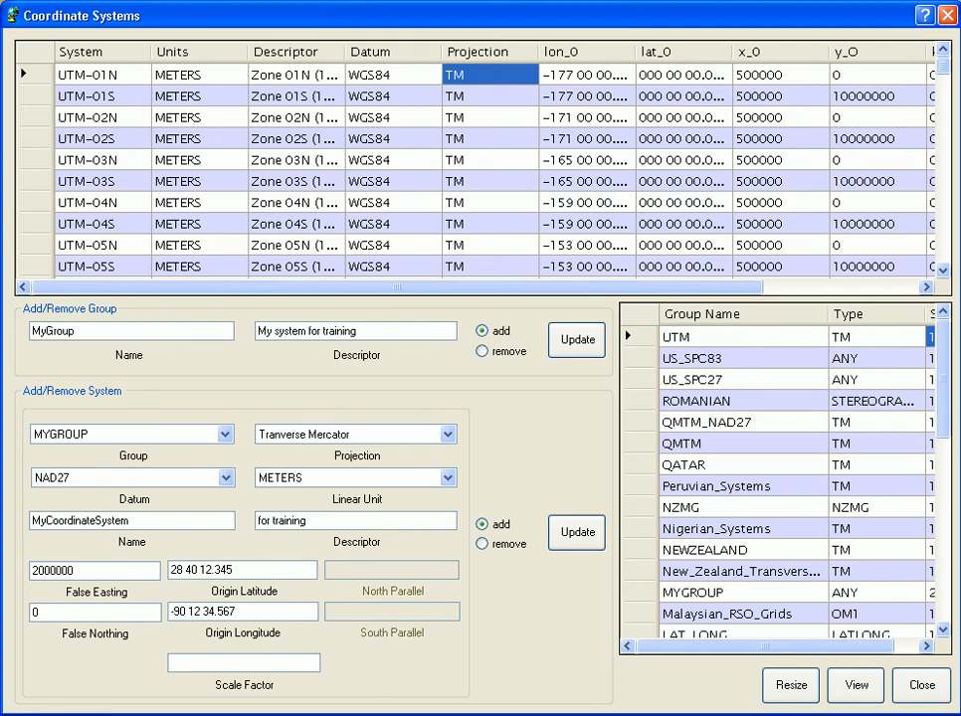
click(245, 663)
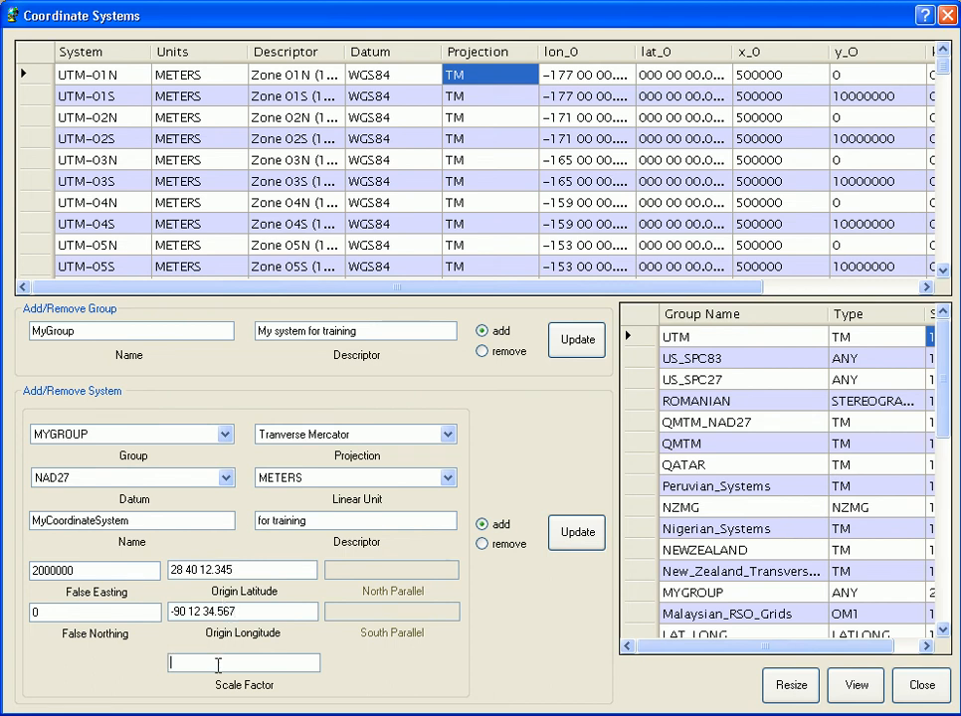
text(1)
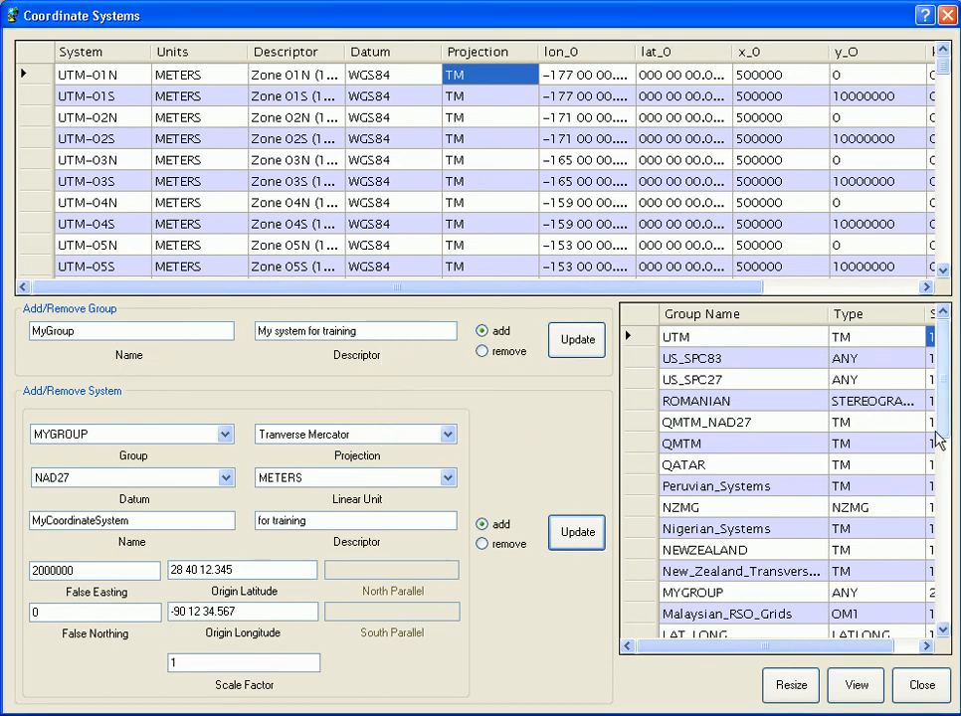
Select MYGROUP and update to store MyCoordinateSystem in the systems table.
scroll(down, 3)
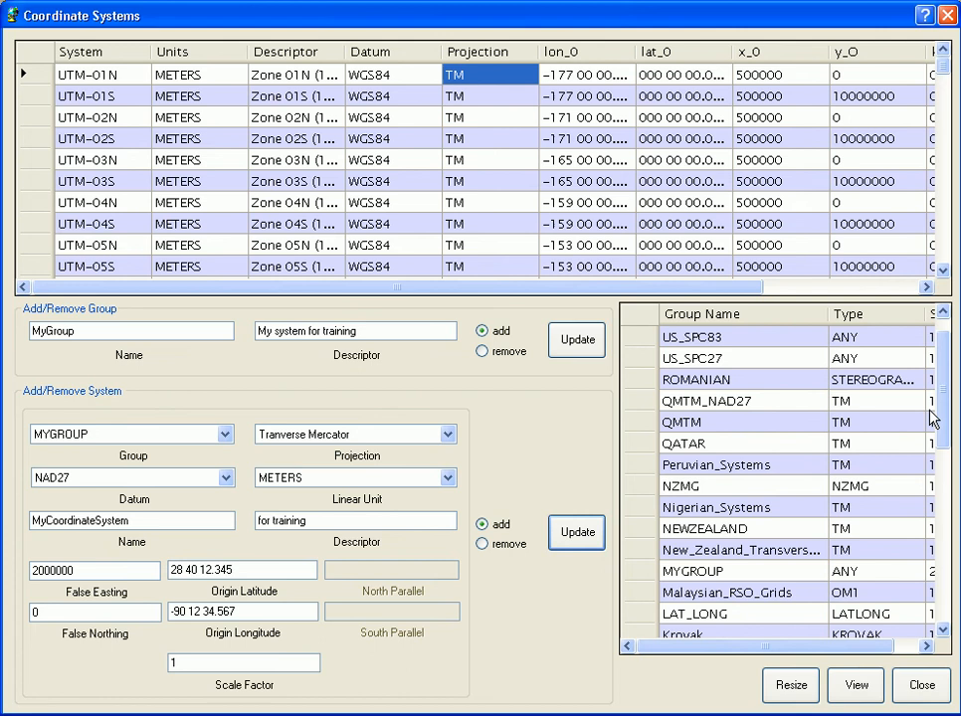
click(692, 571)
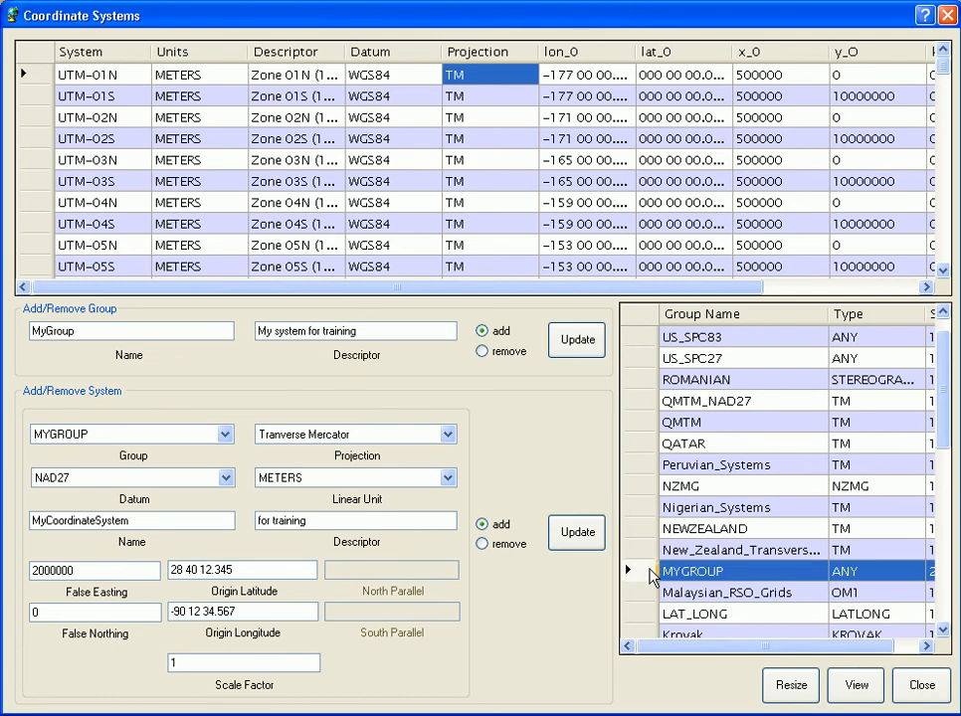
click(855, 684)
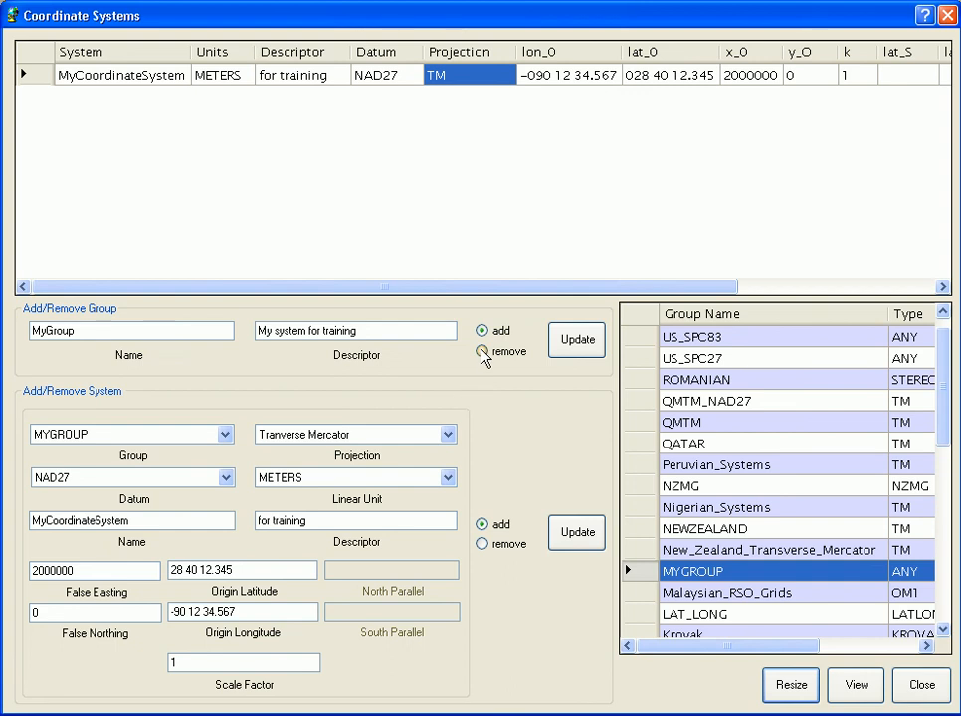
Set both the Add/Remove Group and Add/Remove System sections to 'remove' mode.
click(481, 350)
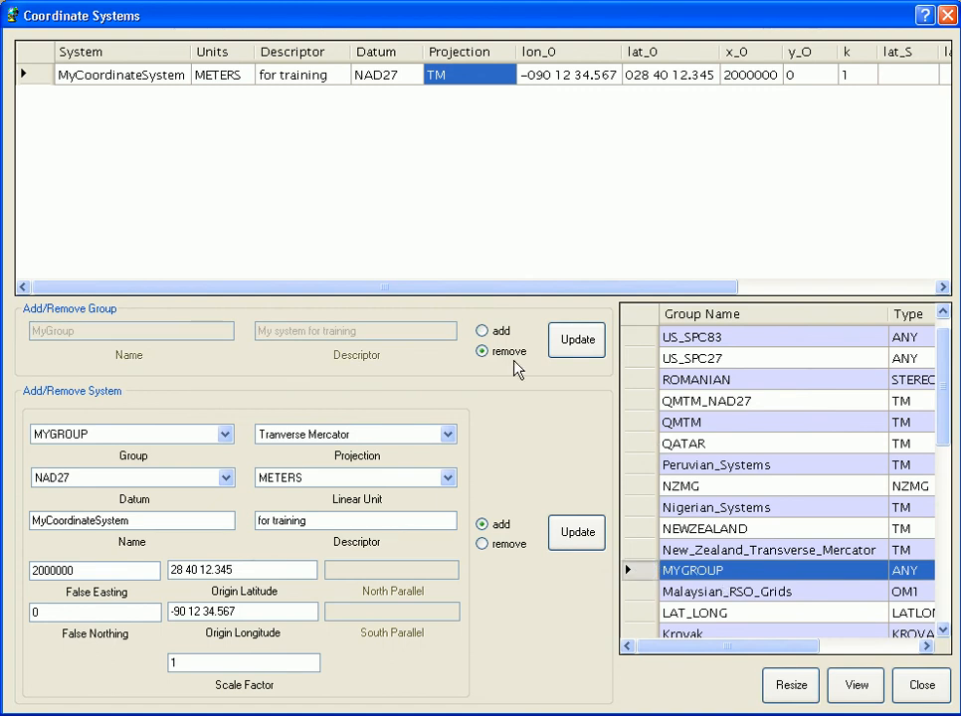
click(484, 525)
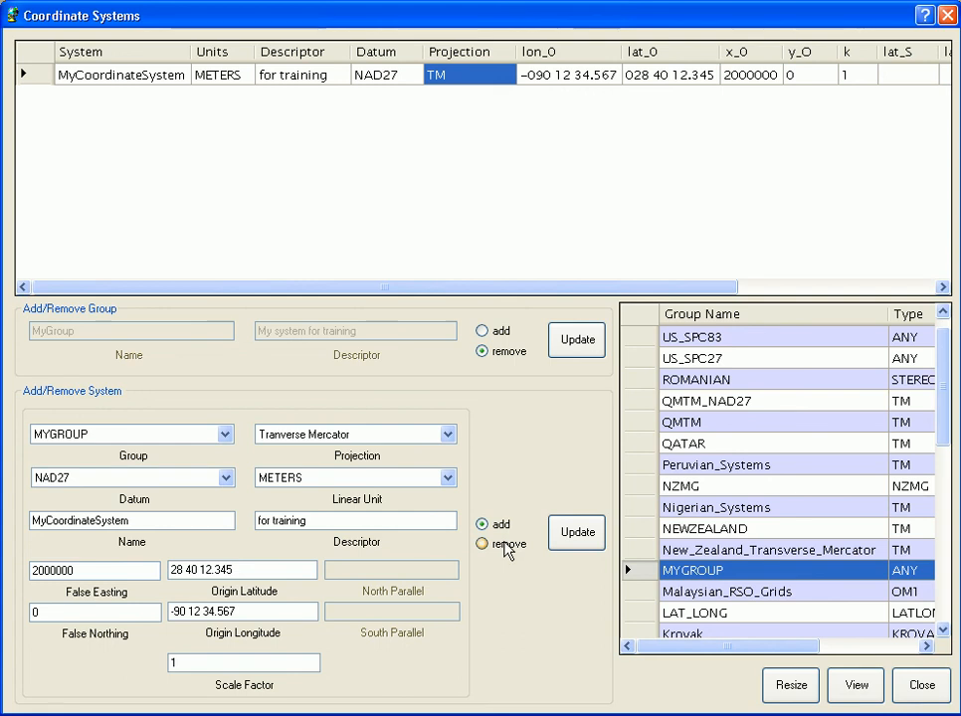
click(483, 545)
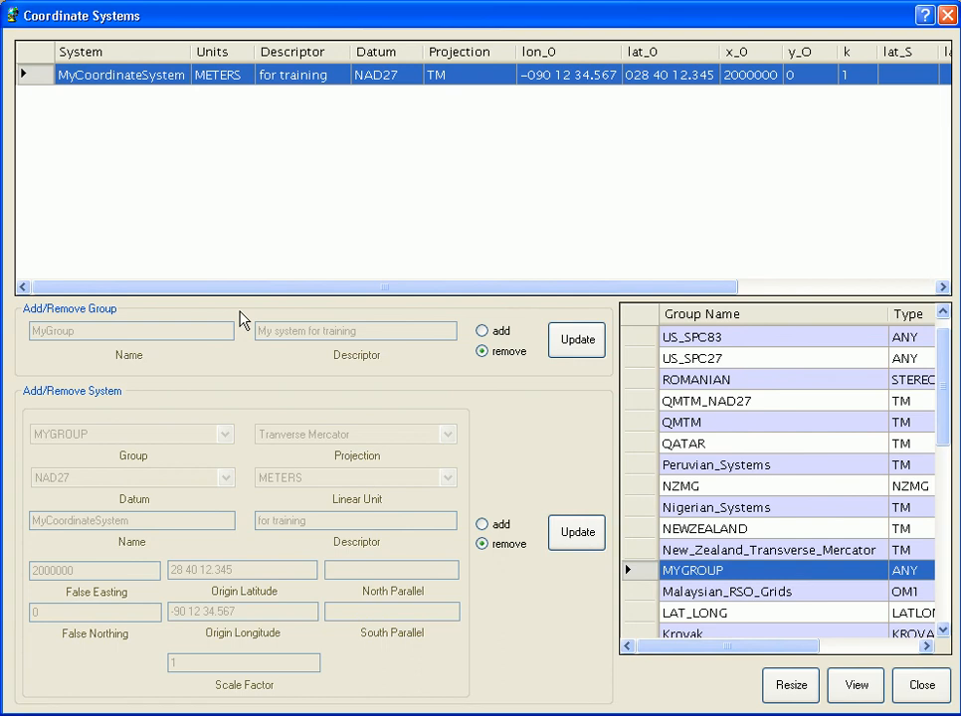
mouse_move(474, 402)
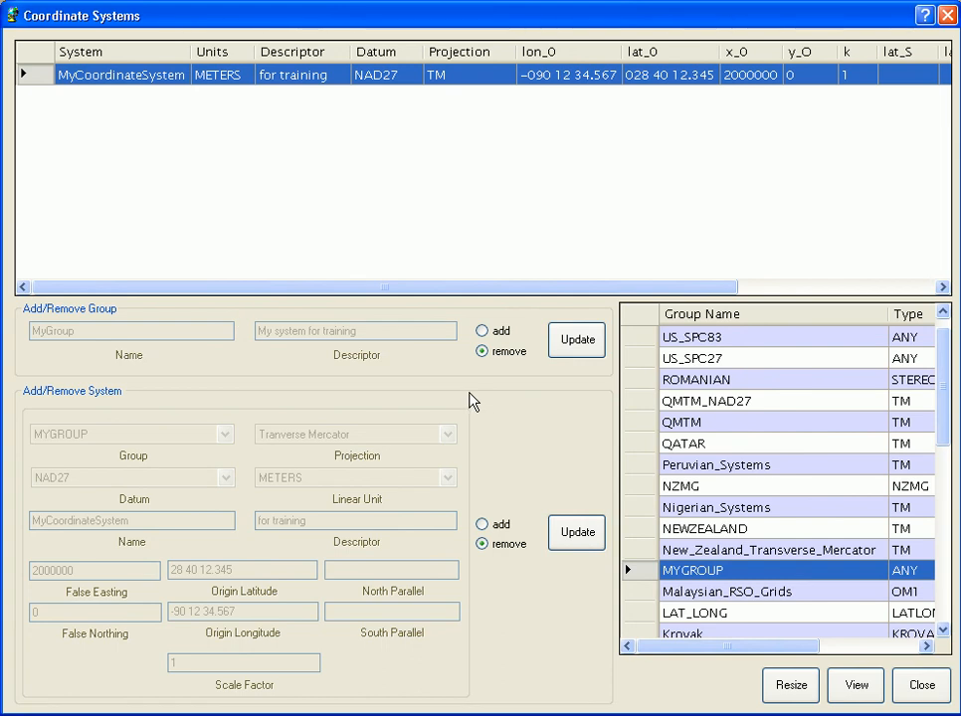